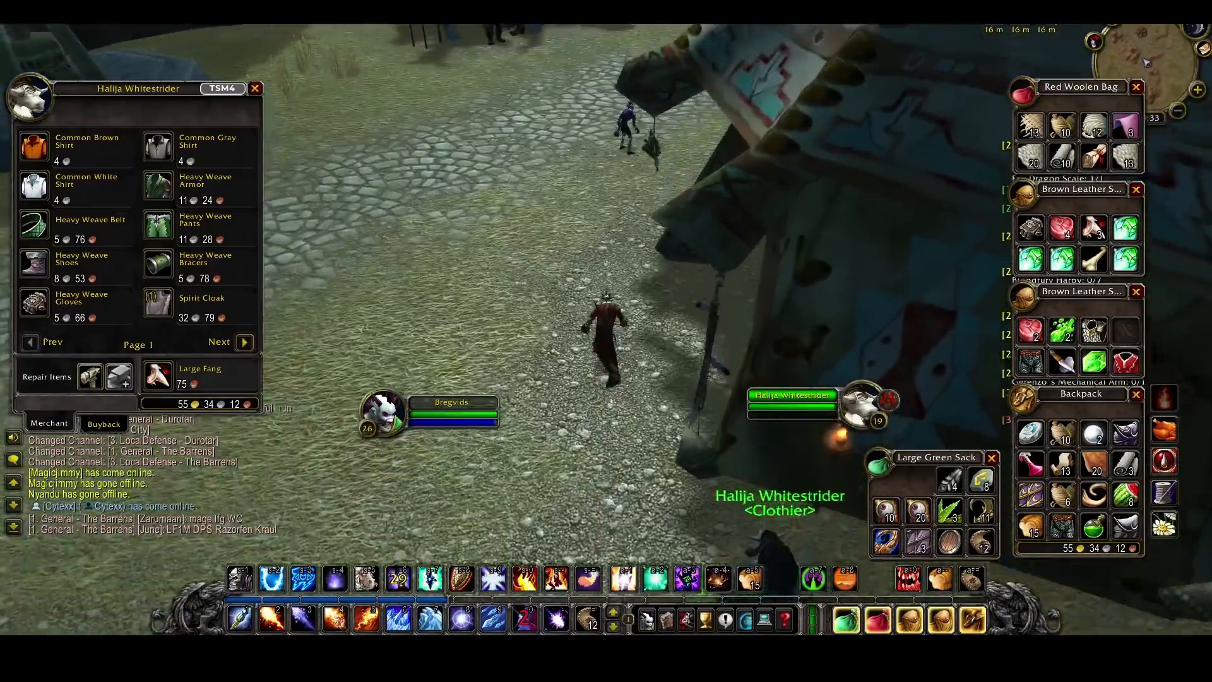
Step: Read down the BlizzCon 2019 Shadowlands article from its top to the Covenant notes
left_click(255, 88)
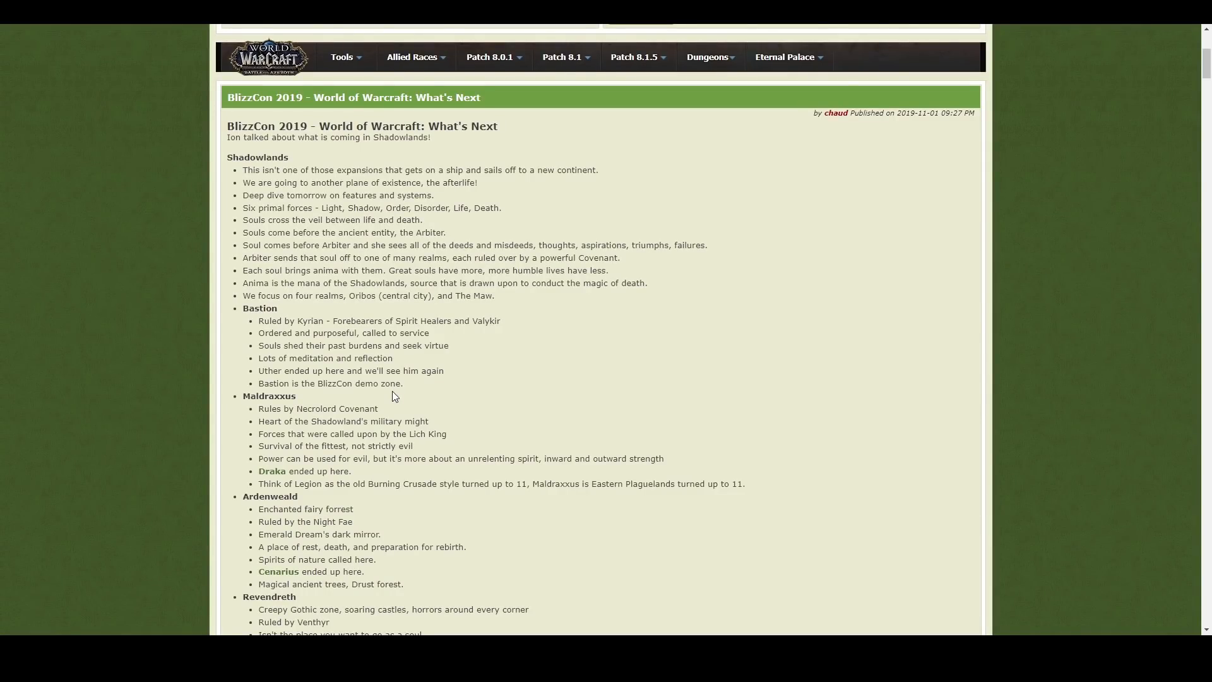
scroll("down", 3)
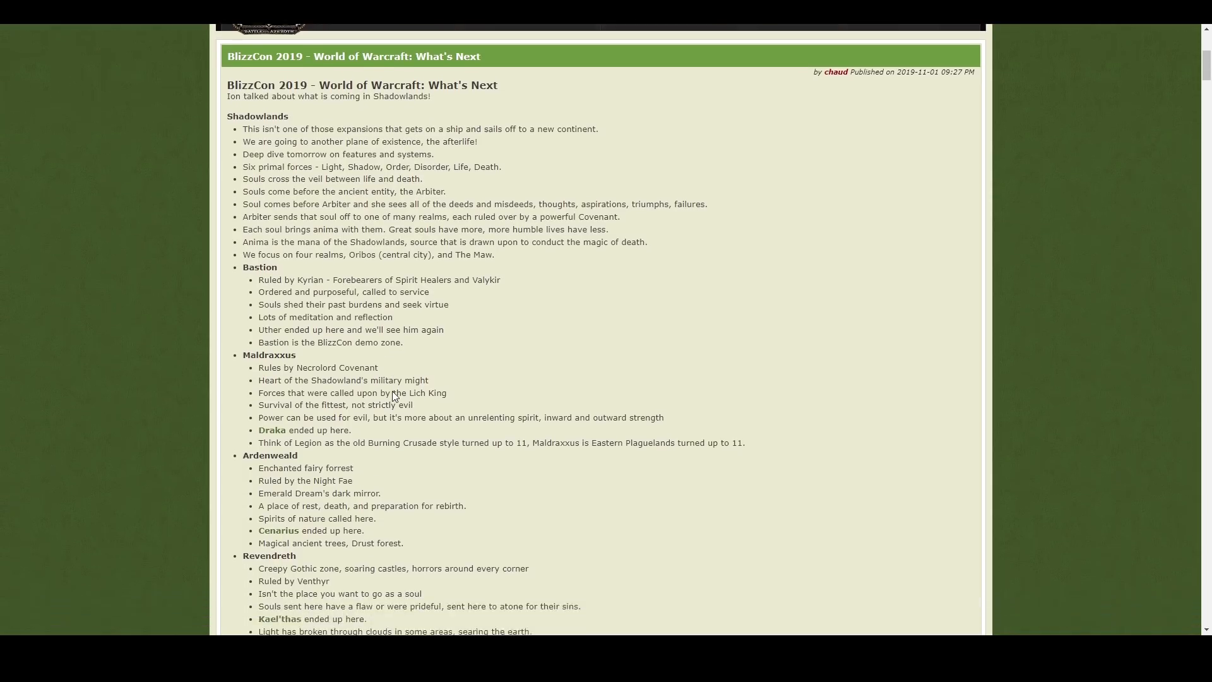
scroll("down", 3)
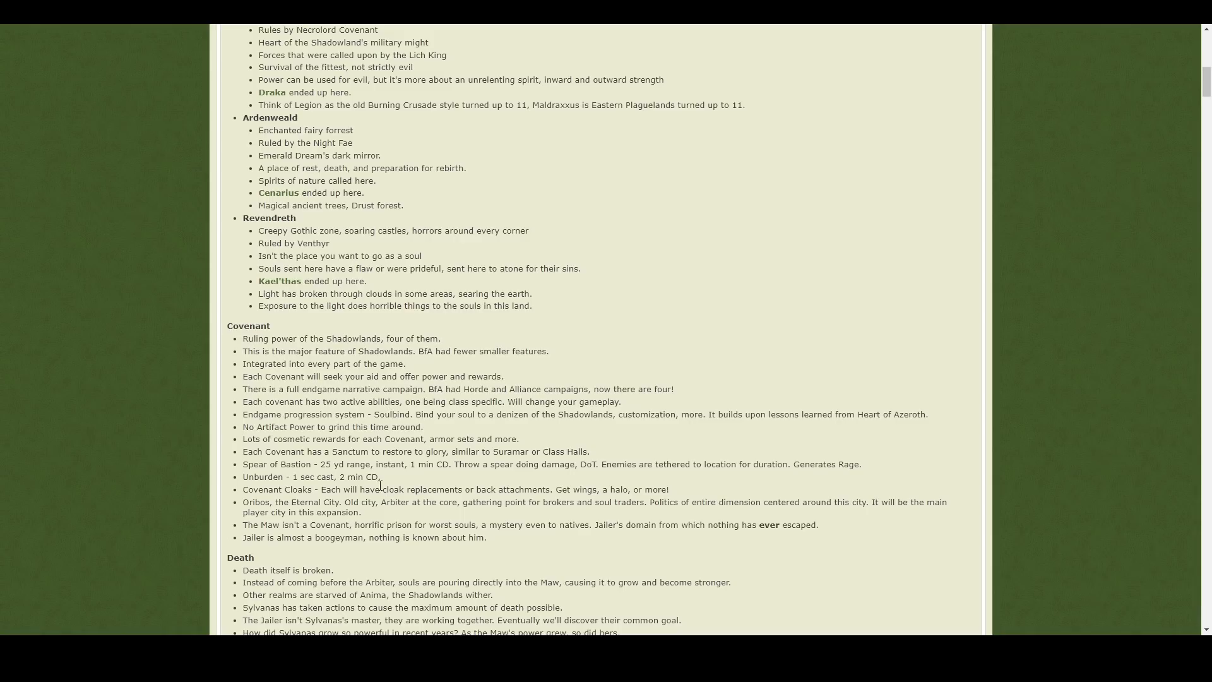
mouse_move(343, 461)
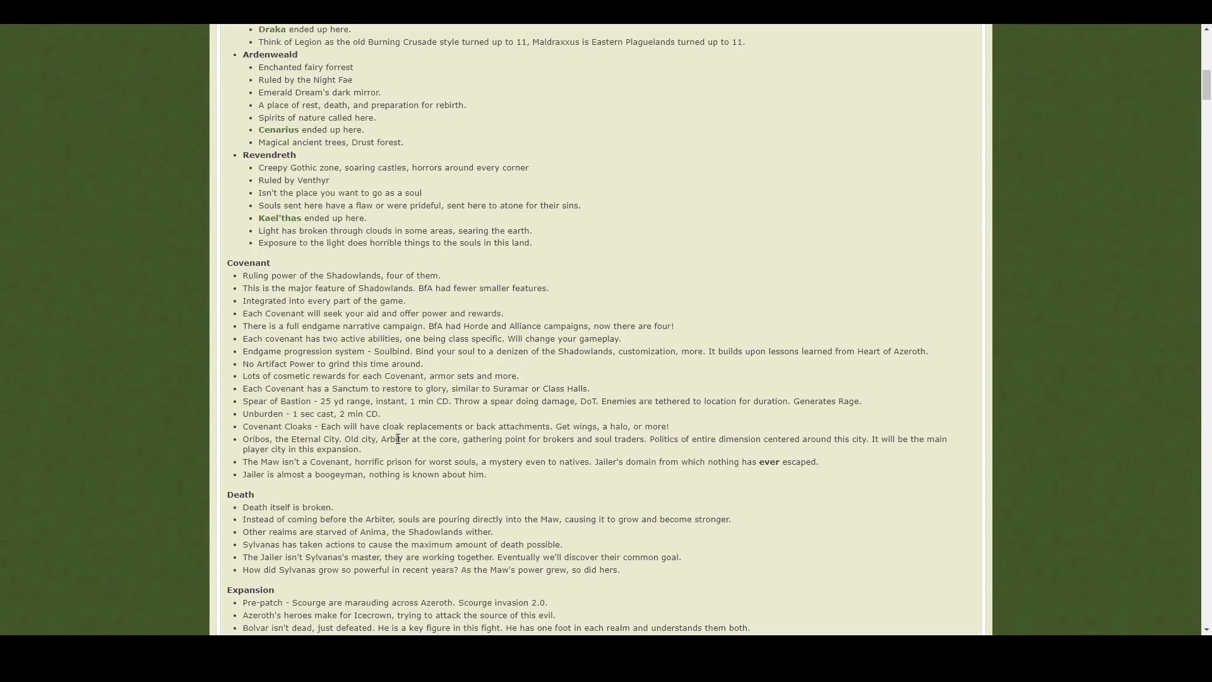
mouse_move(250, 288)
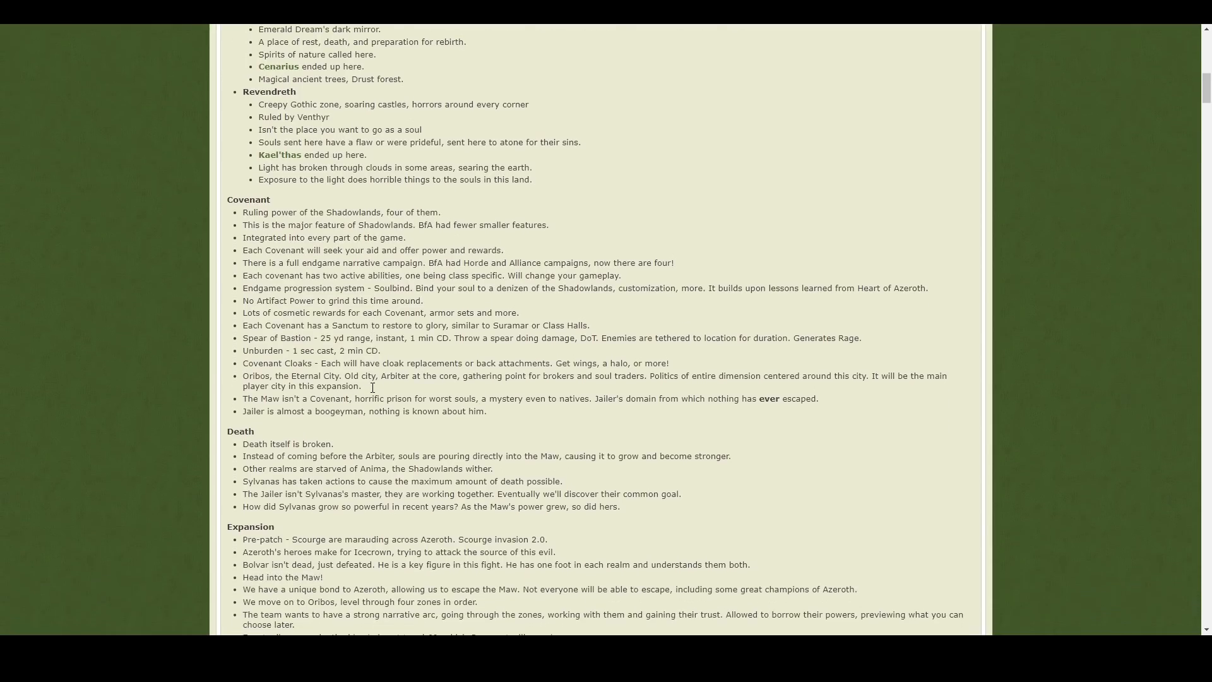
scroll("down", 3)
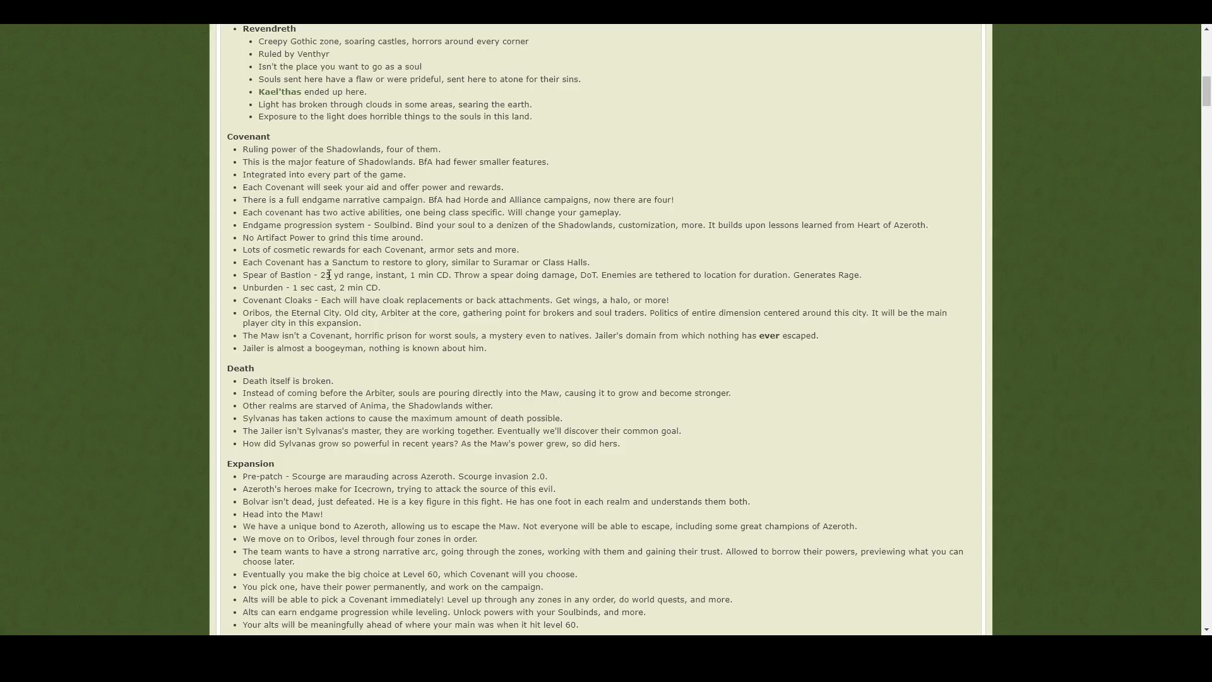
mouse_move(333, 298)
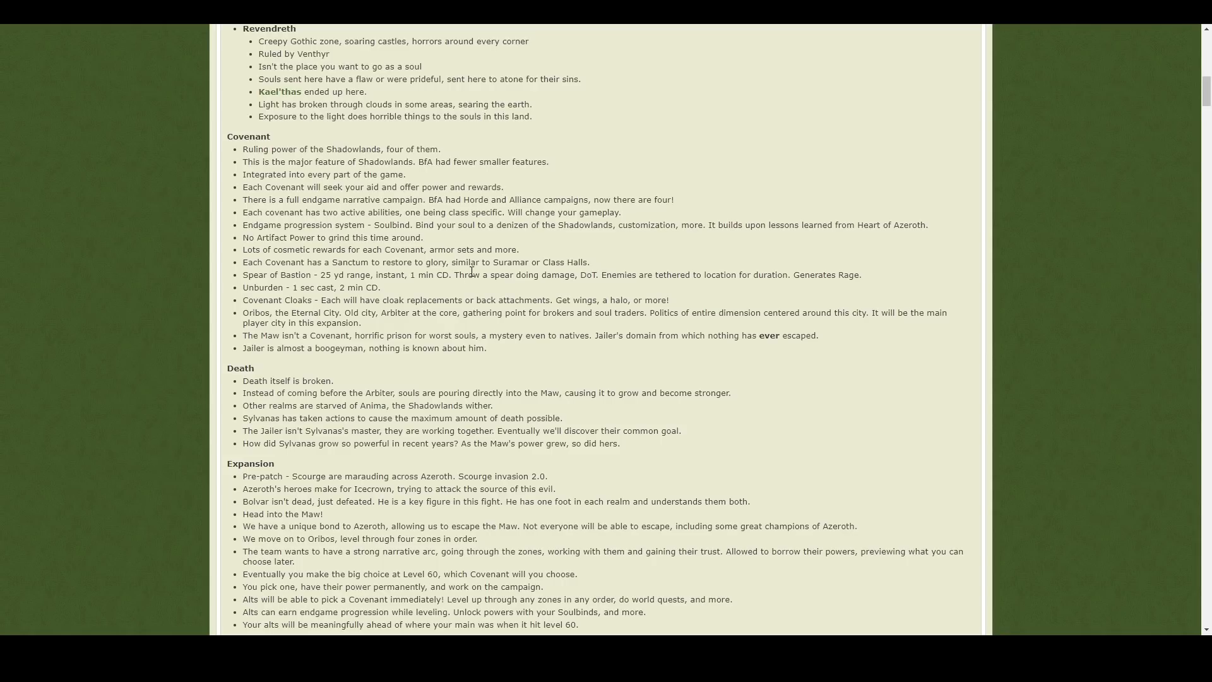
scroll("down", 3)
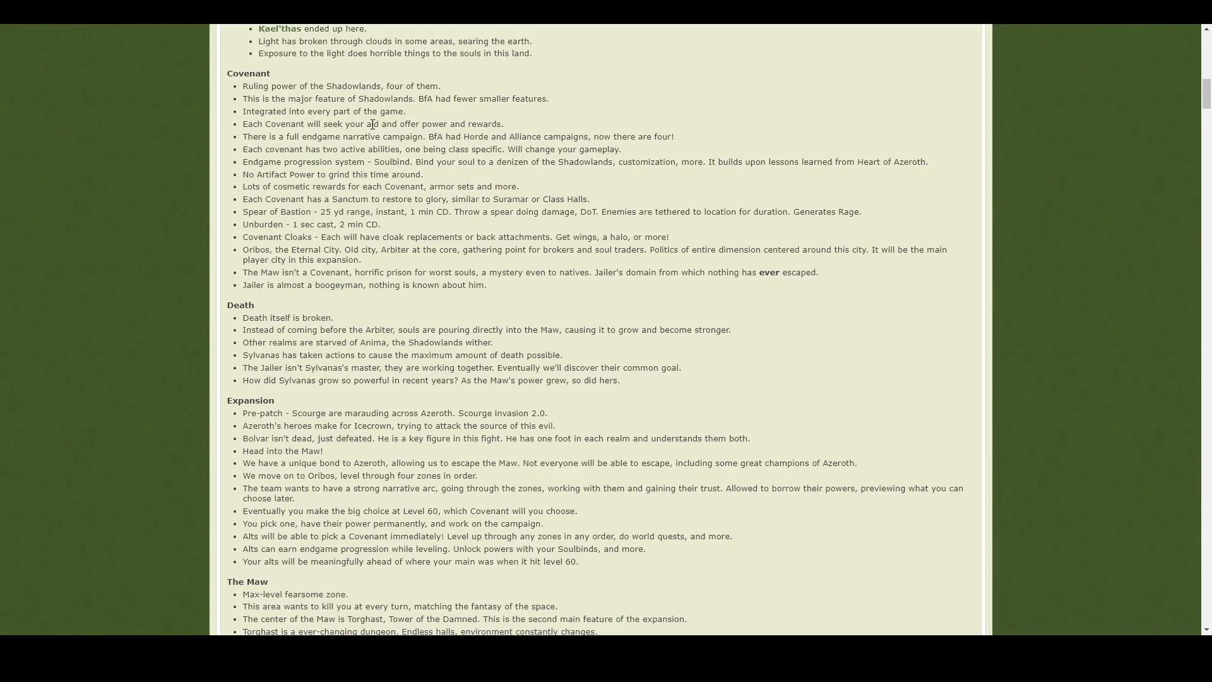
Step: Pick out the word Soulbind in the Covenant notes, then continue down to The Maw section
double_click(392, 161)
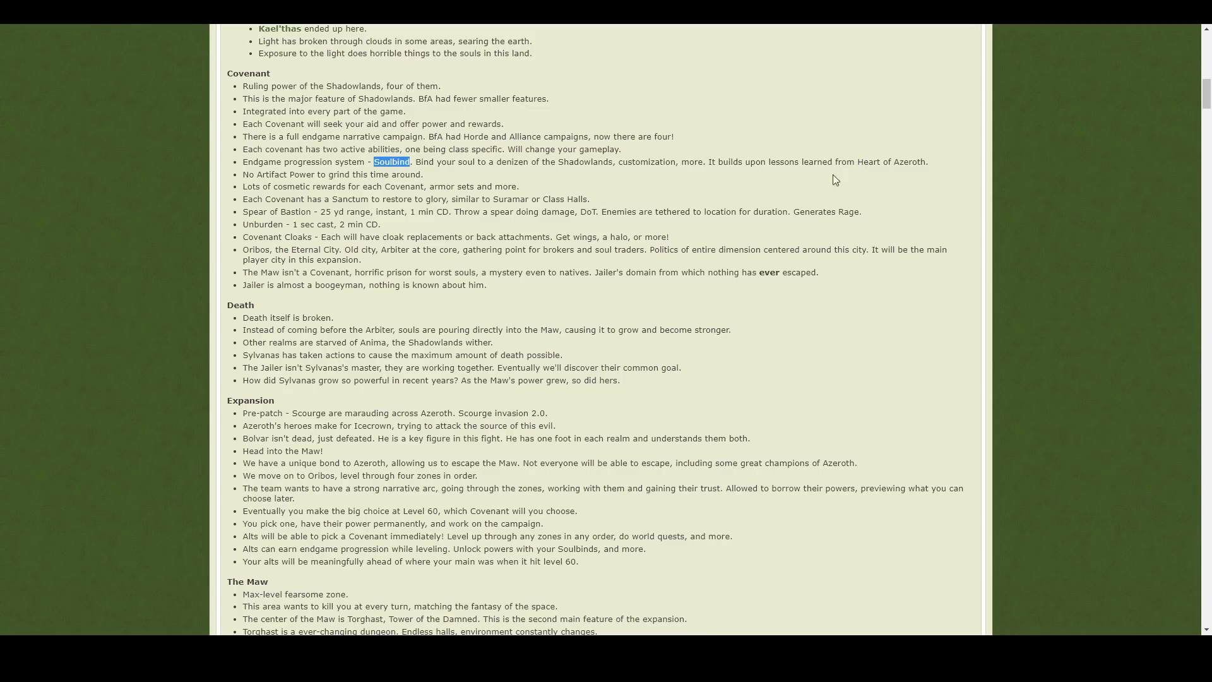
left_click(315, 175)
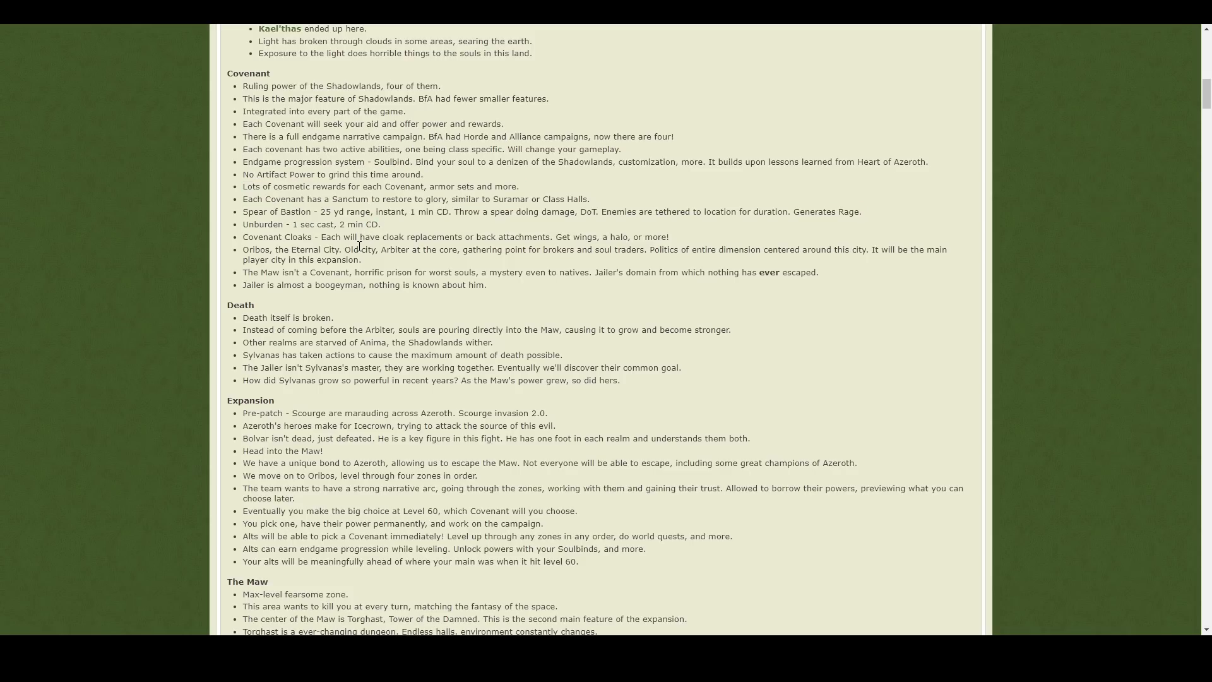
mouse_move(333, 247)
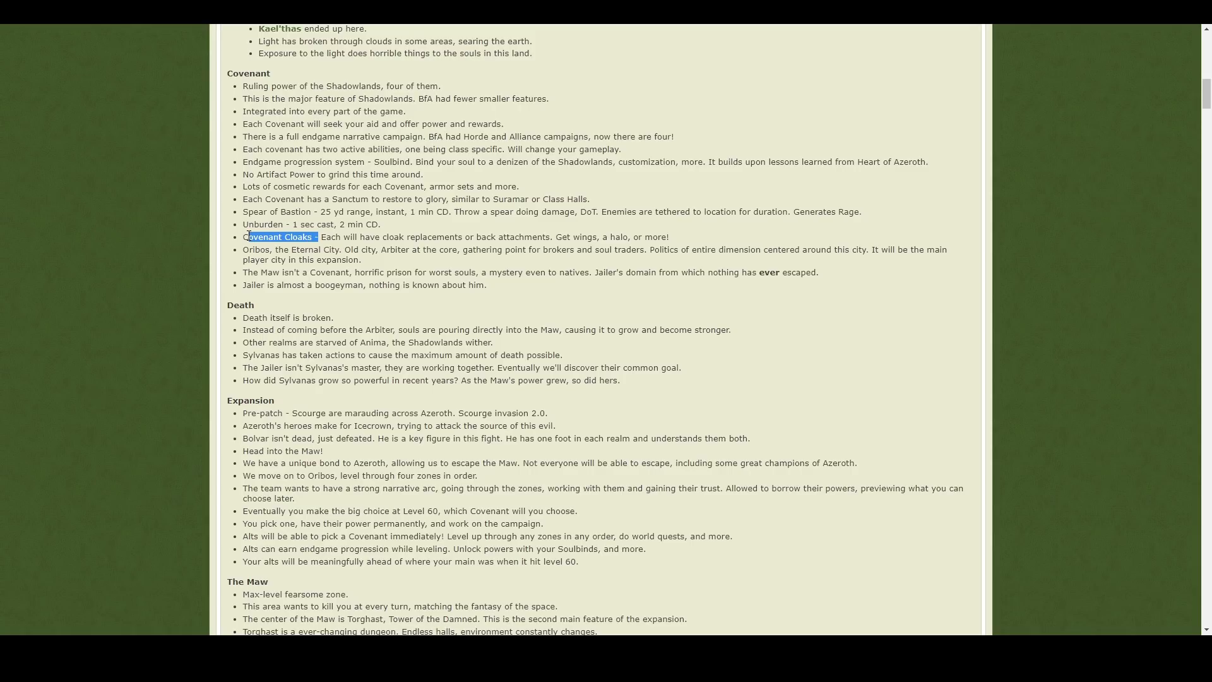
scroll("down", 3)
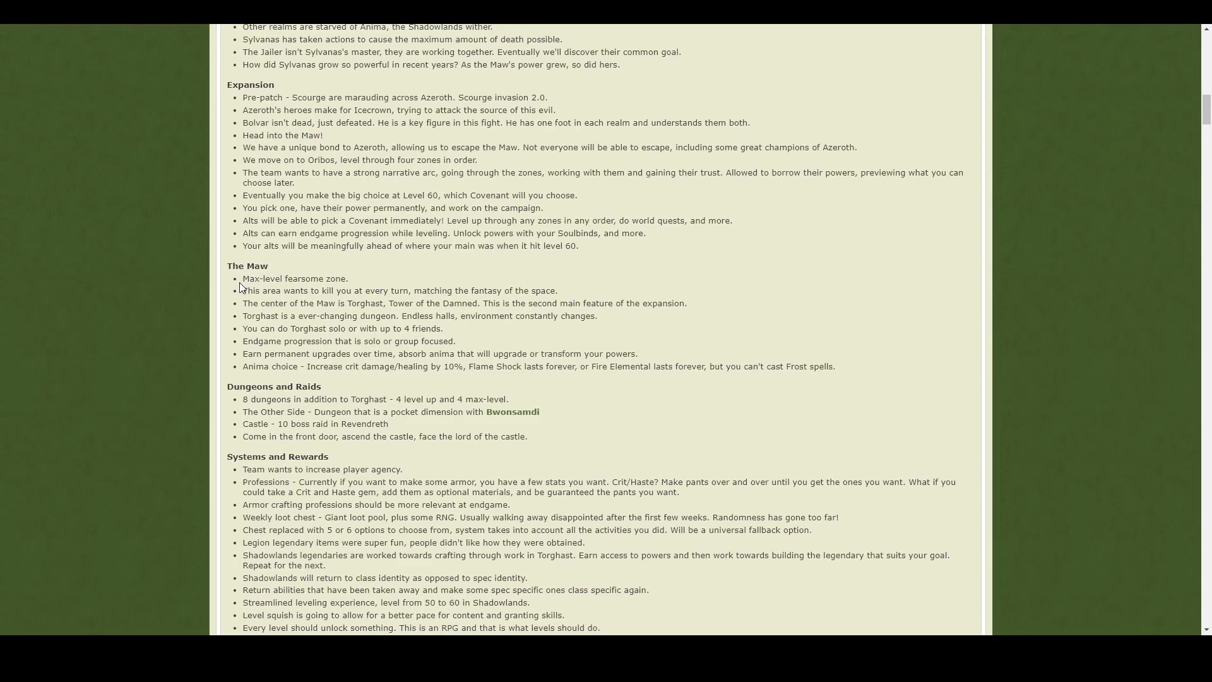
Step: Highlight the first four bullets about The Maw while discussing them
left_click_drag(252, 277, 400, 316)
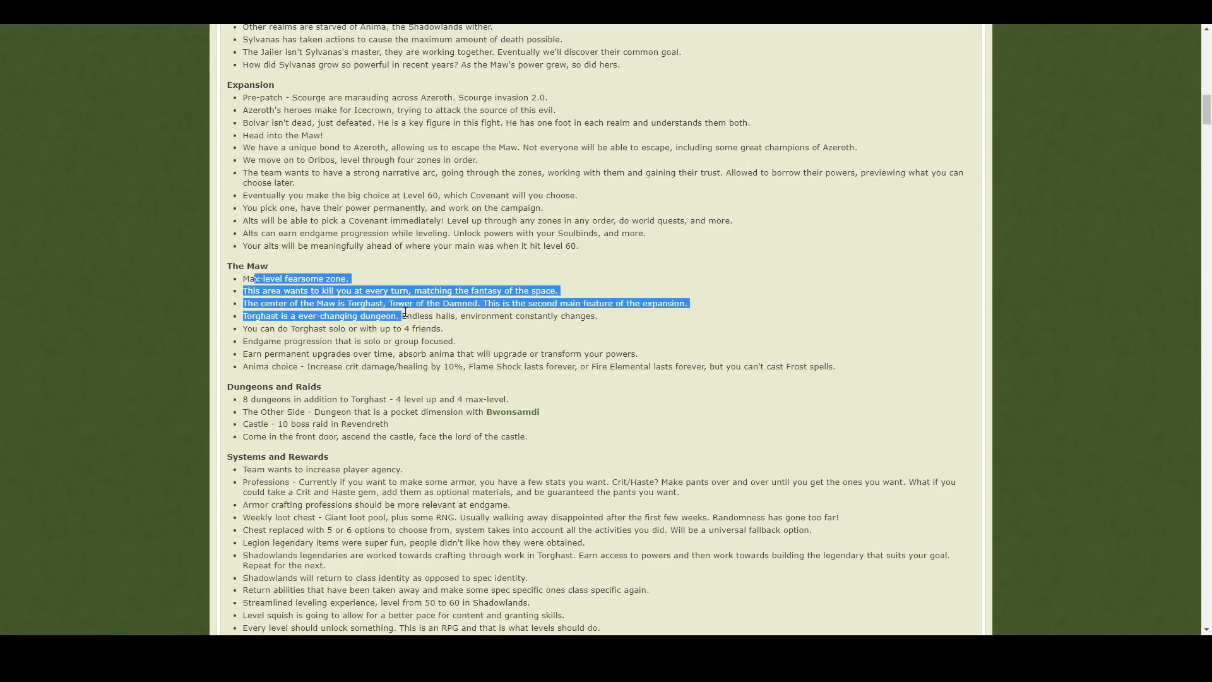
left_click(401, 313)
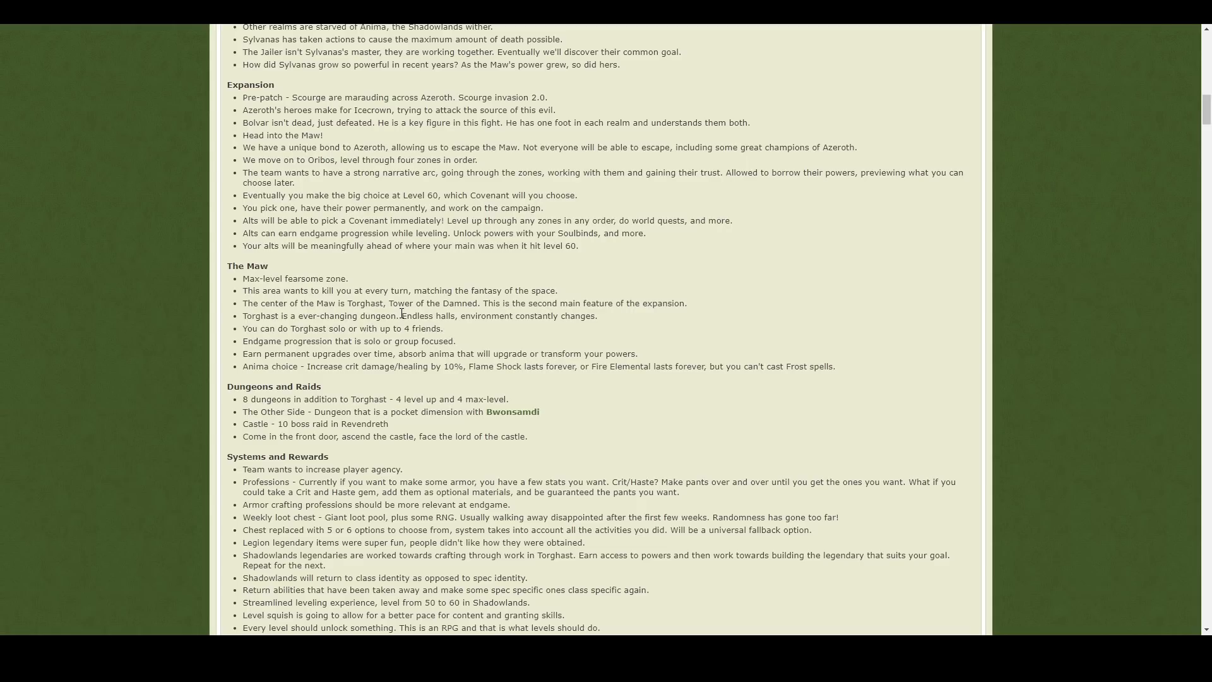
double_click(341, 291)
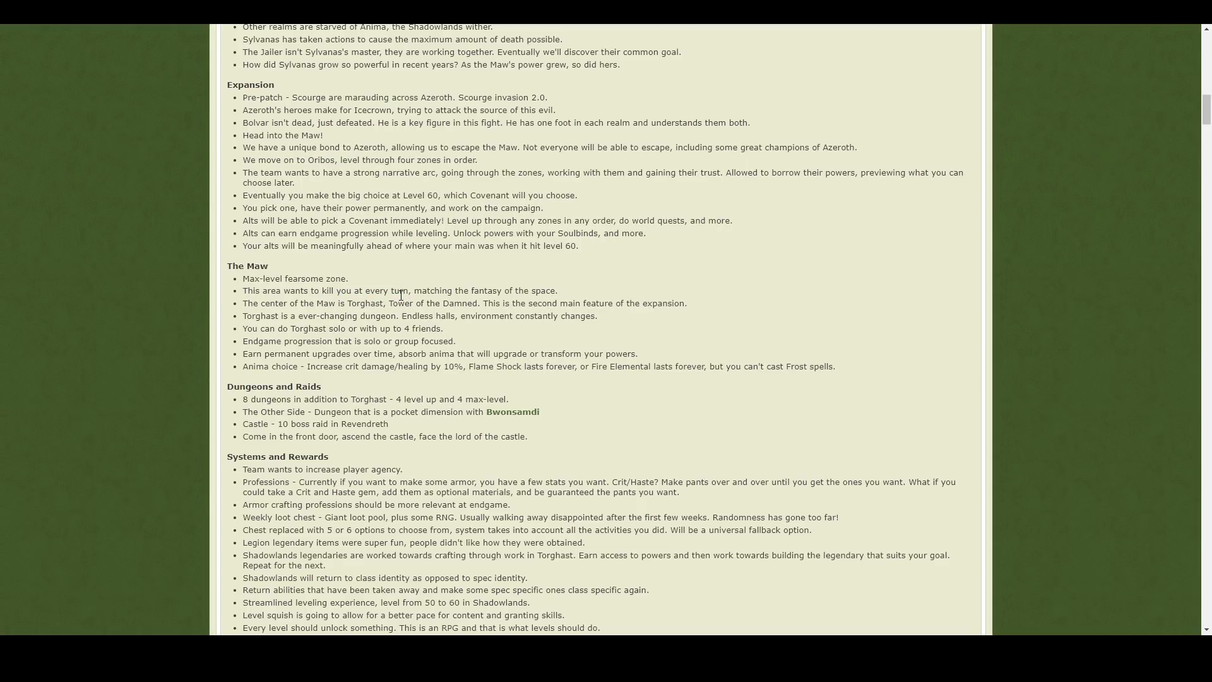
mouse_move(377, 293)
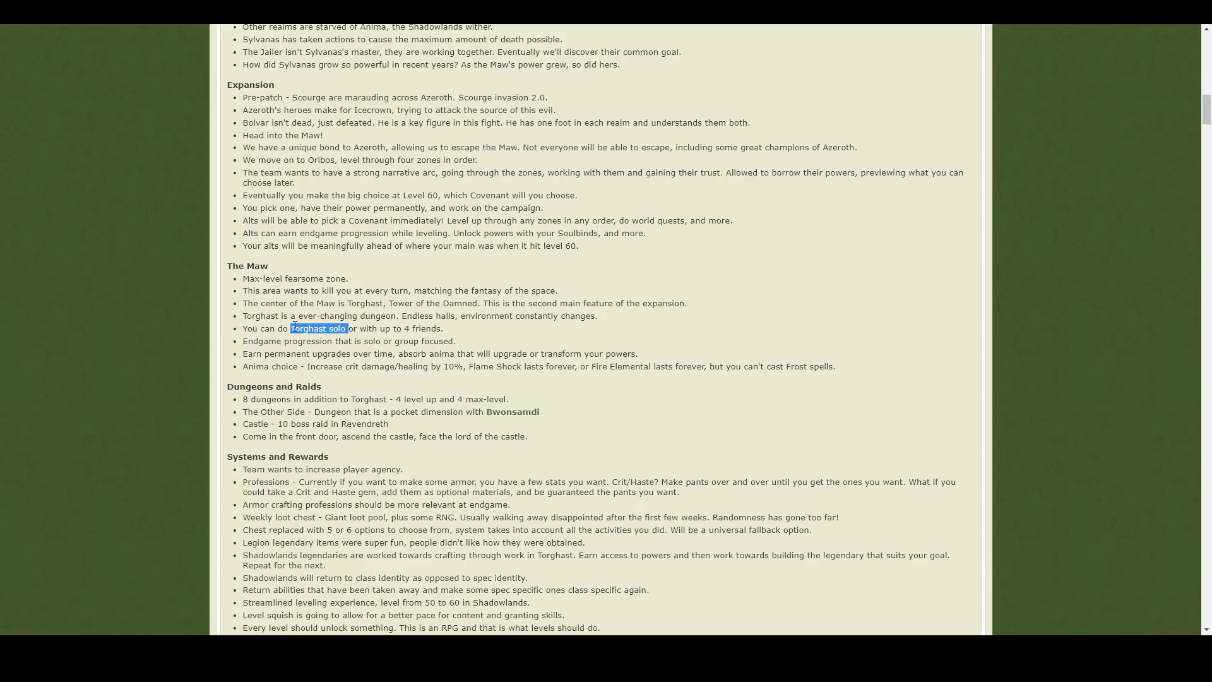
Step: Clear the Maw highlights and move down to the Dungeons and Raids section
left_click(392, 303)
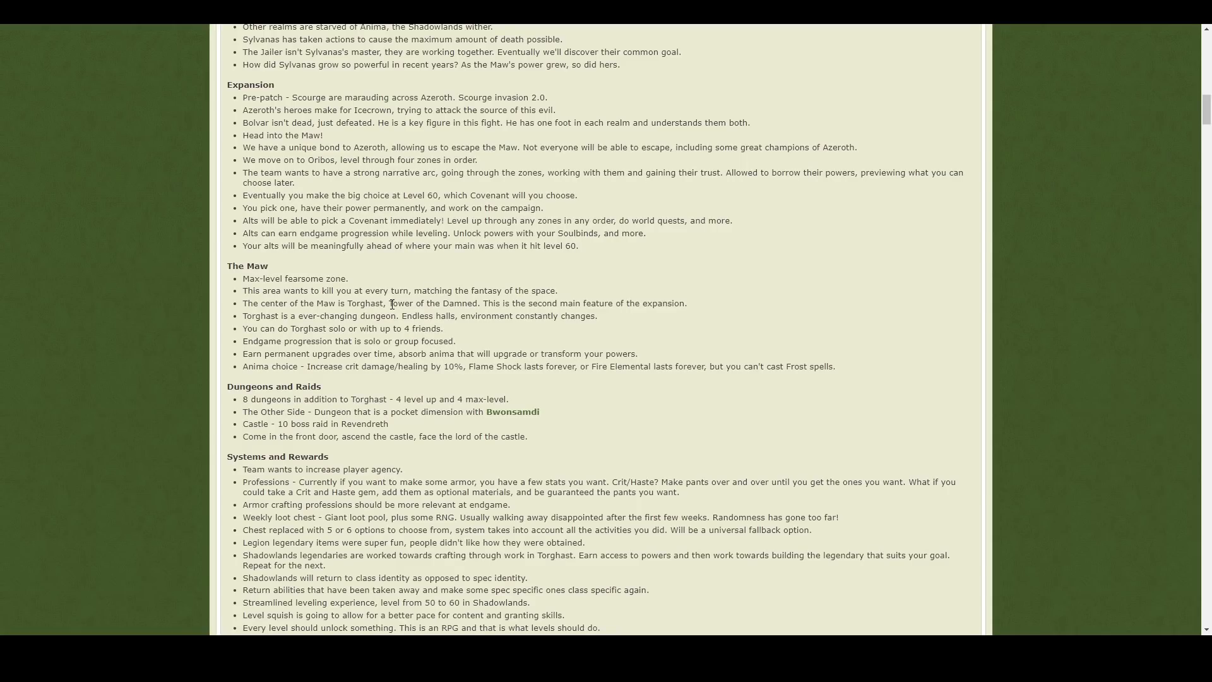
mouse_move(318, 313)
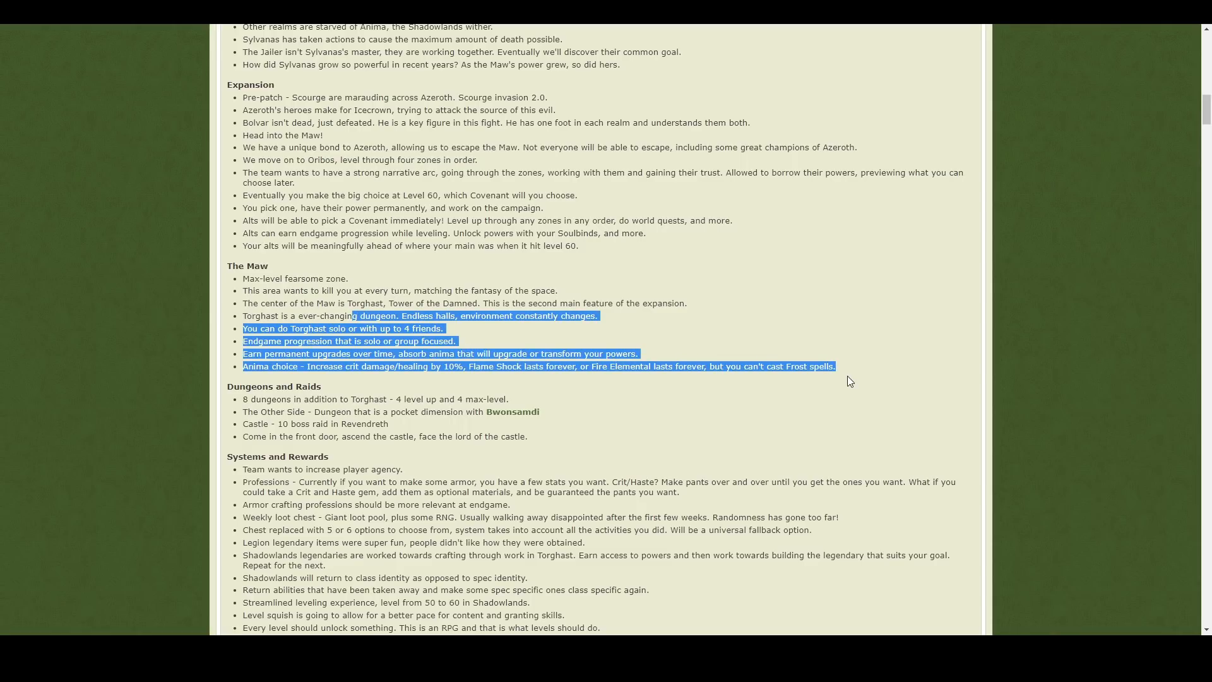
left_click(376, 329)
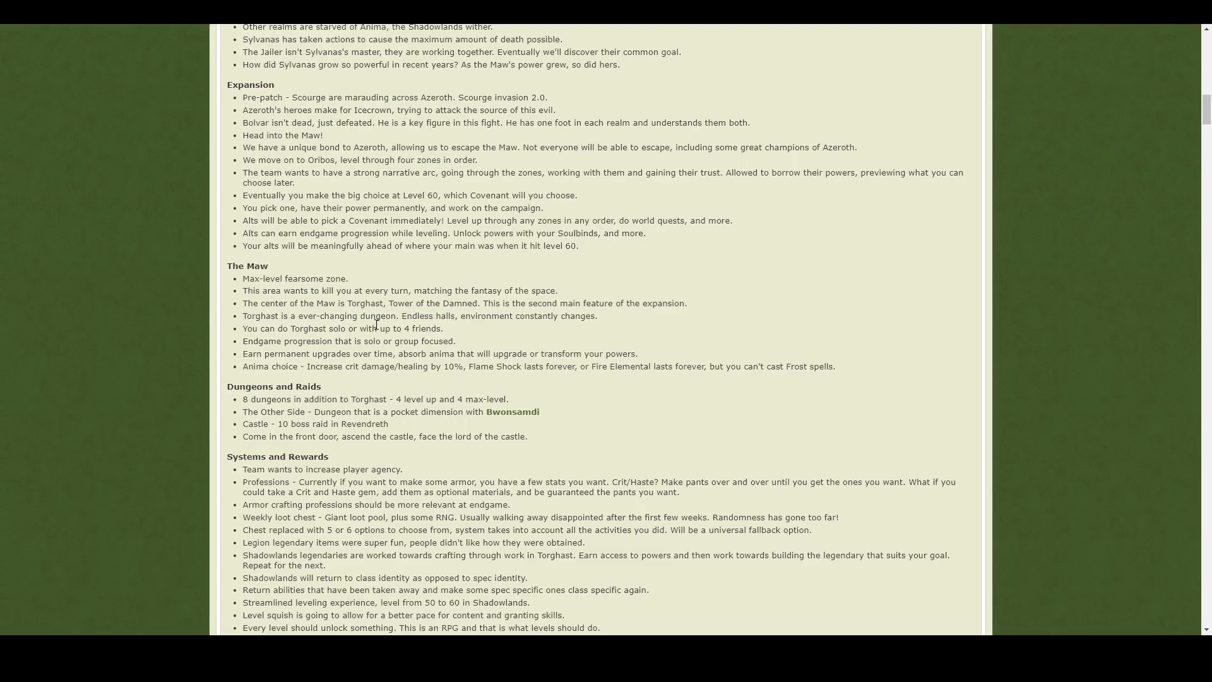
mouse_move(443, 324)
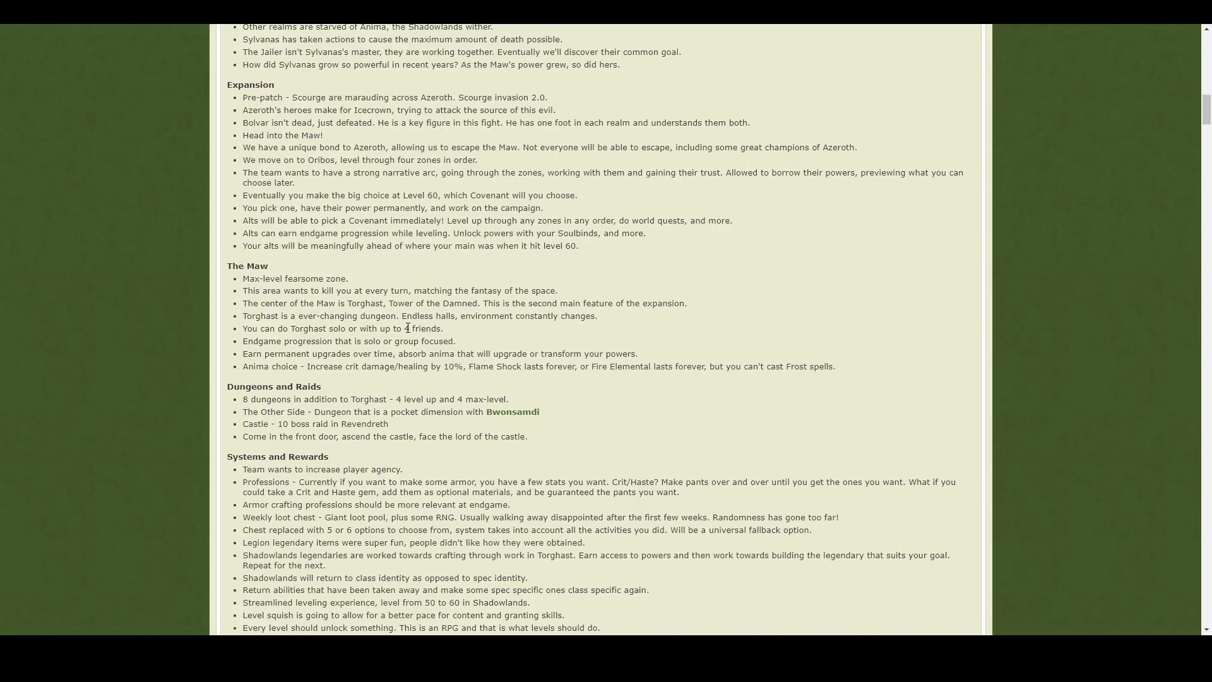
mouse_move(447, 336)
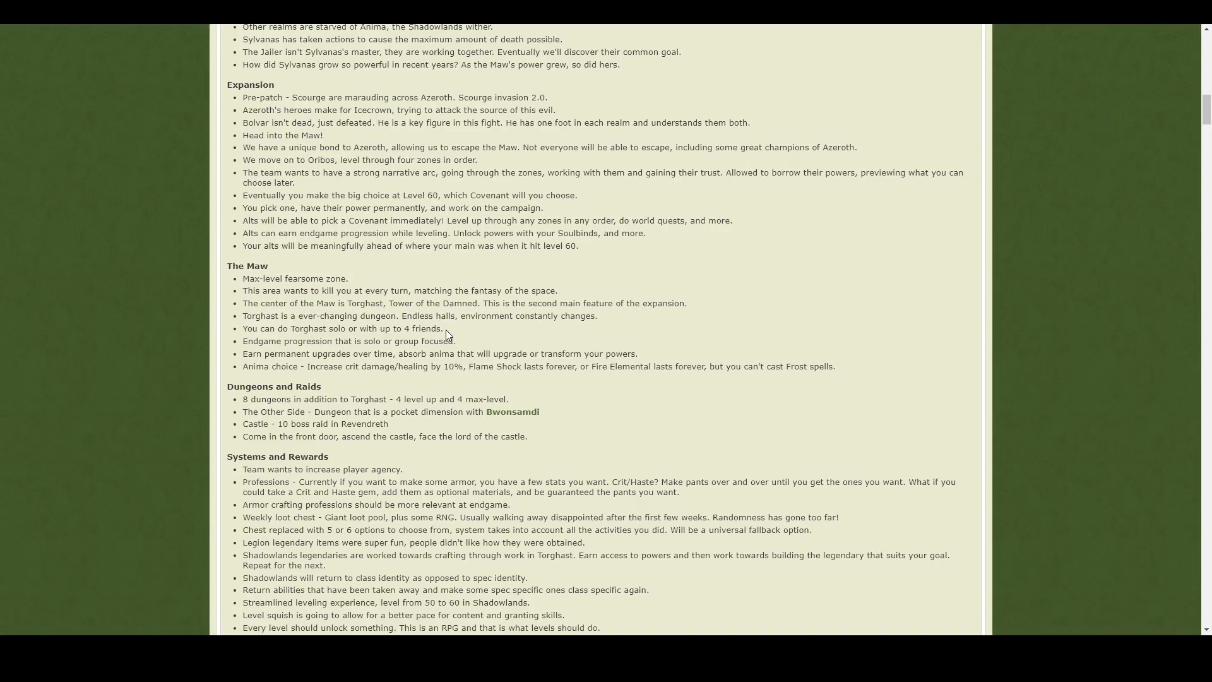
scroll("down", 3)
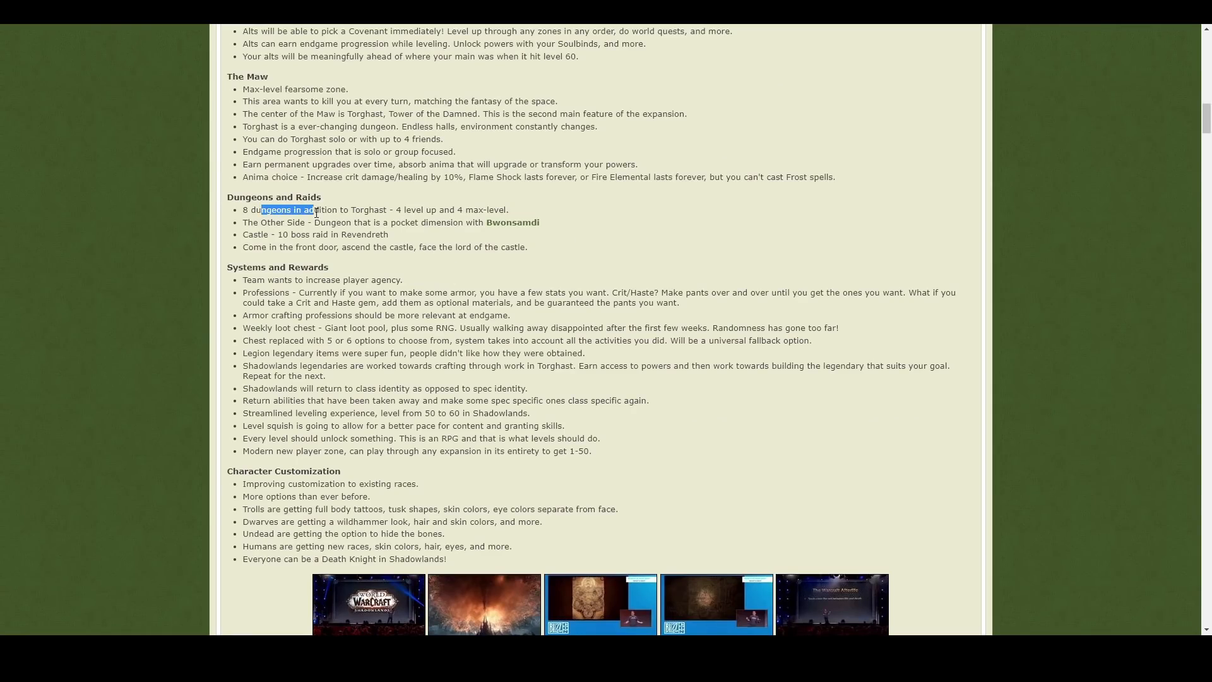
Step: Highlight the Legion legendary items line while reading toward the four realms notes
left_click_drag(287, 222, 350, 234)
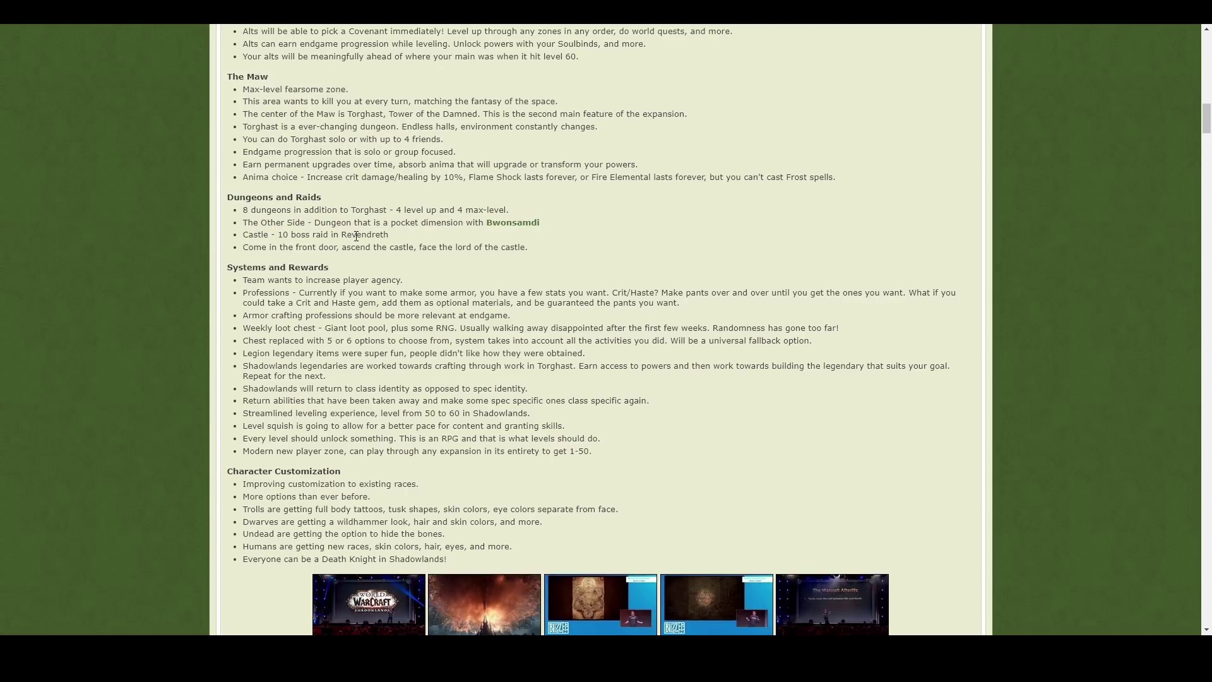
scroll("down", 3)
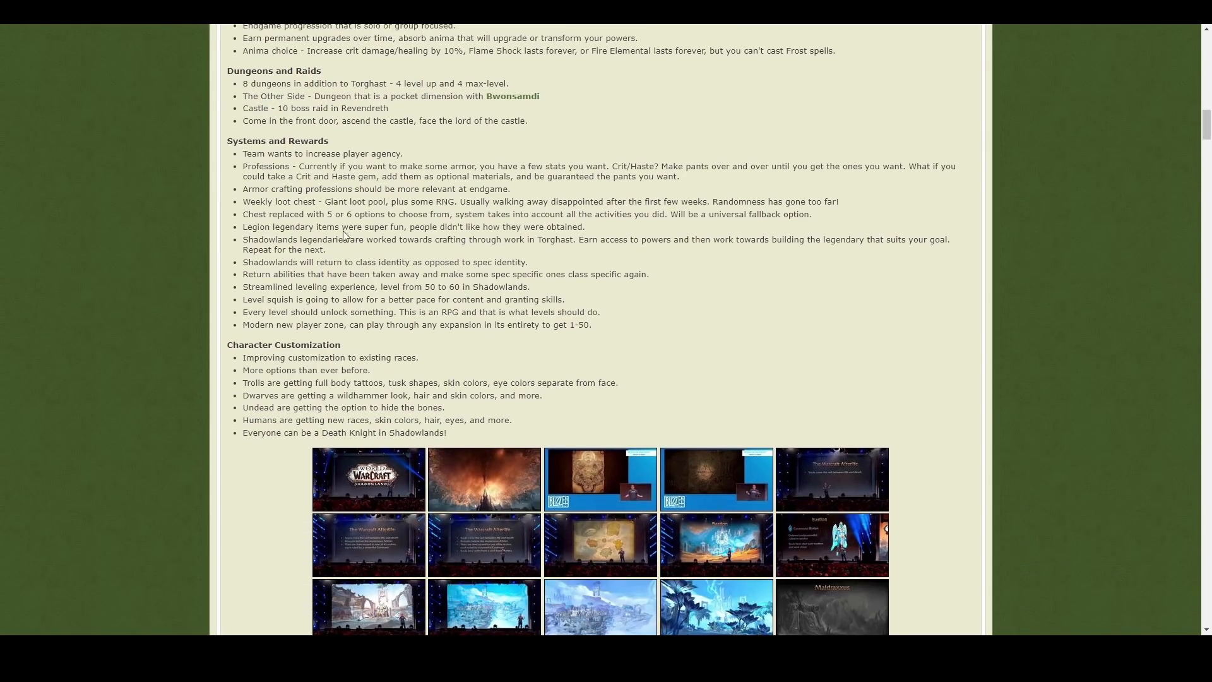
left_click_drag(242, 226, 309, 239)
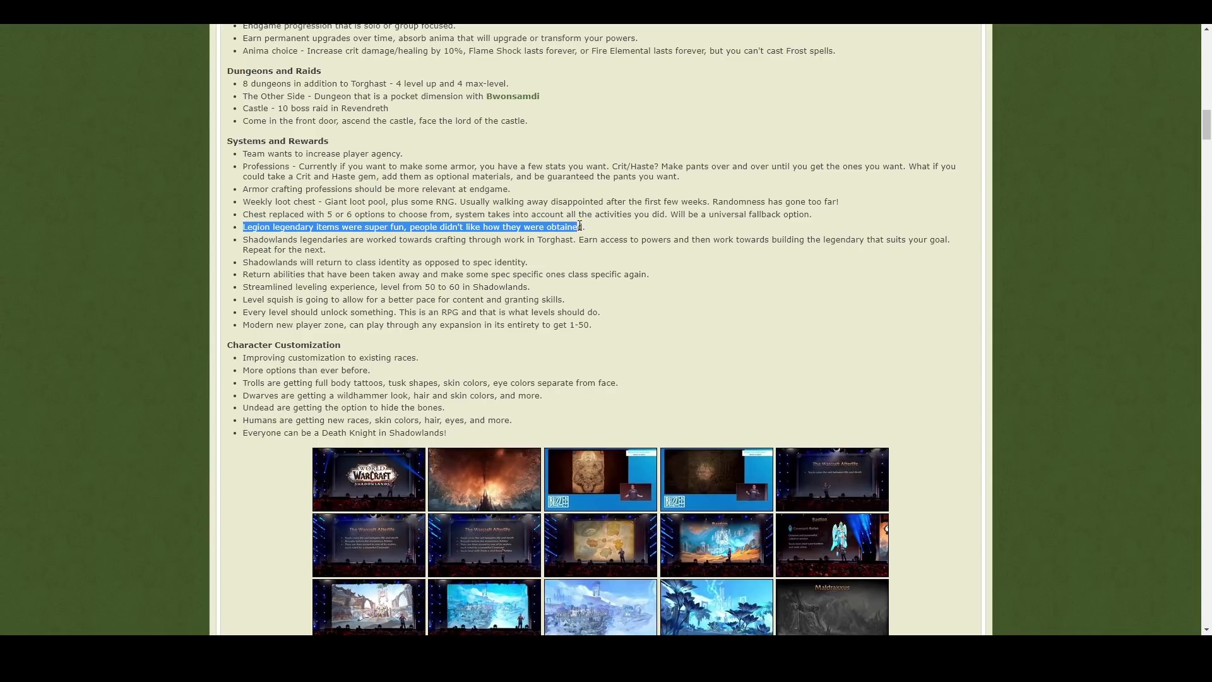
left_click(581, 226)
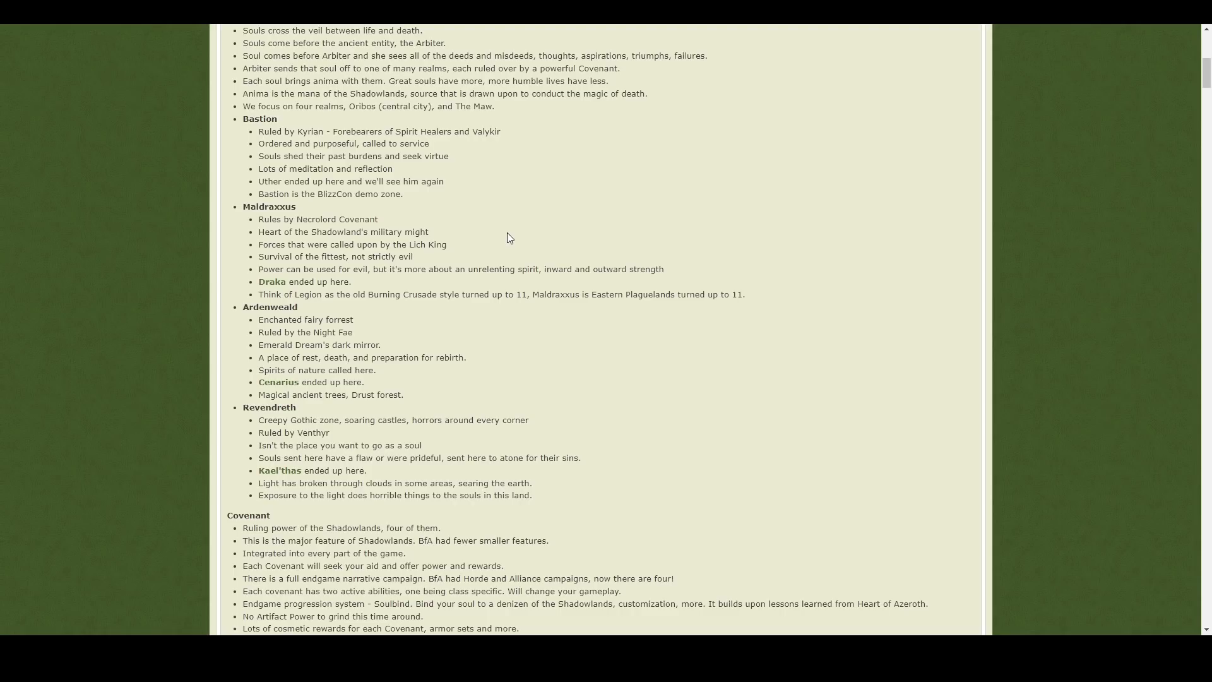
mouse_move(504, 239)
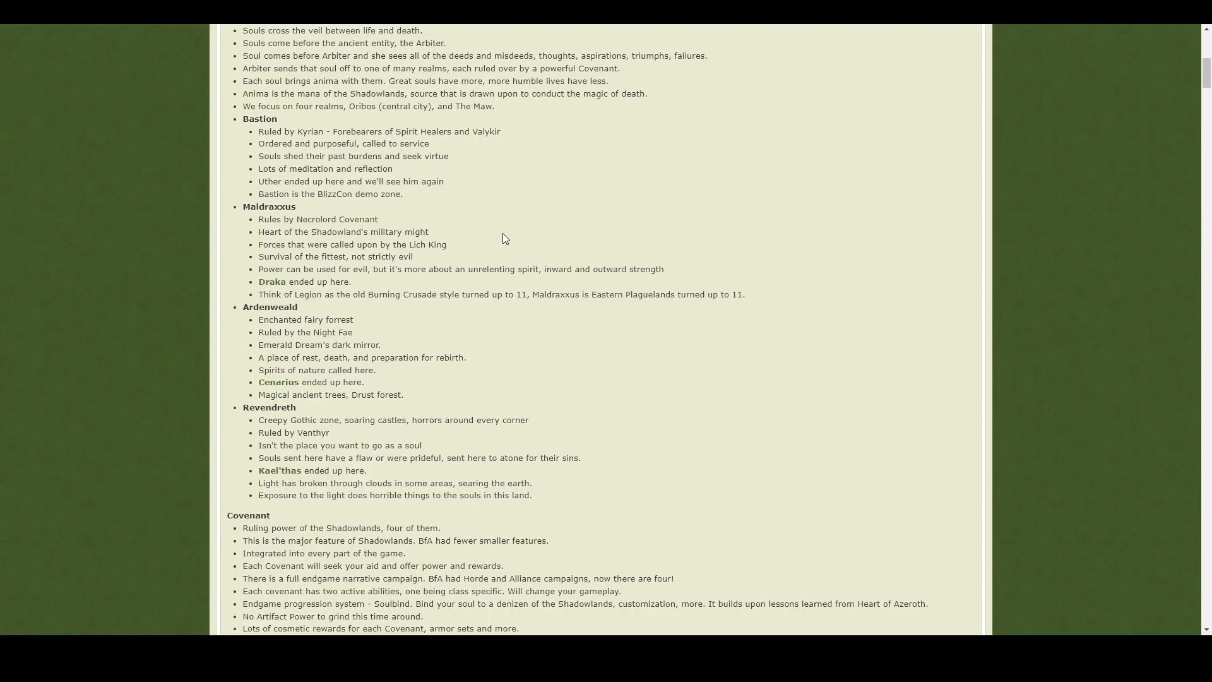
mouse_move(452, 229)
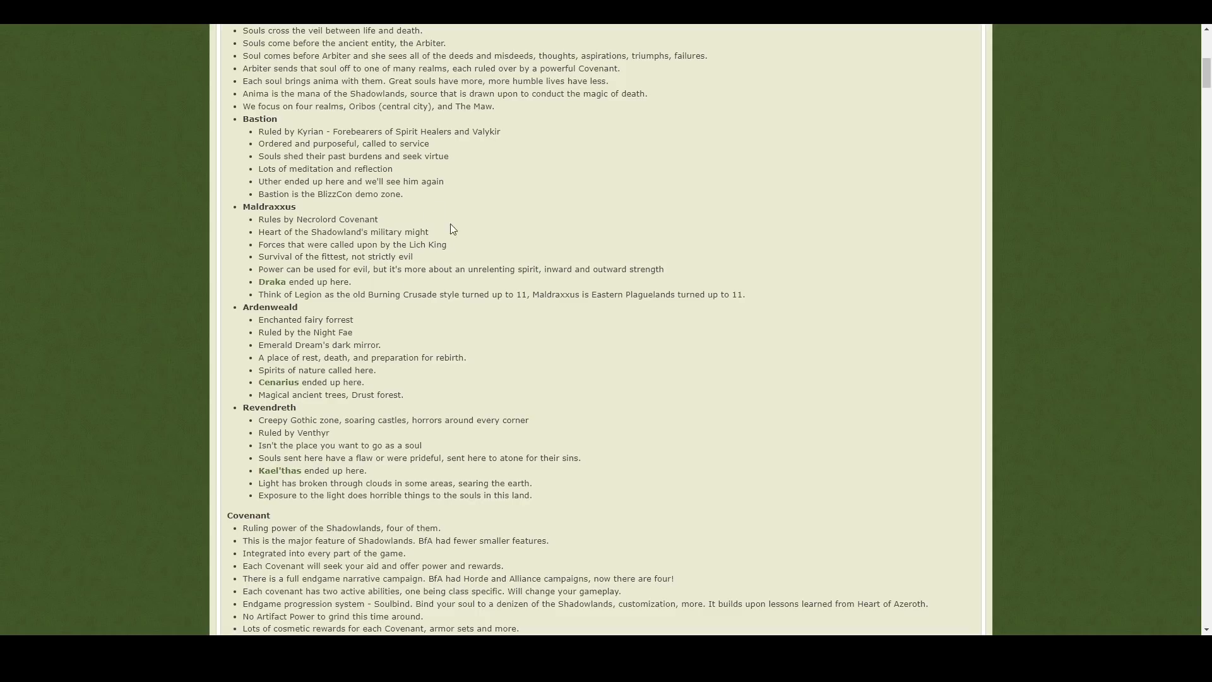
Step: Settle the view on the Covenant section of the notes
scroll("up", 3)
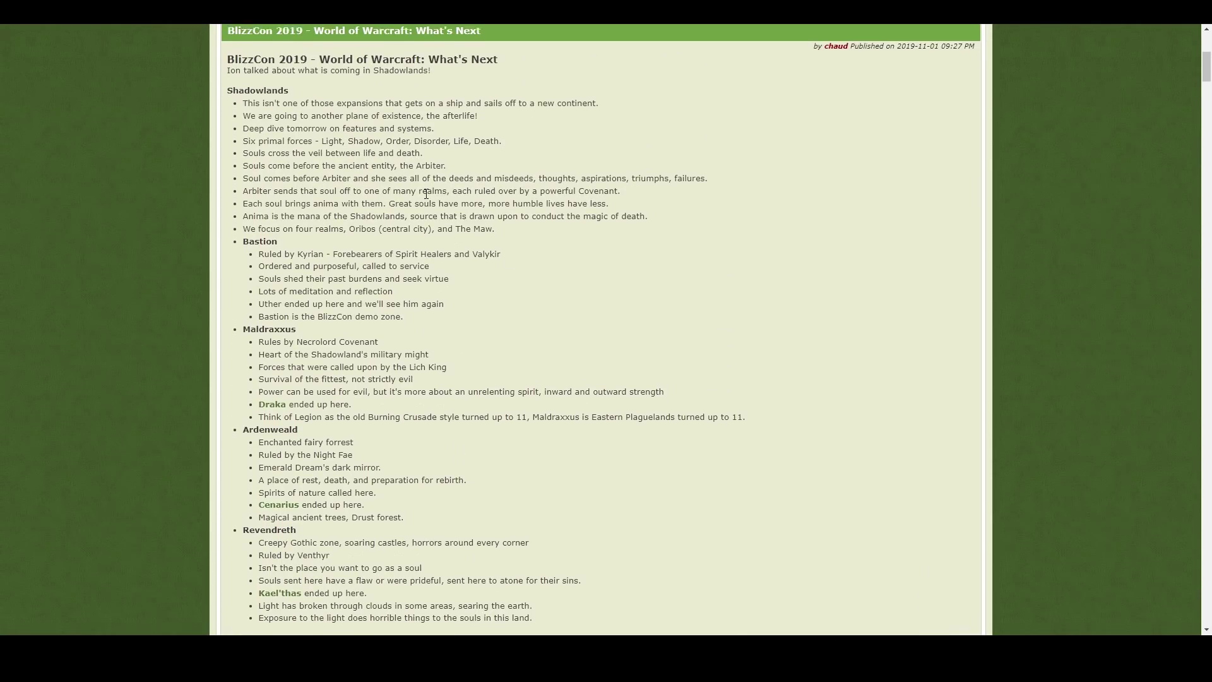
scroll("down", 3)
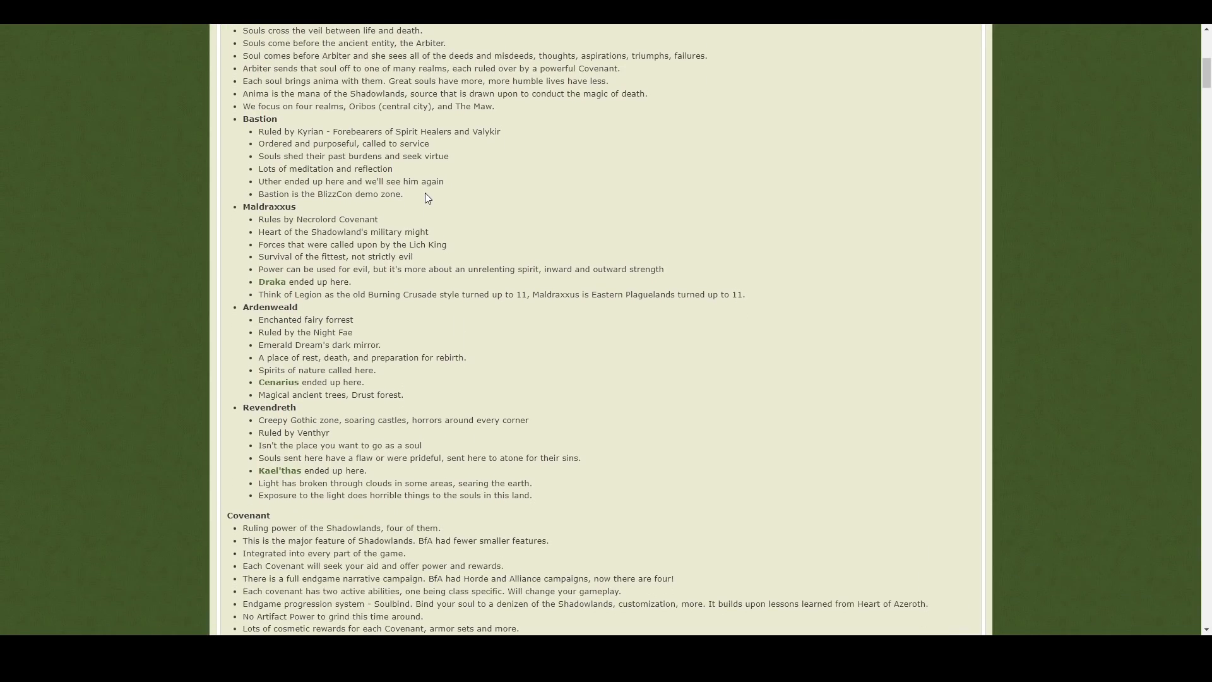
scroll("down", 3)
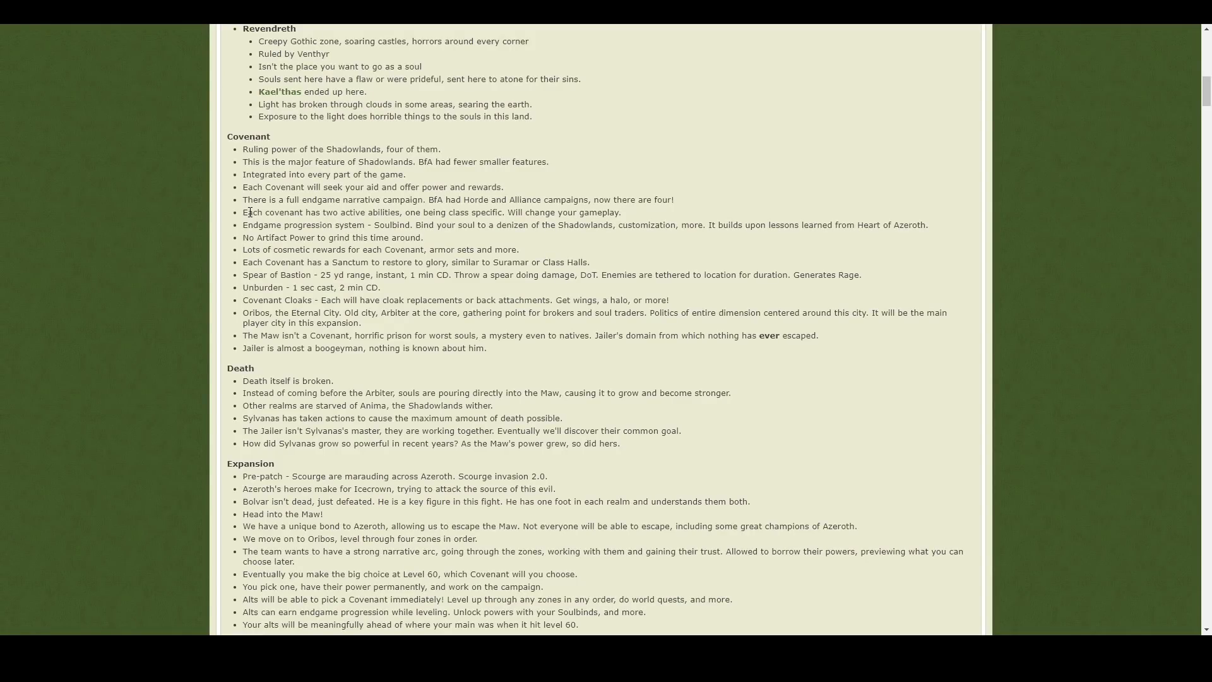
scroll("up", 3)
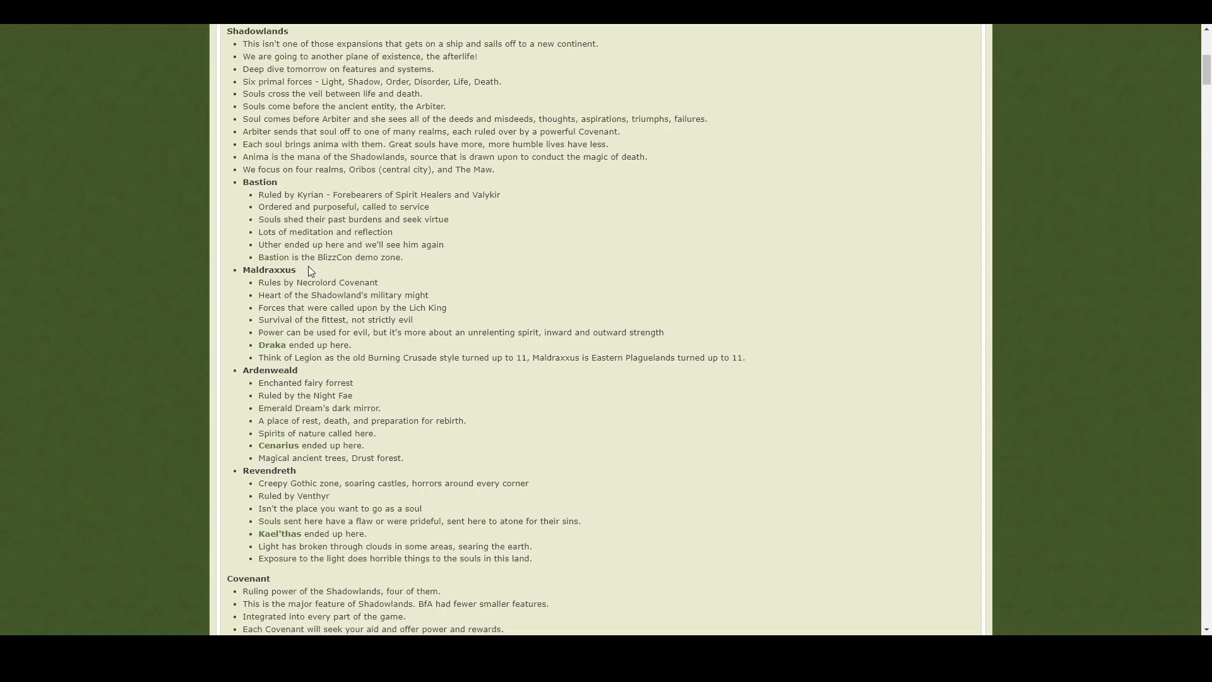
mouse_move(324, 206)
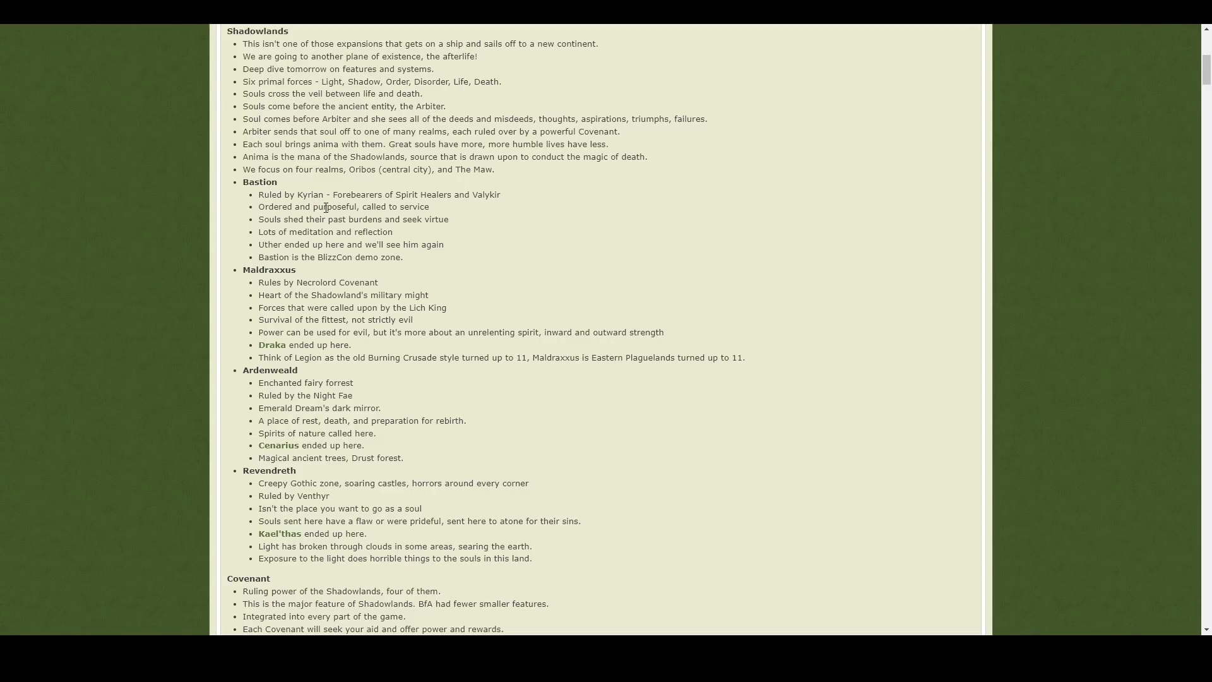
mouse_move(344, 453)
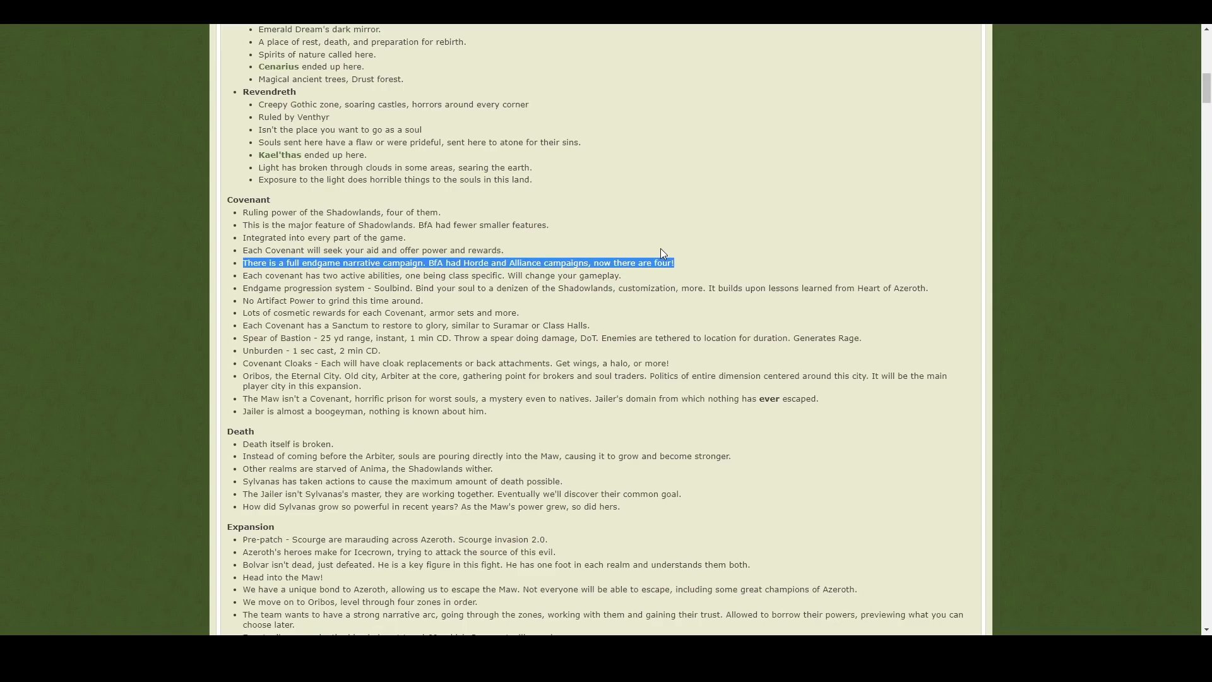
mouse_move(611, 248)
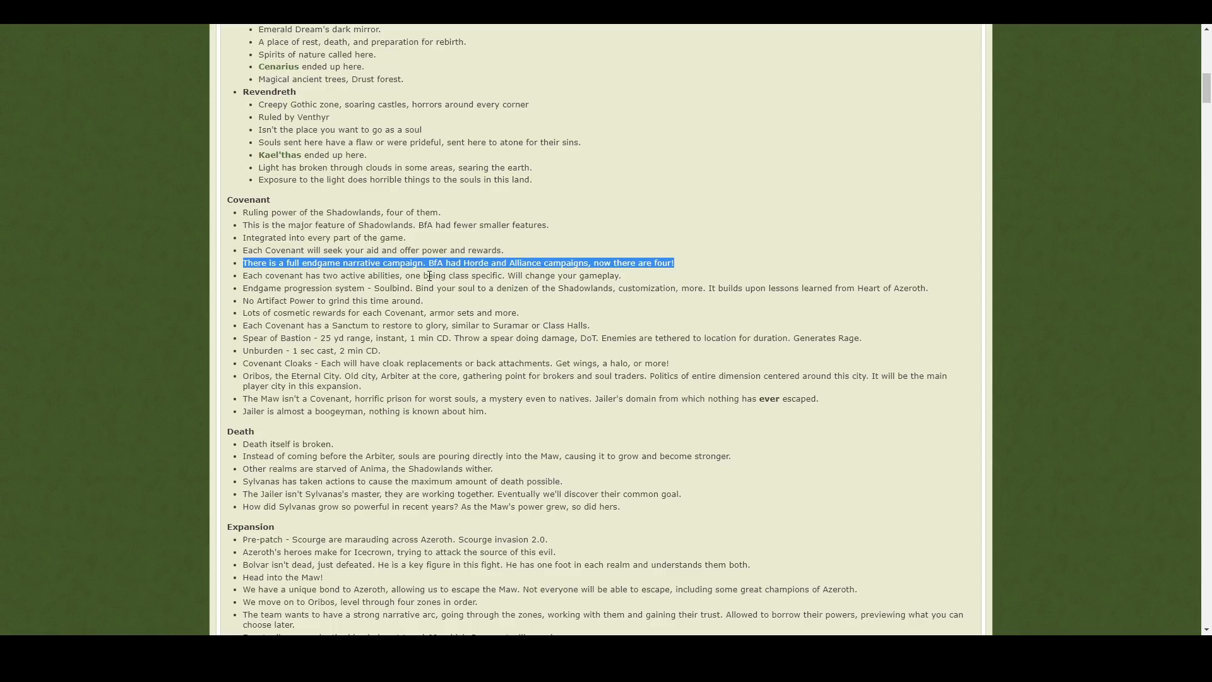
Step: Highlight the Soulbind progression and no-Artifact-Power notes while discussing them
left_click(399, 300)
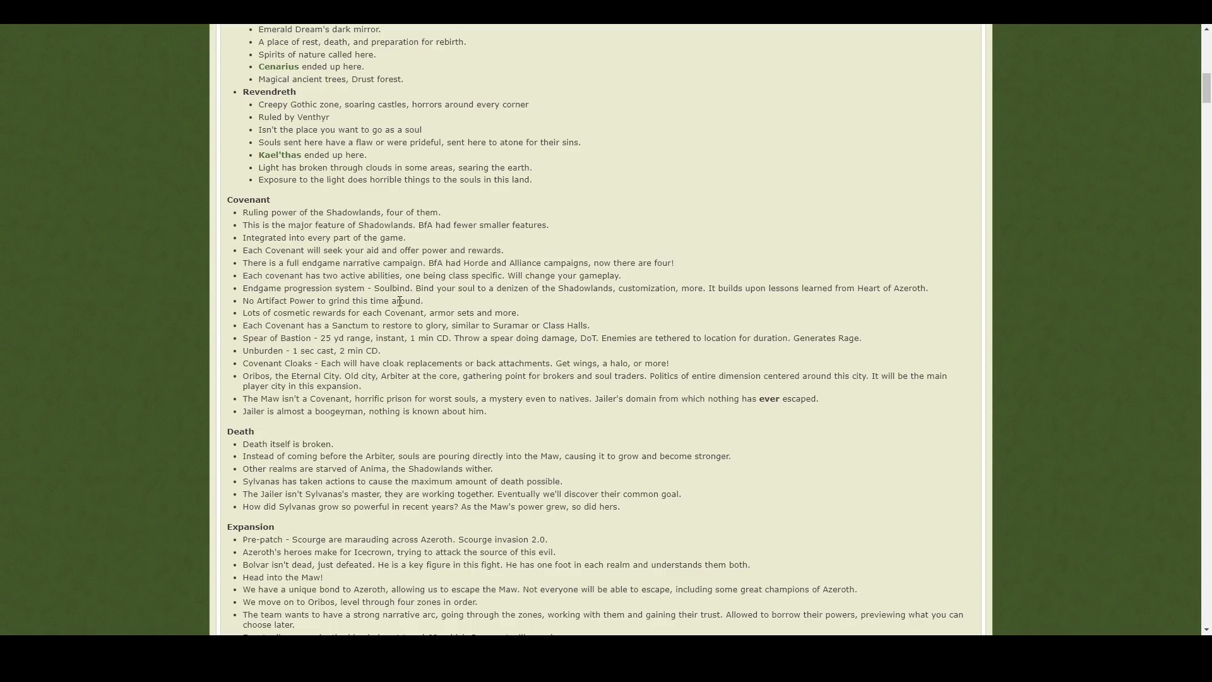
mouse_move(246, 288)
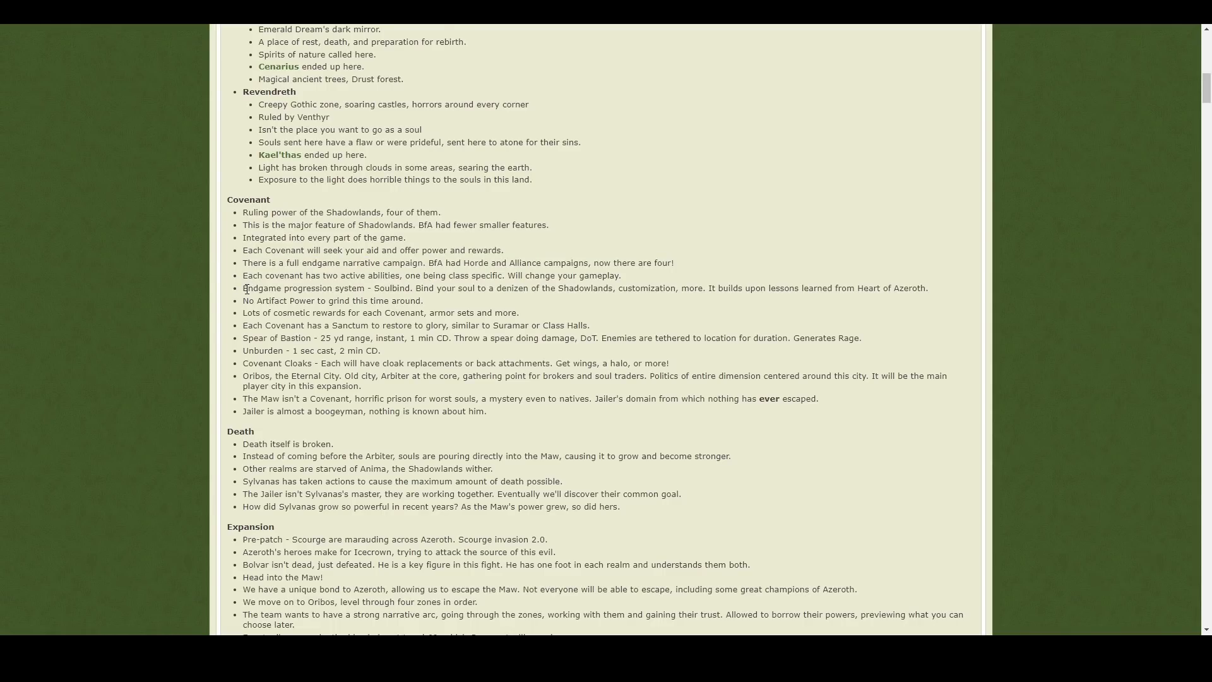
left_click_drag(242, 288, 445, 300)
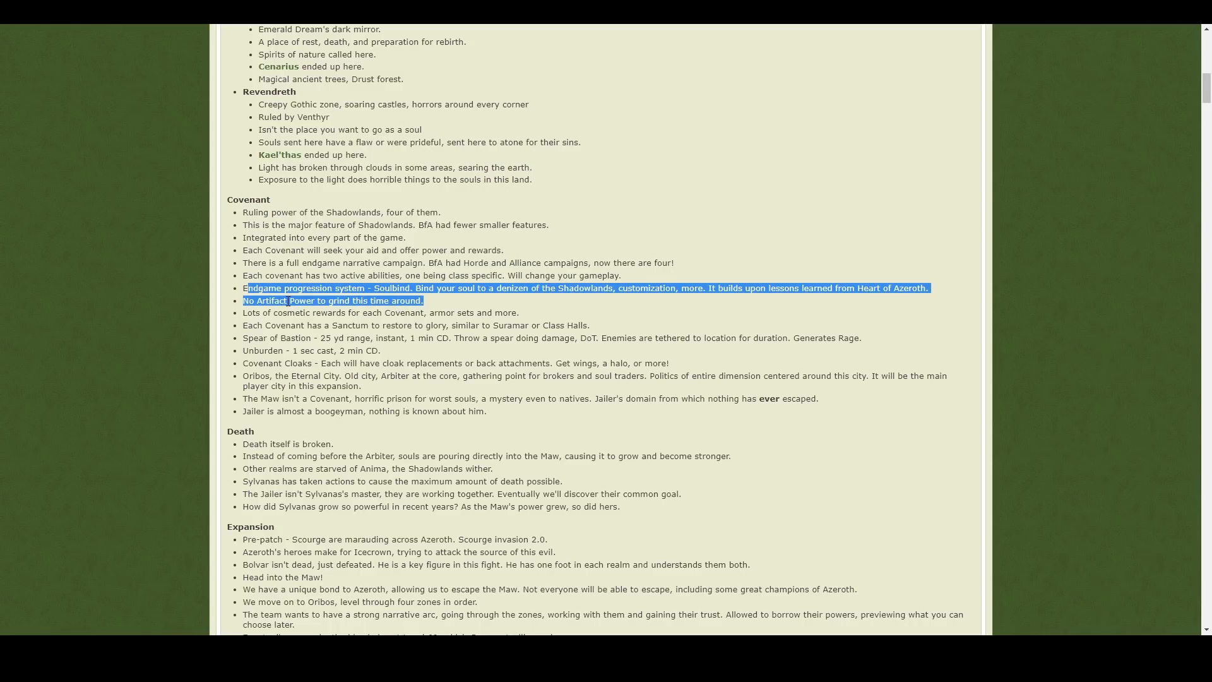
left_click(391, 288)
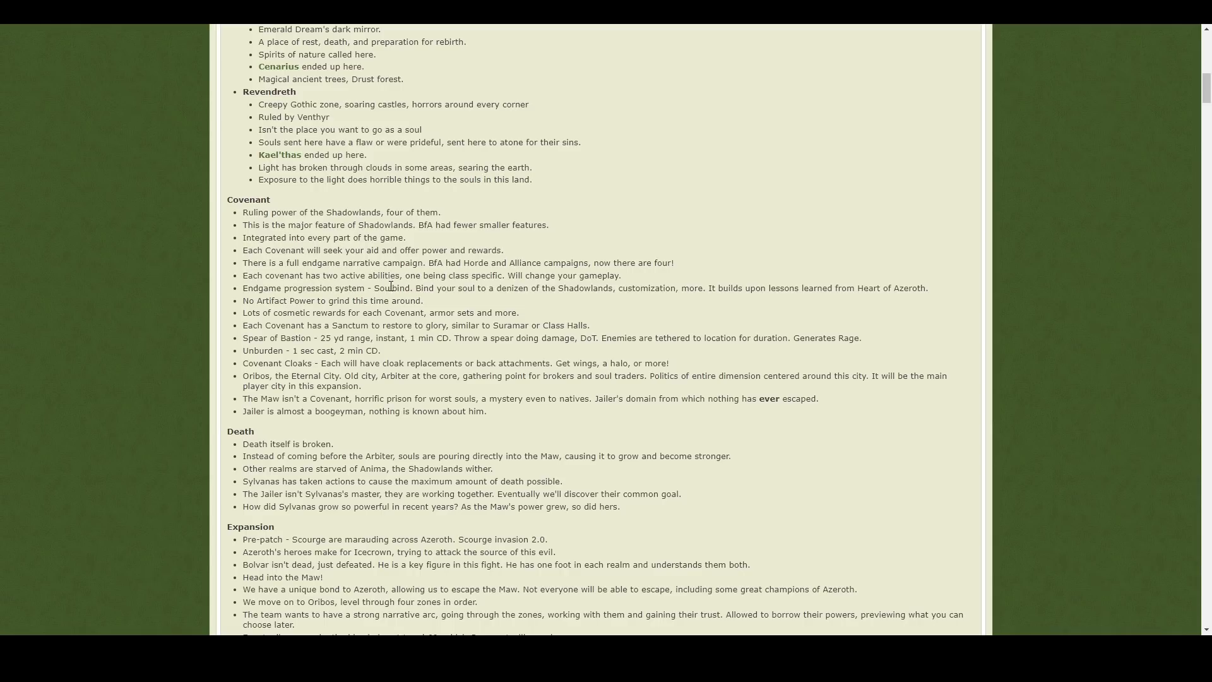
left_click_drag(416, 287, 433, 300)
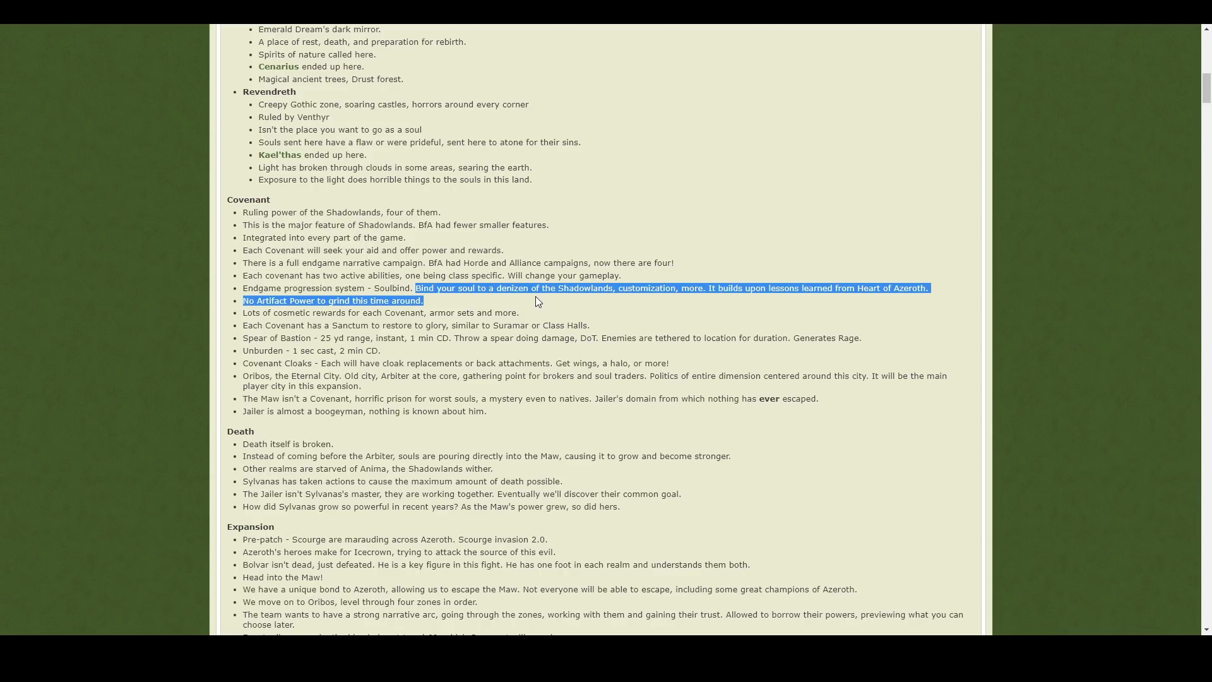
Step: Move down to The Maw notes and emphasise the Anima choice note
scroll("down", 3)
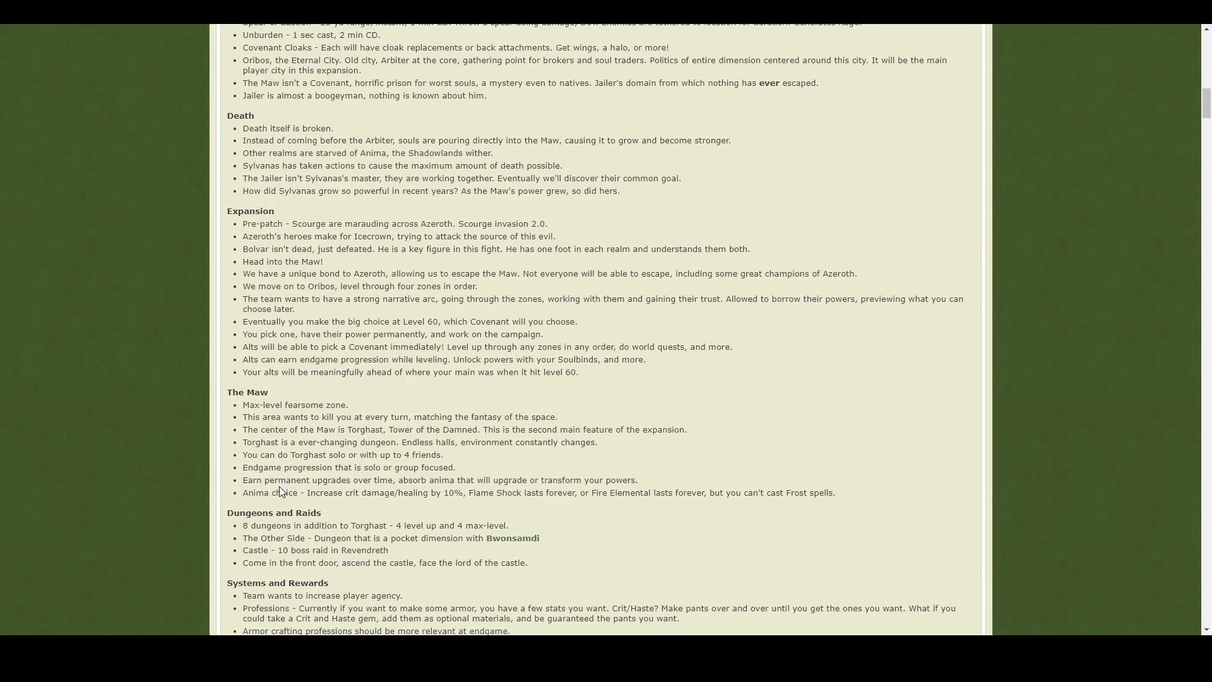
double_click(270, 492)
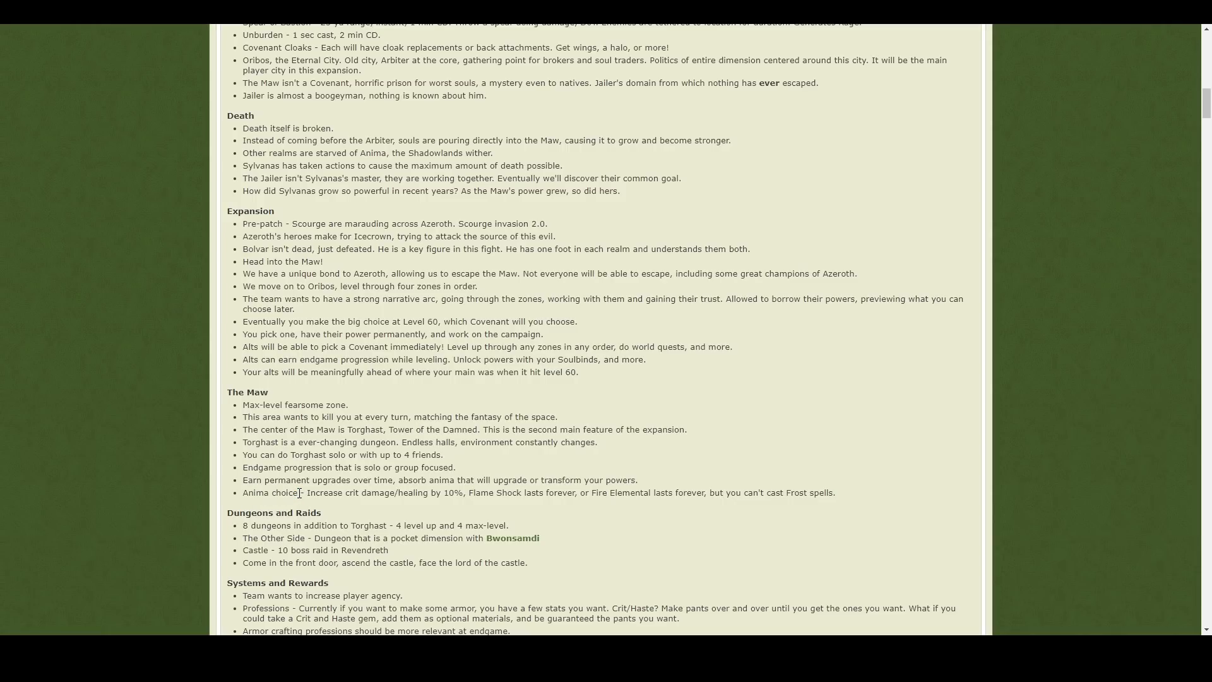
double_click(270, 492)
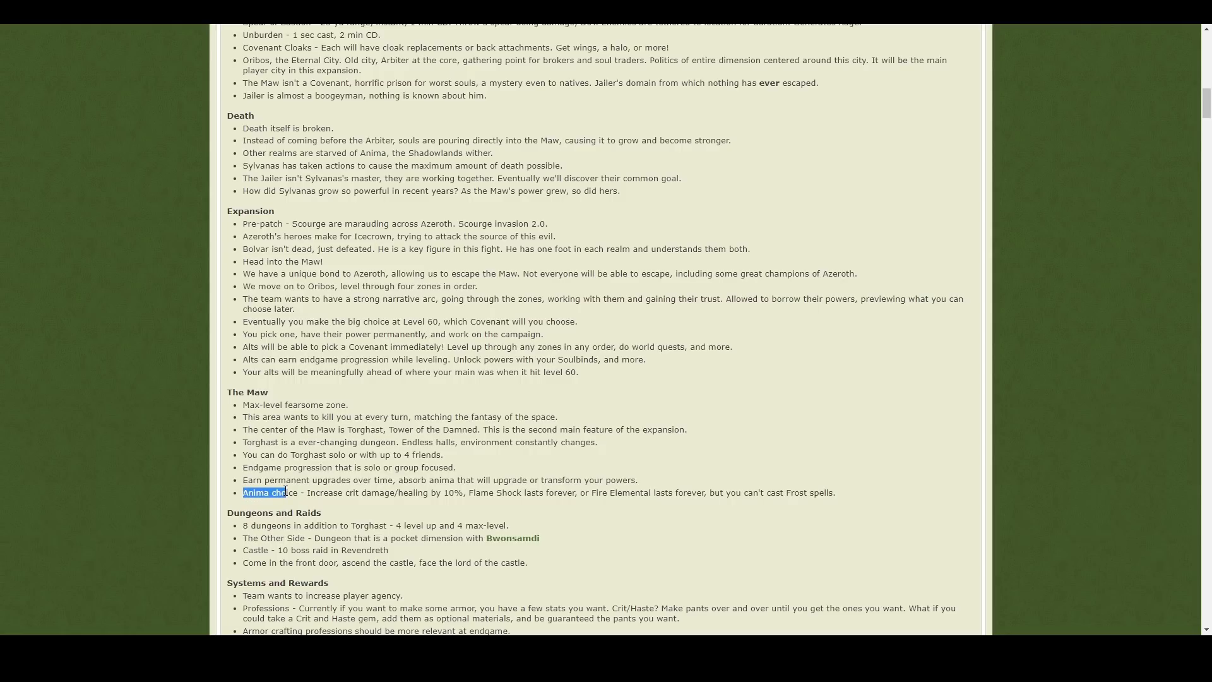
scroll("up", 3)
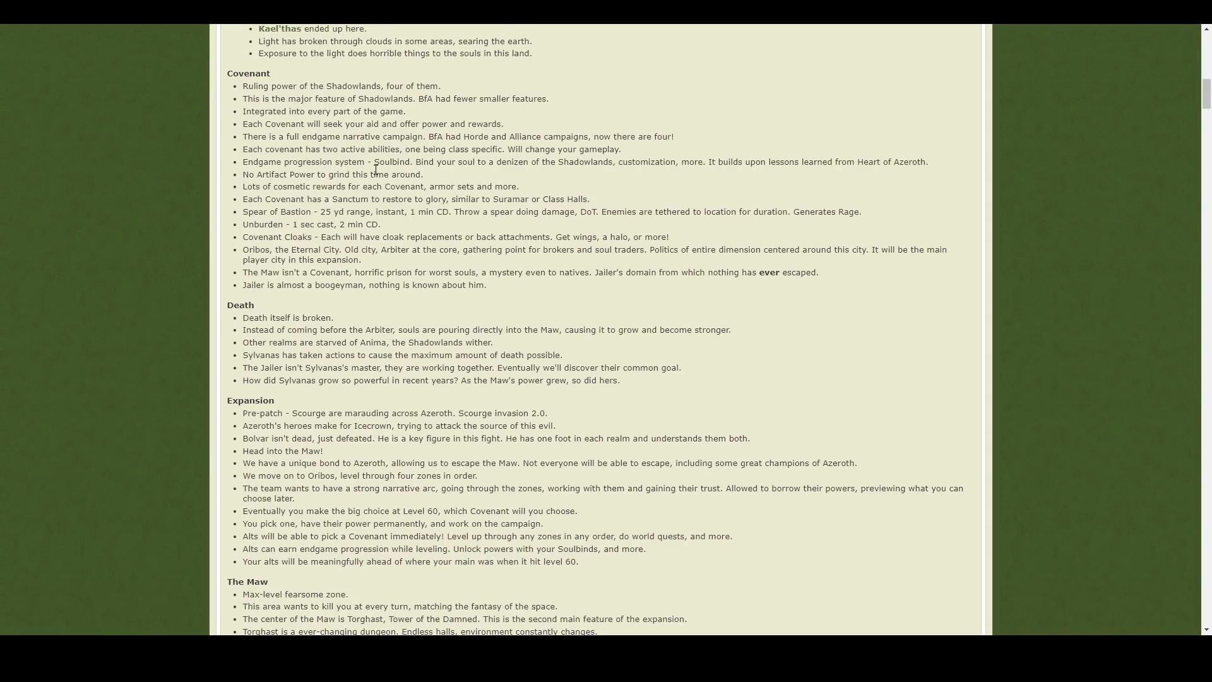
double_click(387, 161)
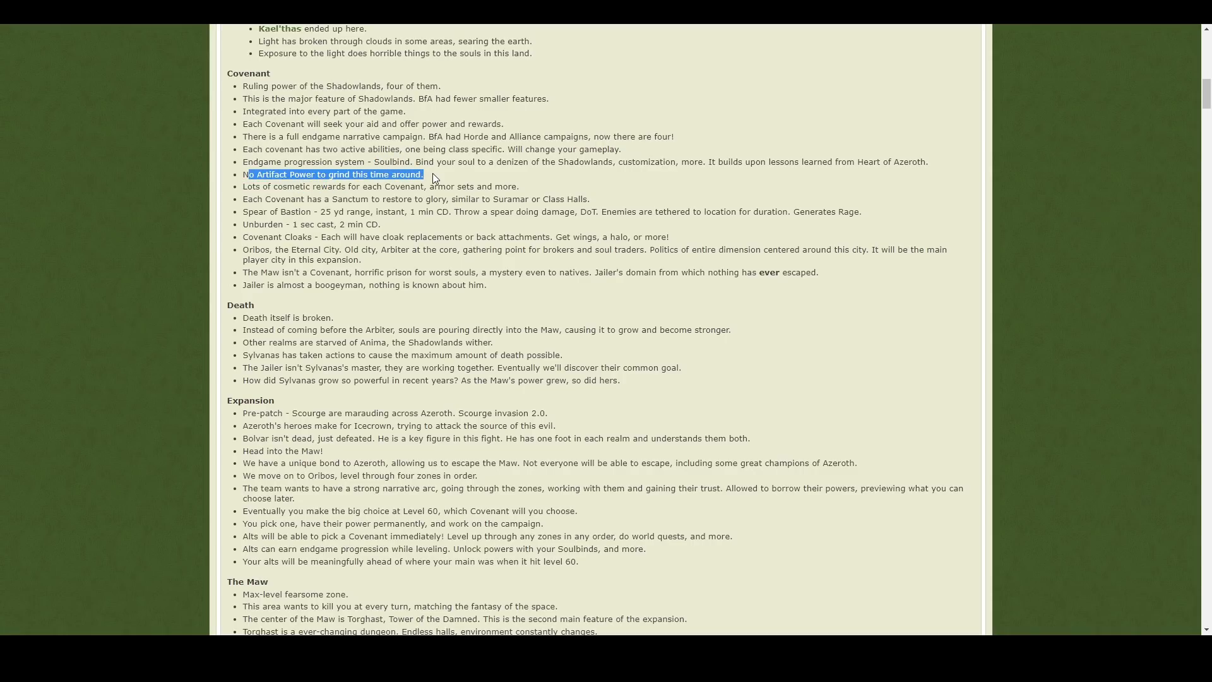
mouse_move(416, 165)
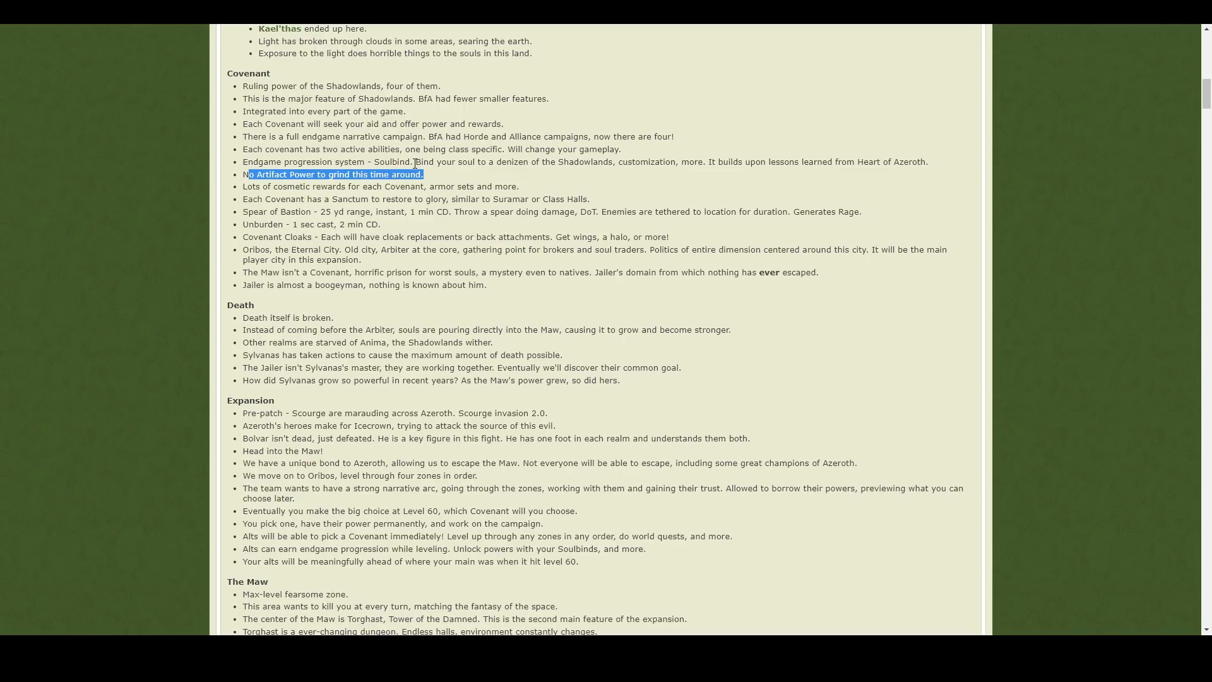
double_click(391, 162)
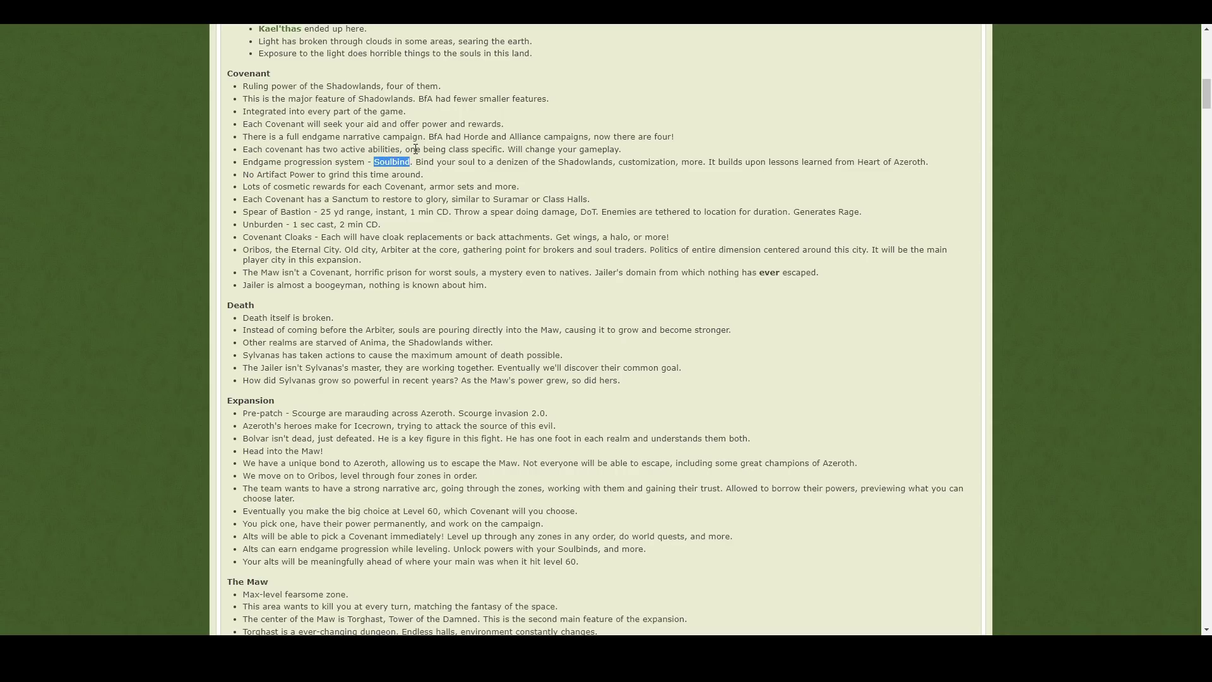
left_click(413, 218)
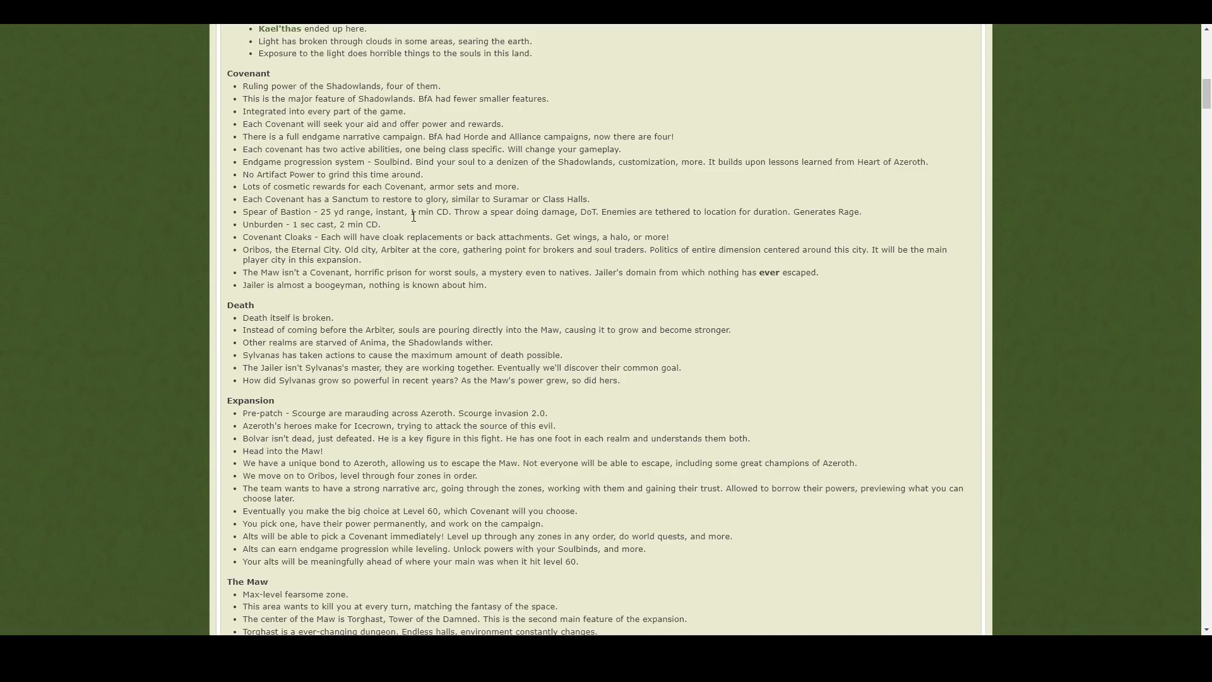
double_click(273, 174)
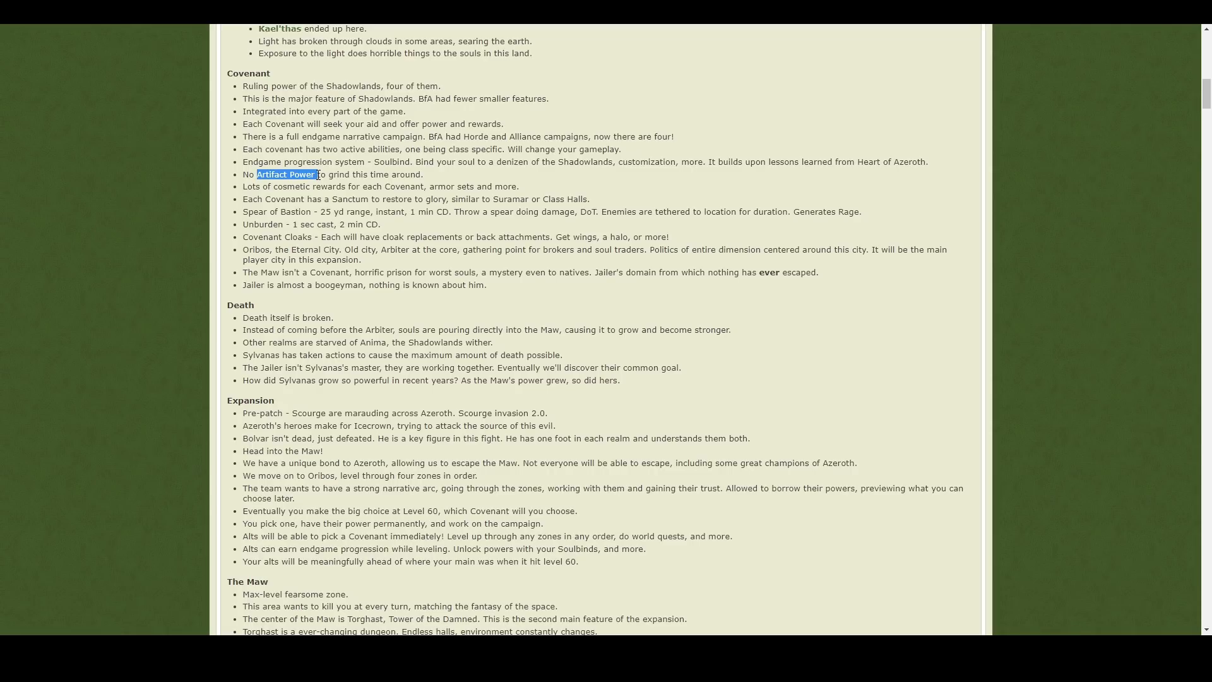
left_click(343, 240)
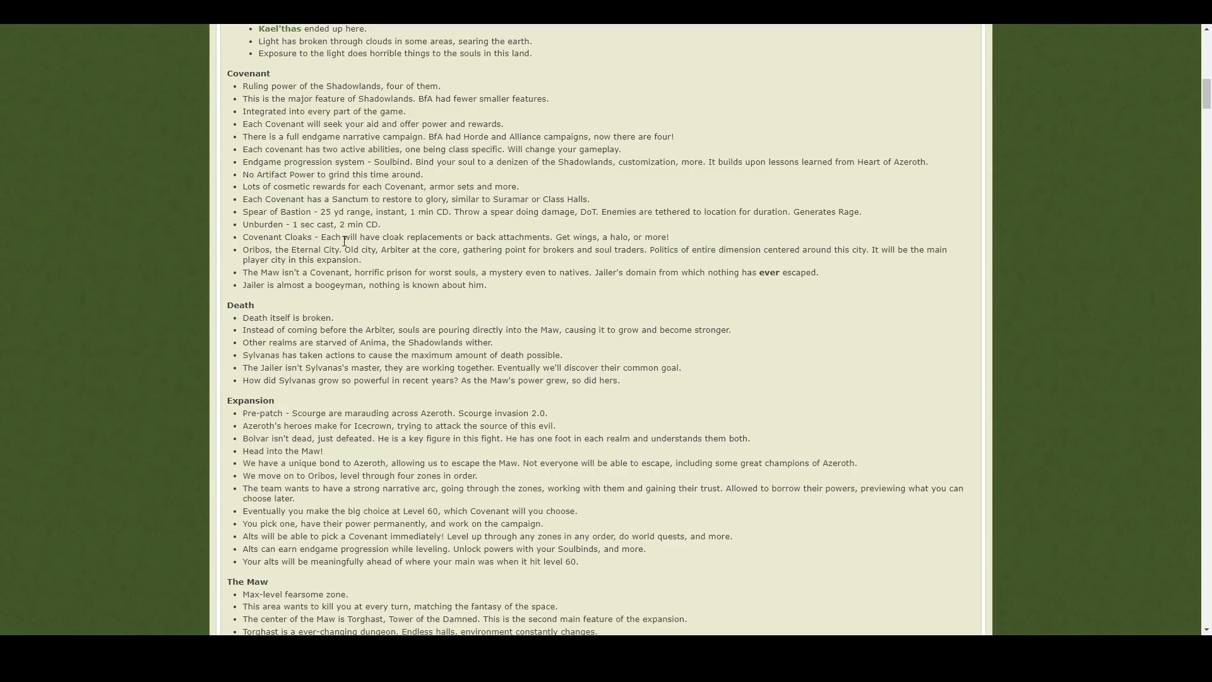
mouse_move(321, 176)
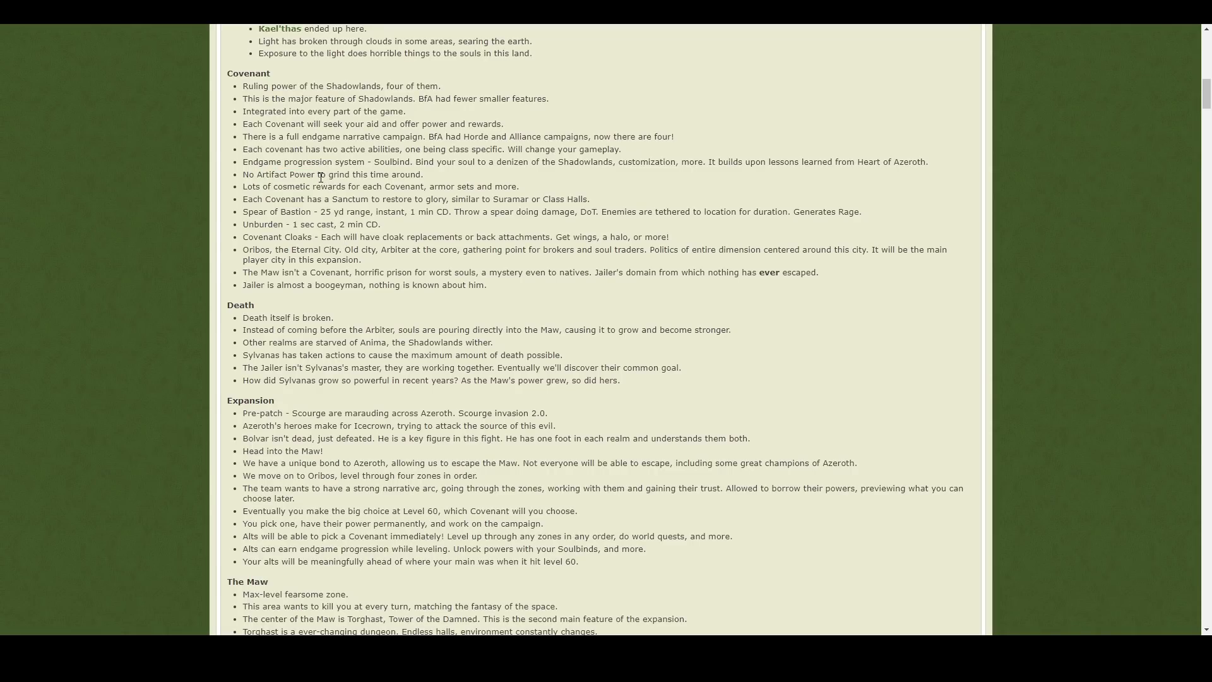
double_click(290, 174)
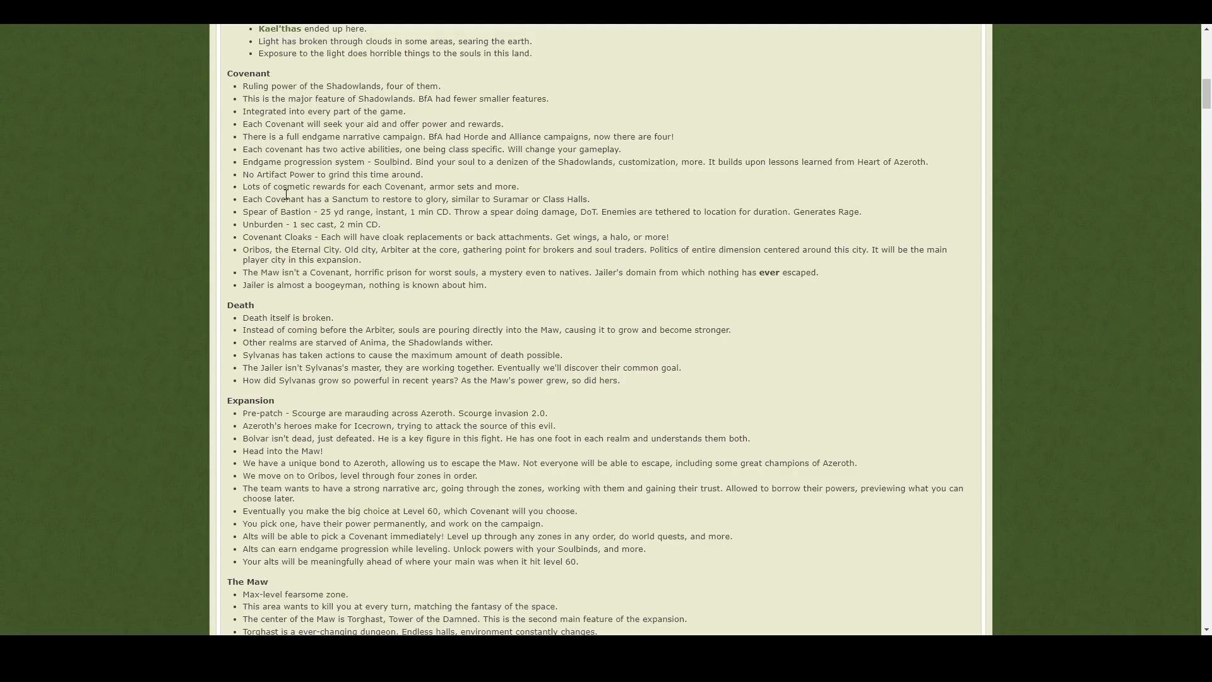
left_click_drag(291, 198, 506, 198)
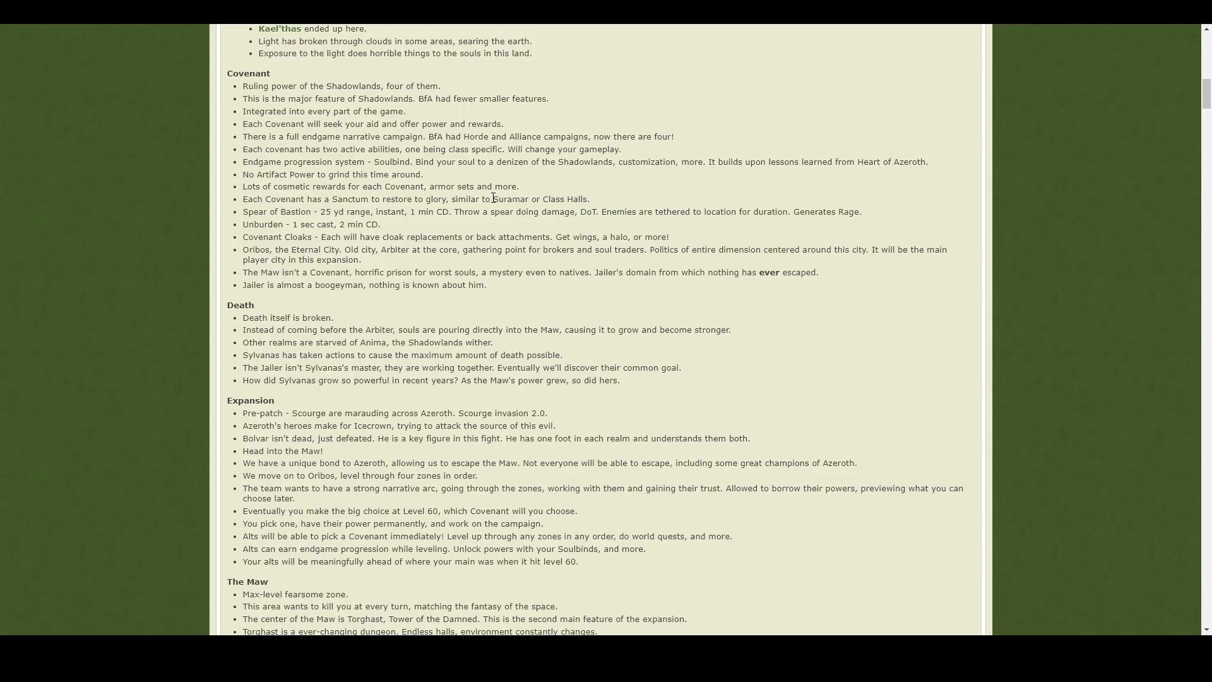
mouse_move(468, 195)
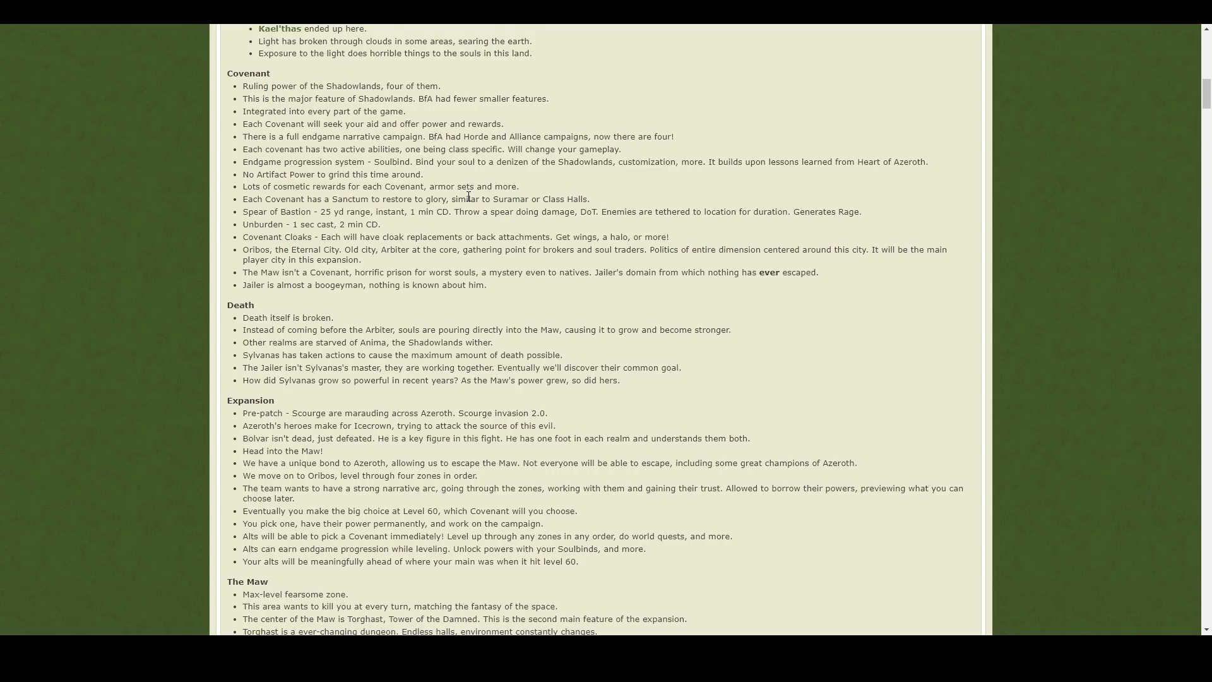
mouse_move(250, 239)
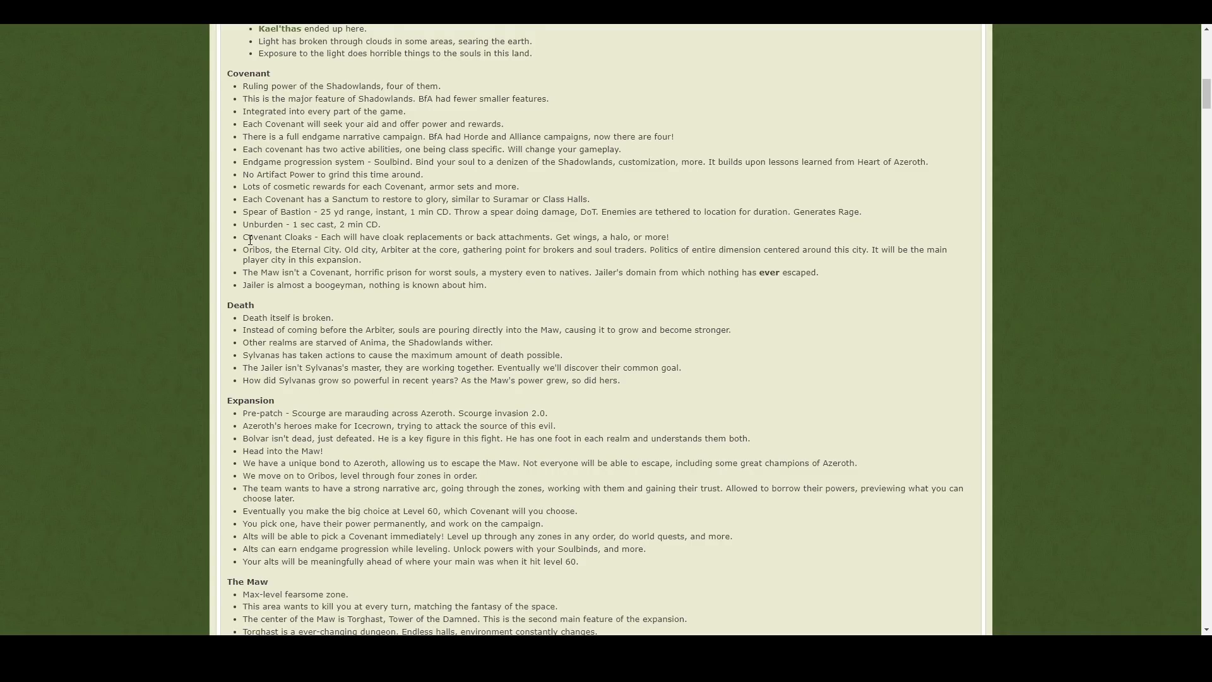
double_click(257, 238)
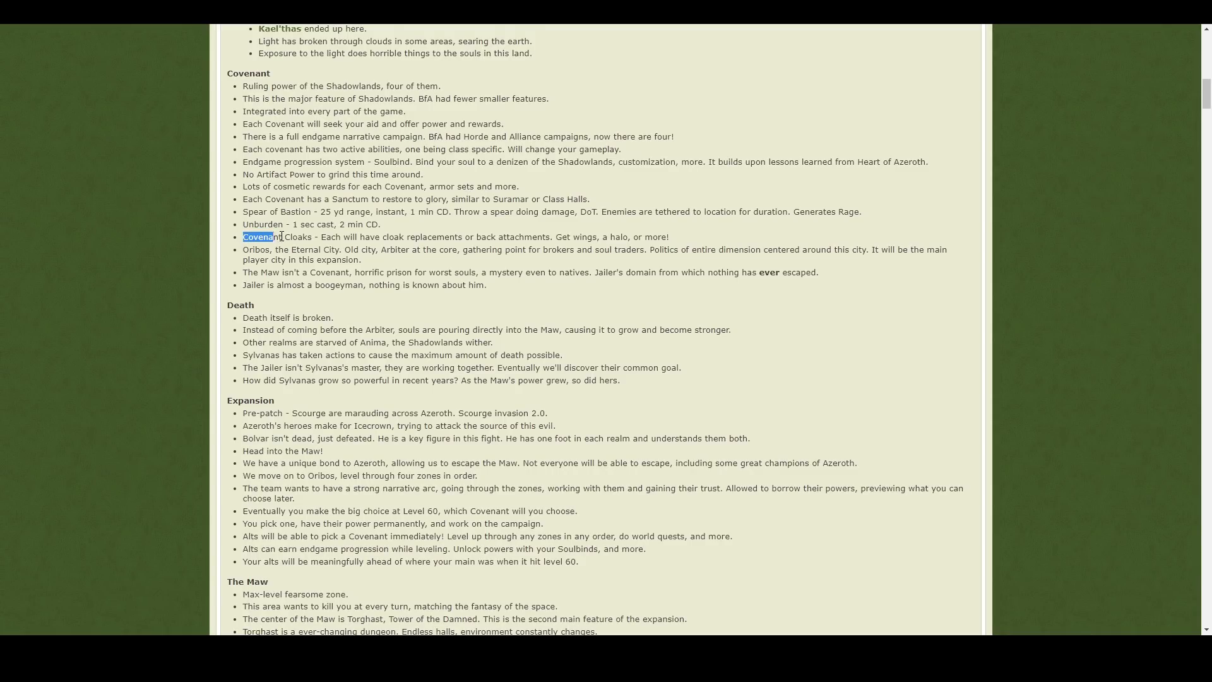
left_click_drag(244, 236, 553, 236)
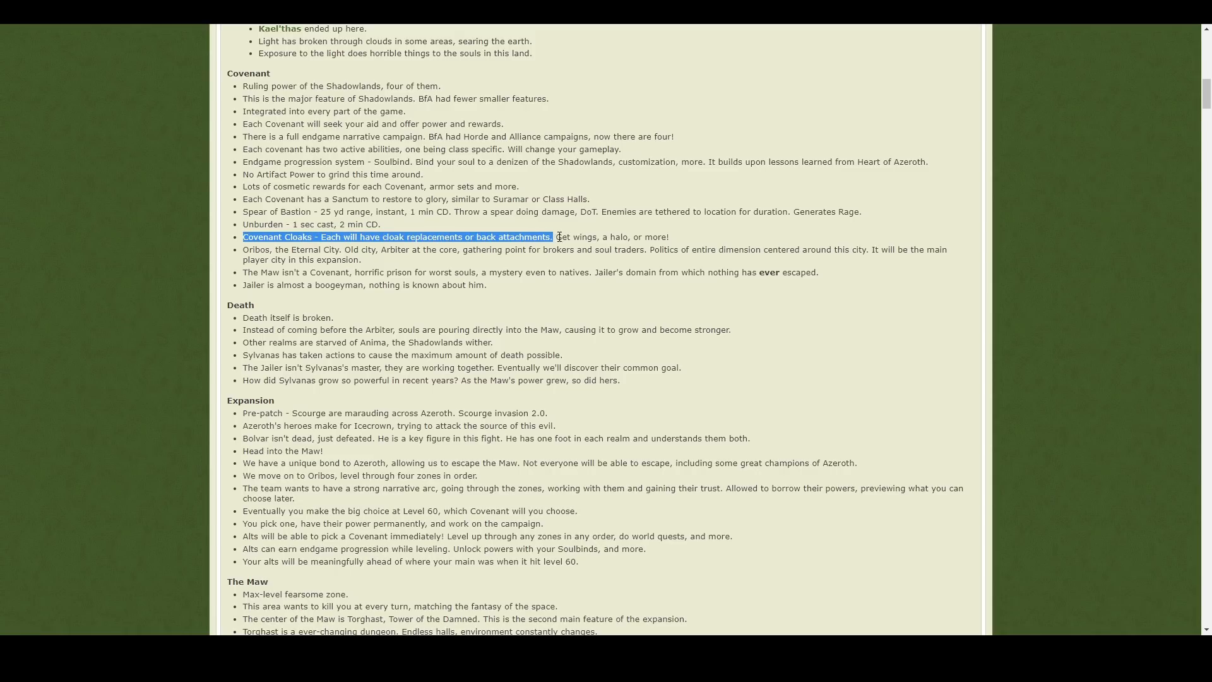
left_click_drag(552, 236, 669, 236)
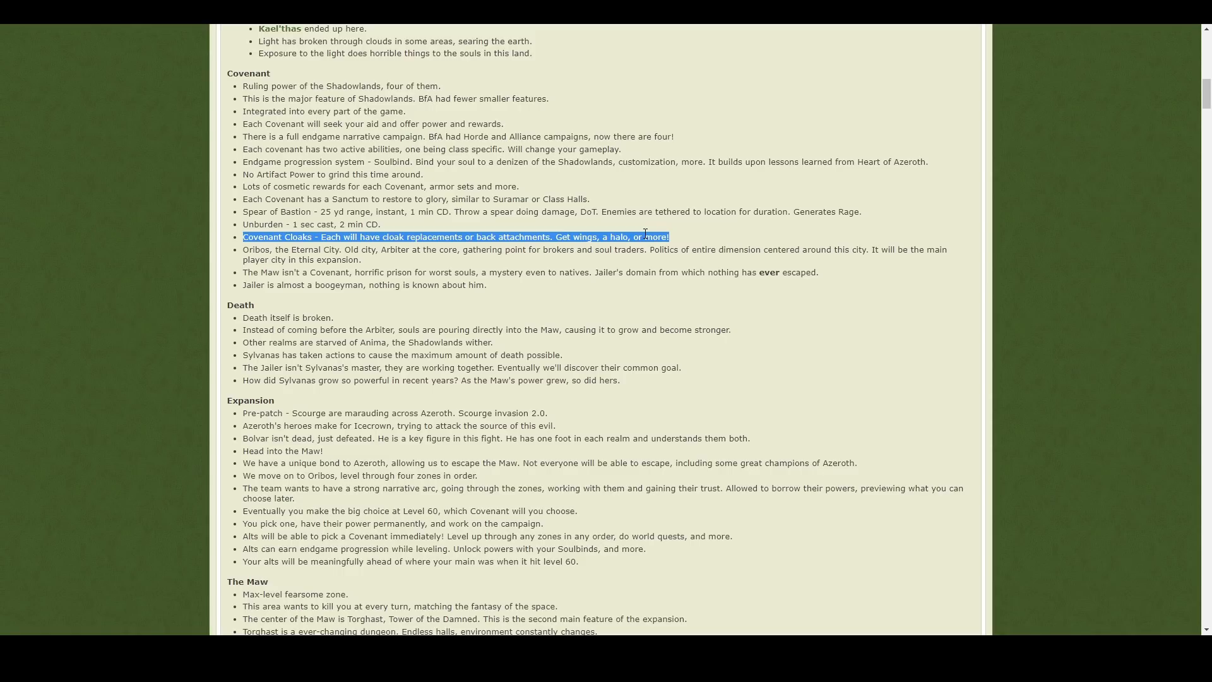
mouse_move(348, 142)
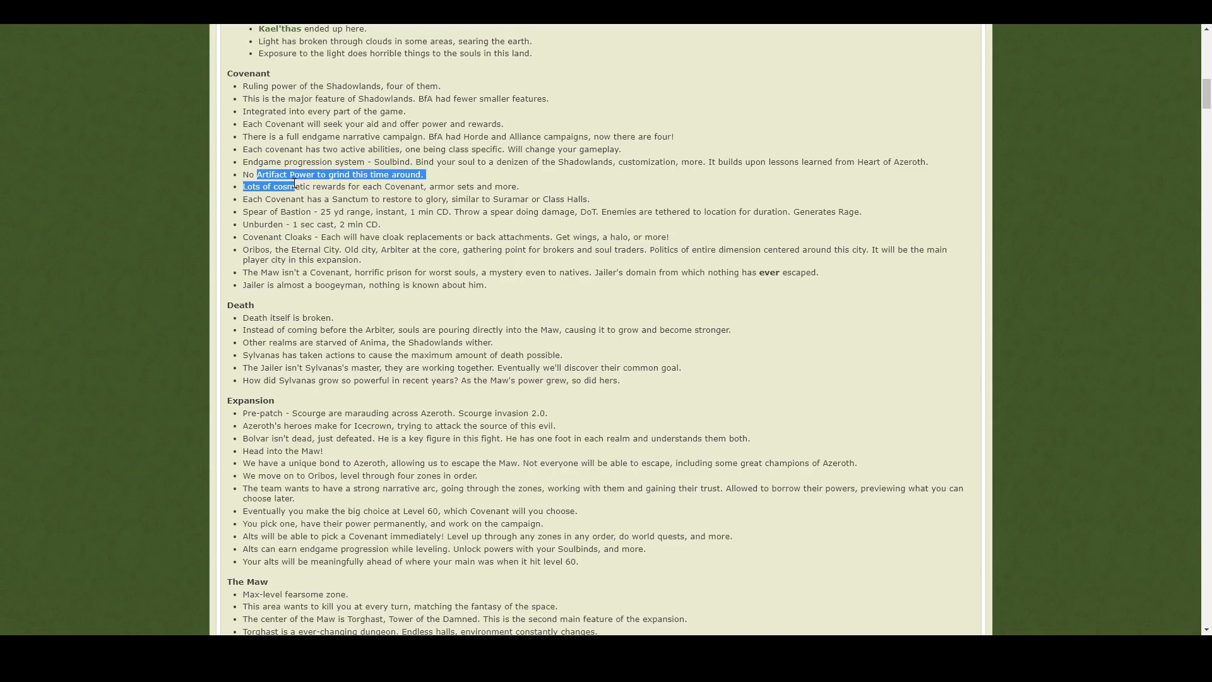
Step: Highlight the big choice at Level 60 line in the Expansion notes
left_click(328, 249)
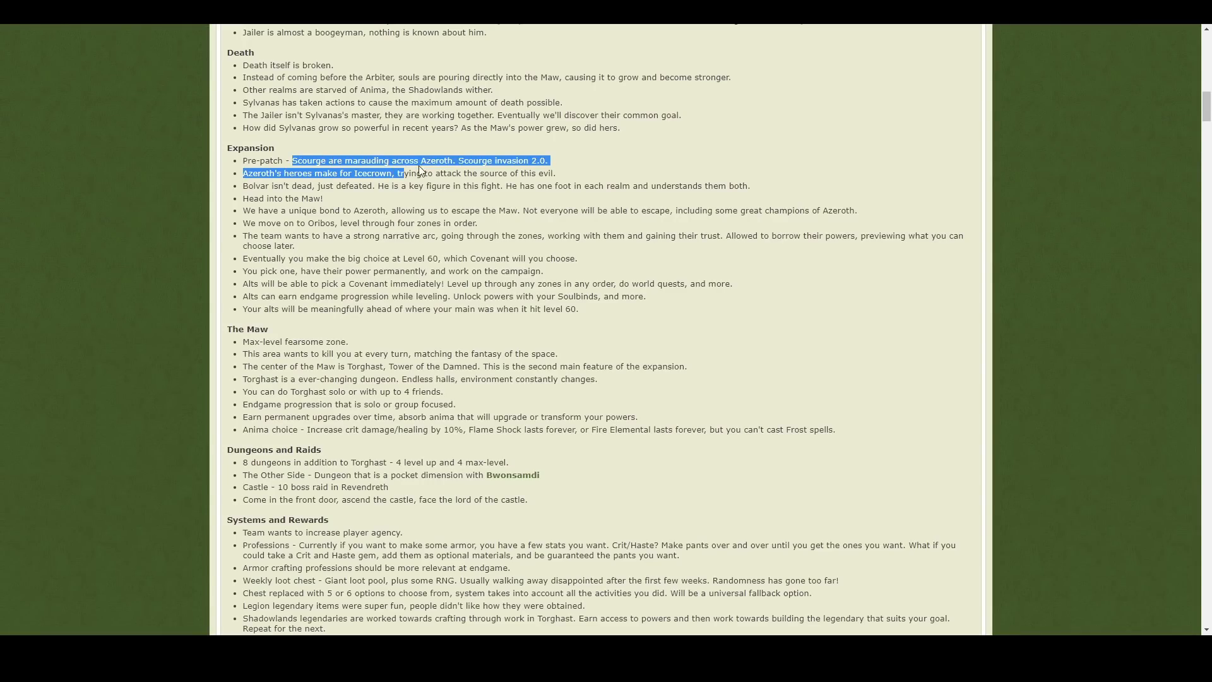
left_click(560, 170)
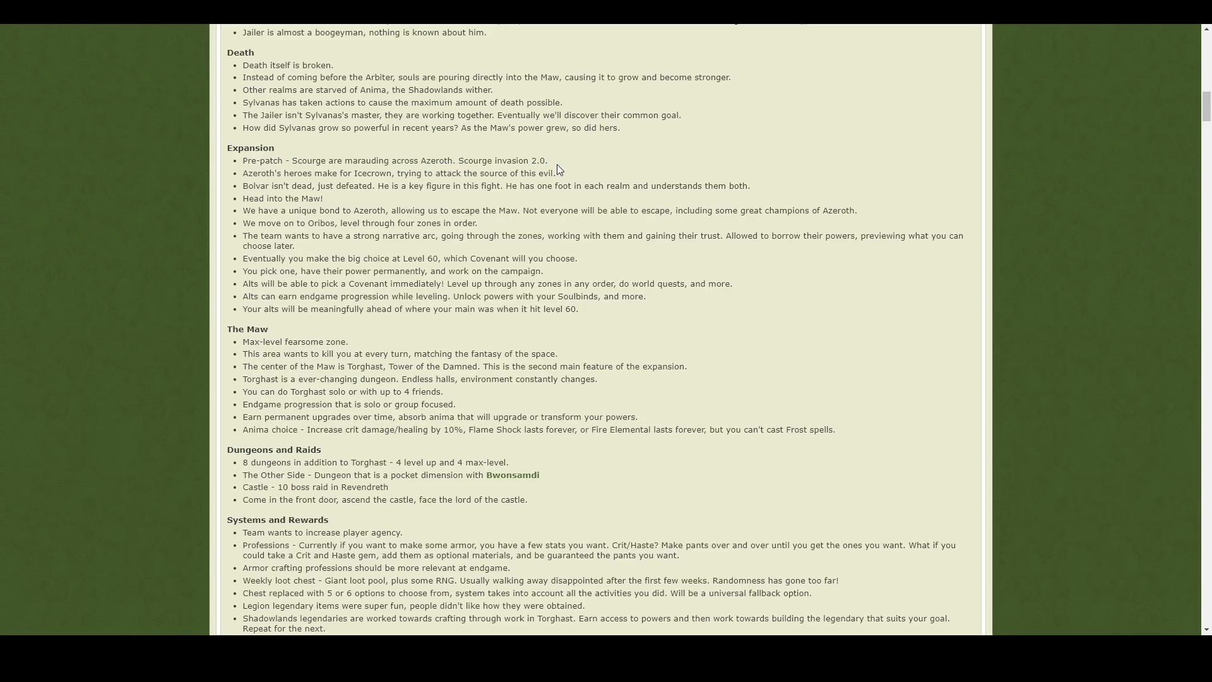
mouse_move(432, 185)
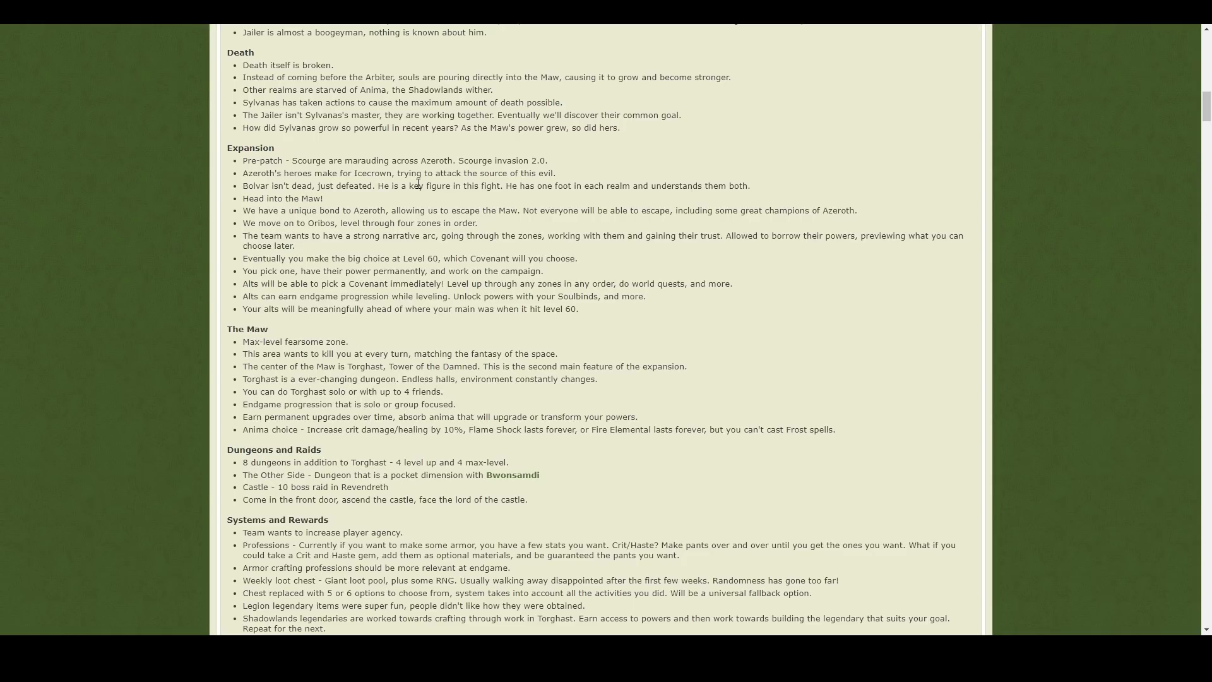
mouse_move(298, 237)
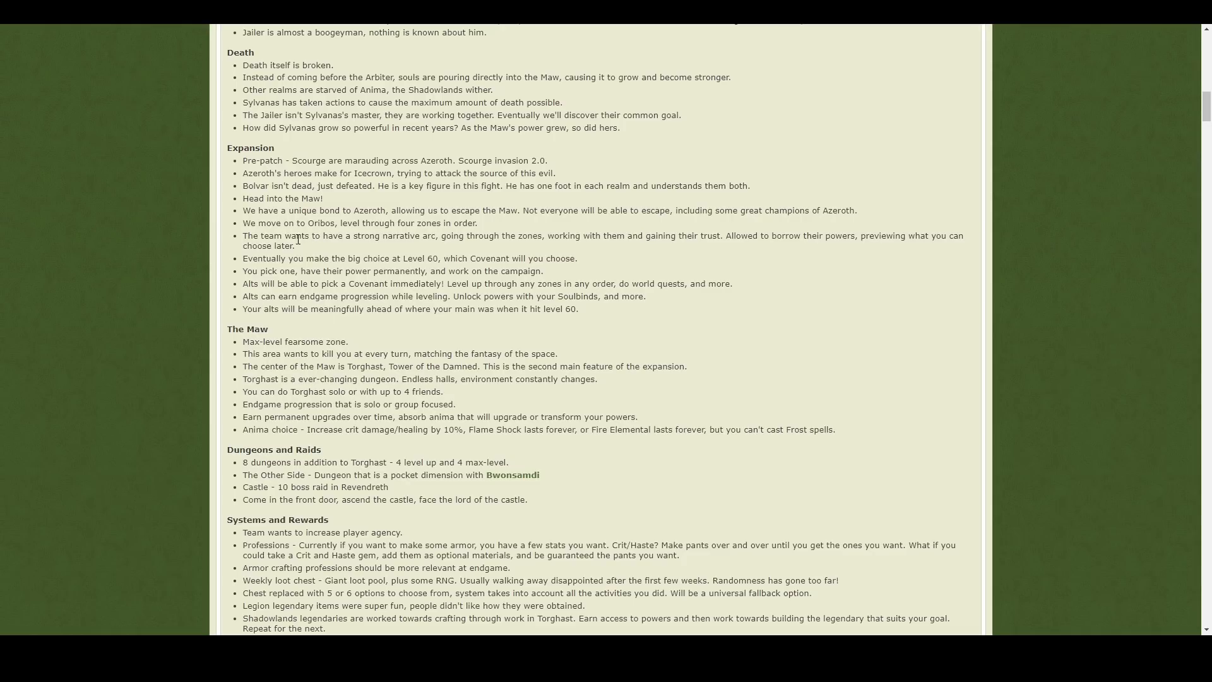
mouse_move(246, 256)
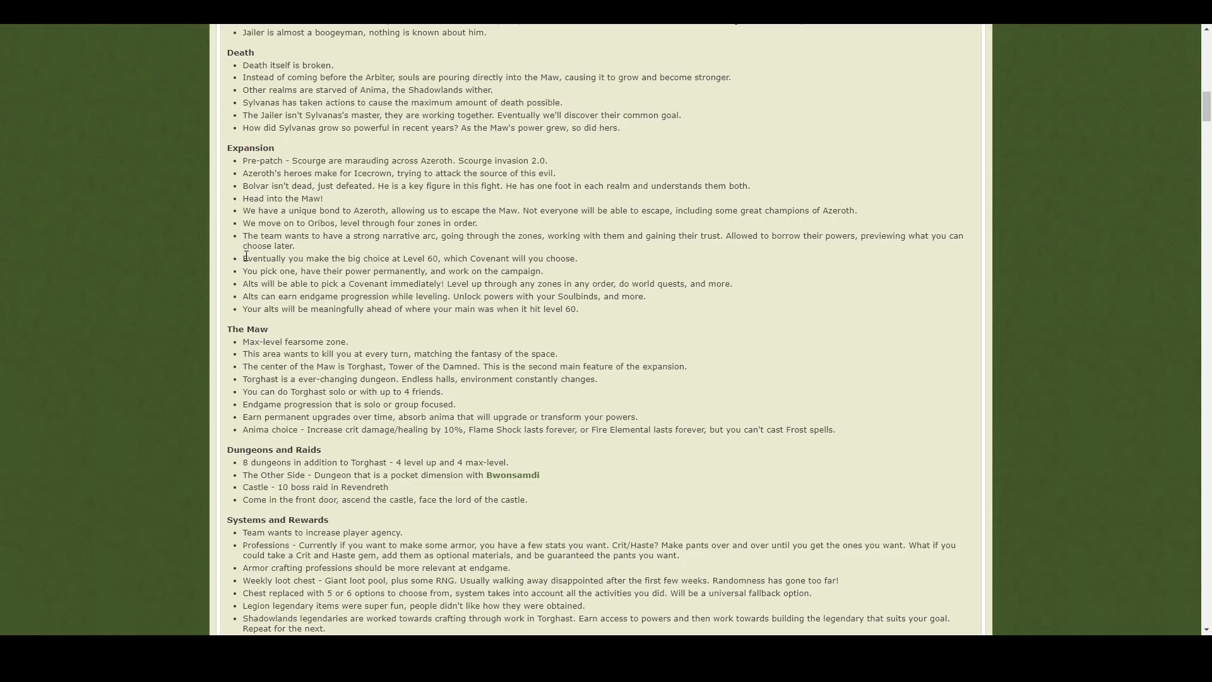
left_click_drag(242, 258, 466, 271)
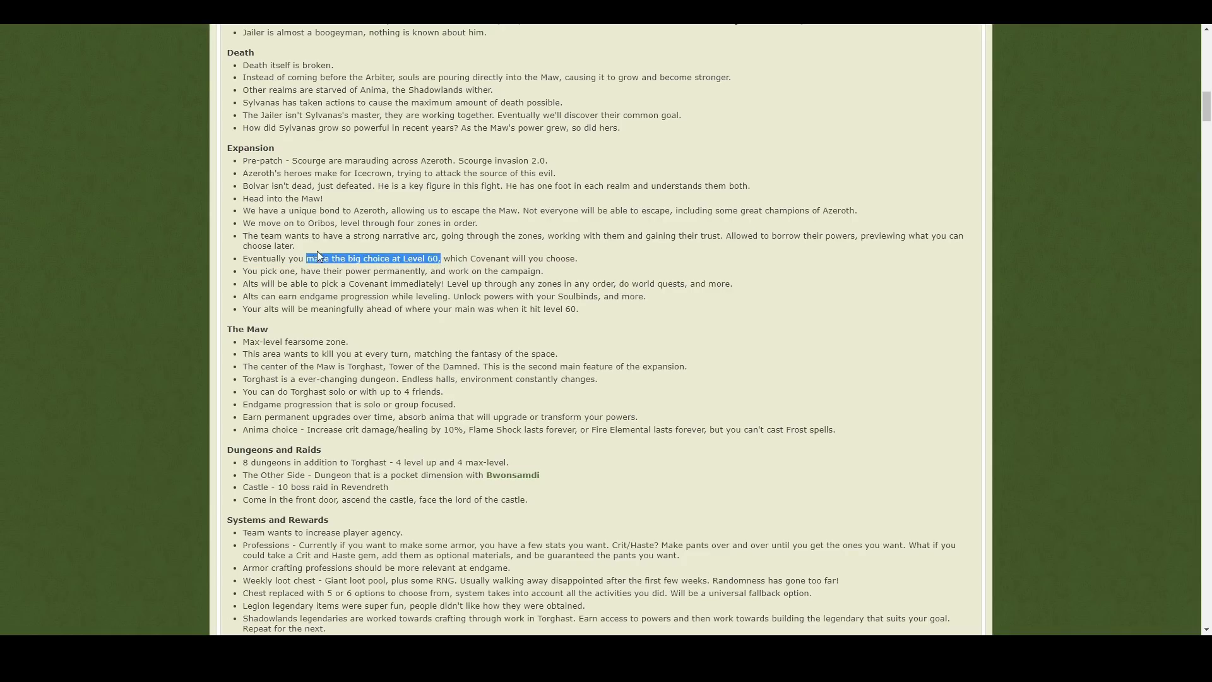
left_click(255, 257)
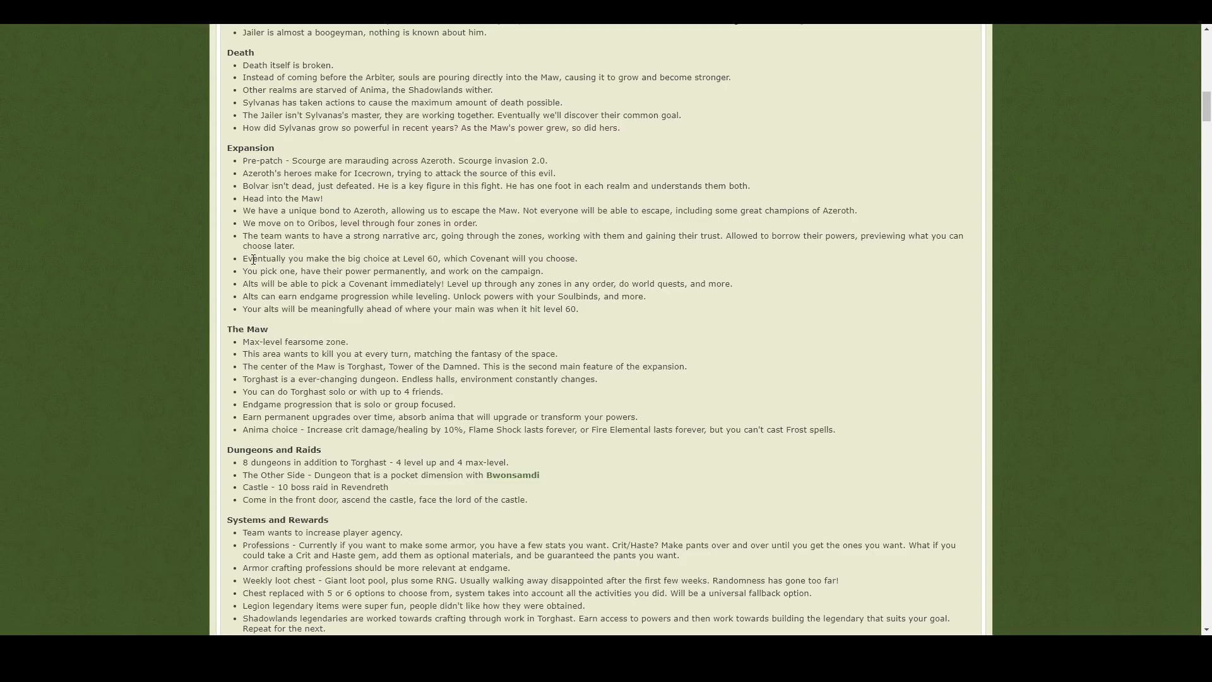
mouse_move(258, 209)
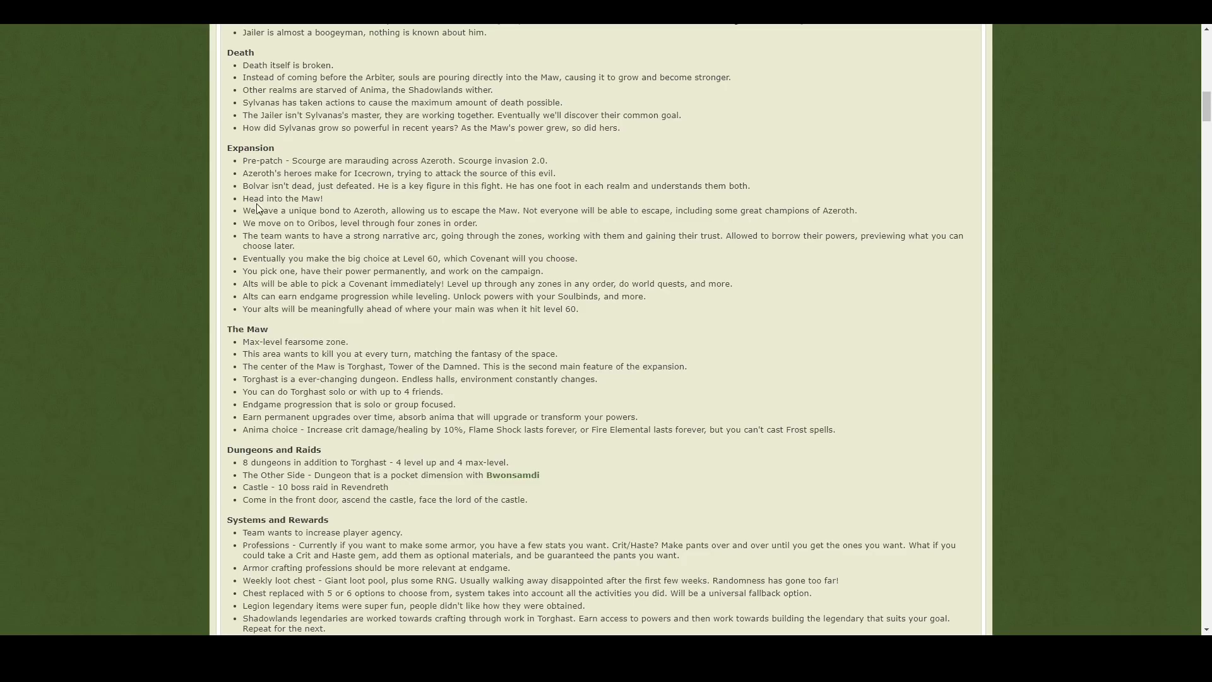
Step: Highlight most of the Expansion notes, then pick out the word Covenant in the alts note
left_click_drag(242, 160, 619, 295)
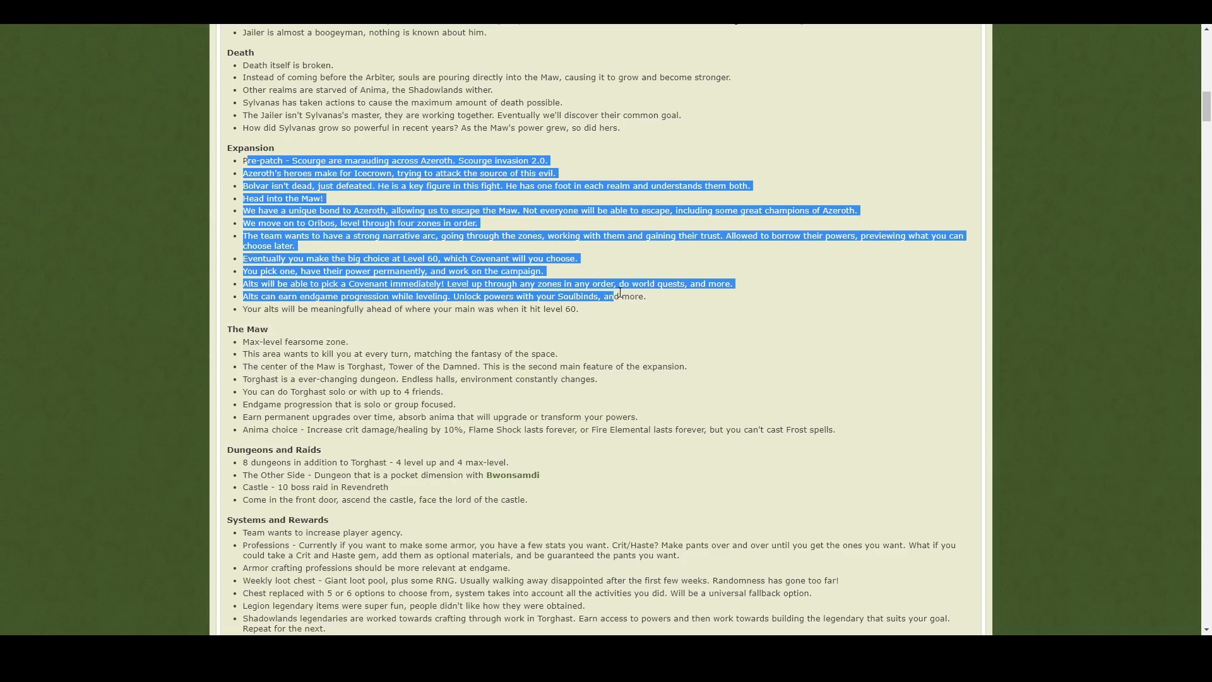
left_click(601, 313)
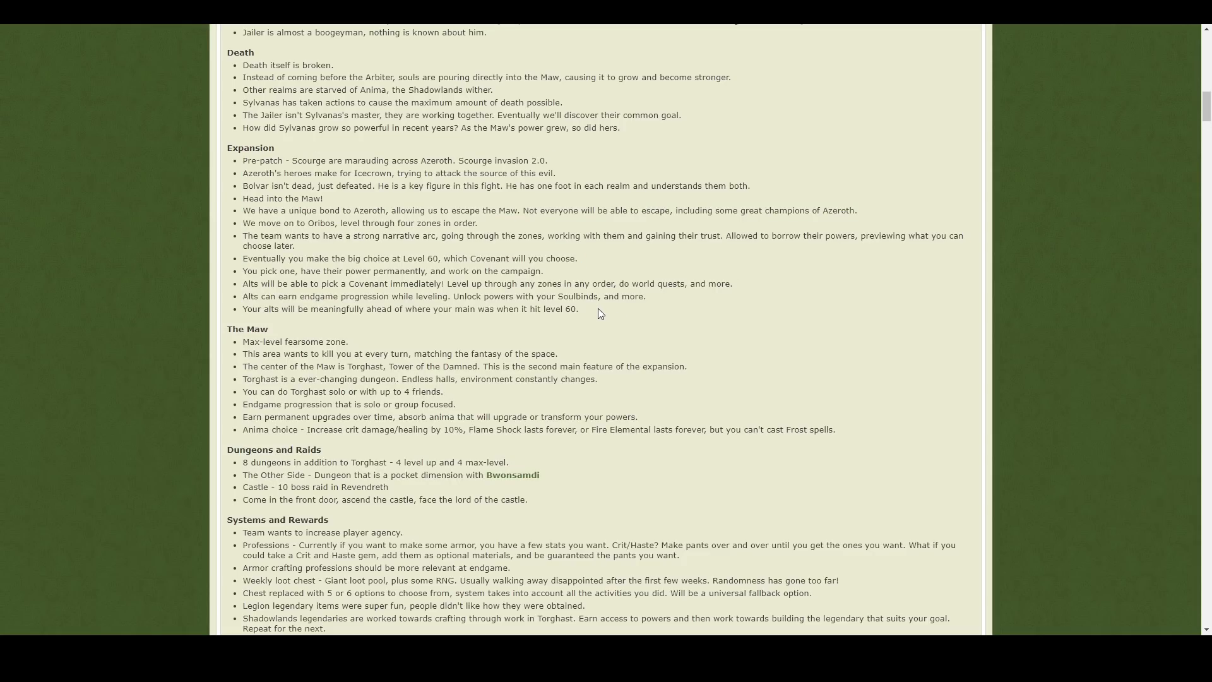
mouse_move(588, 311)
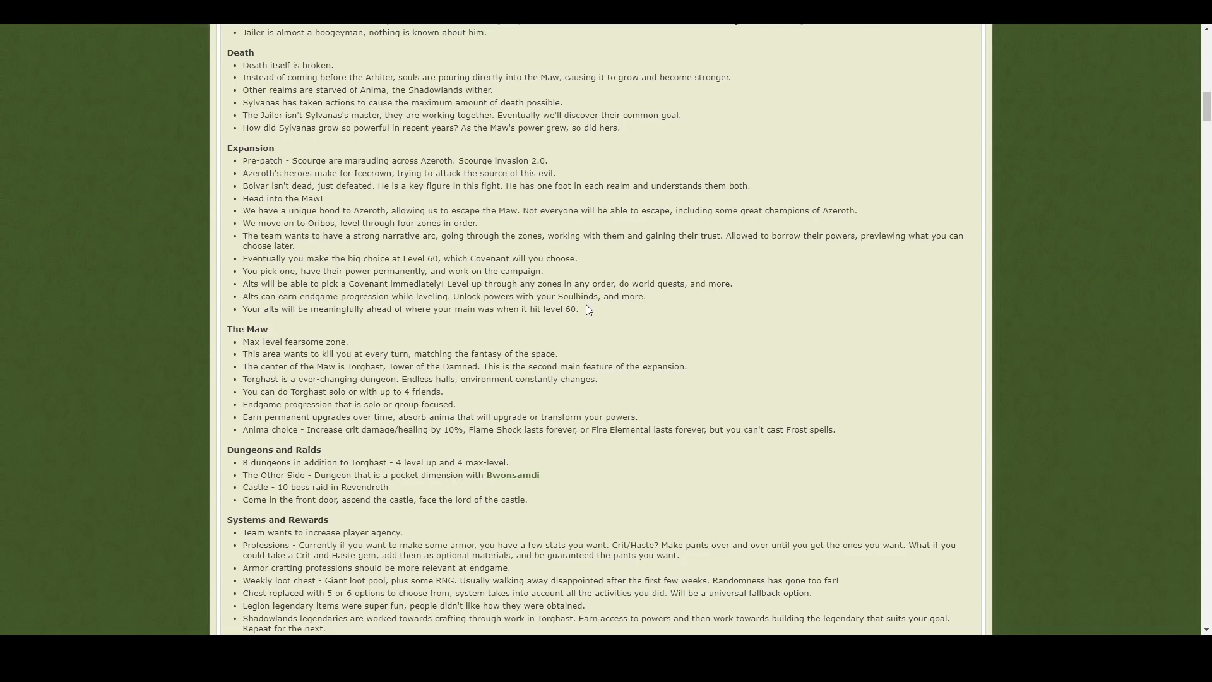
mouse_move(389, 284)
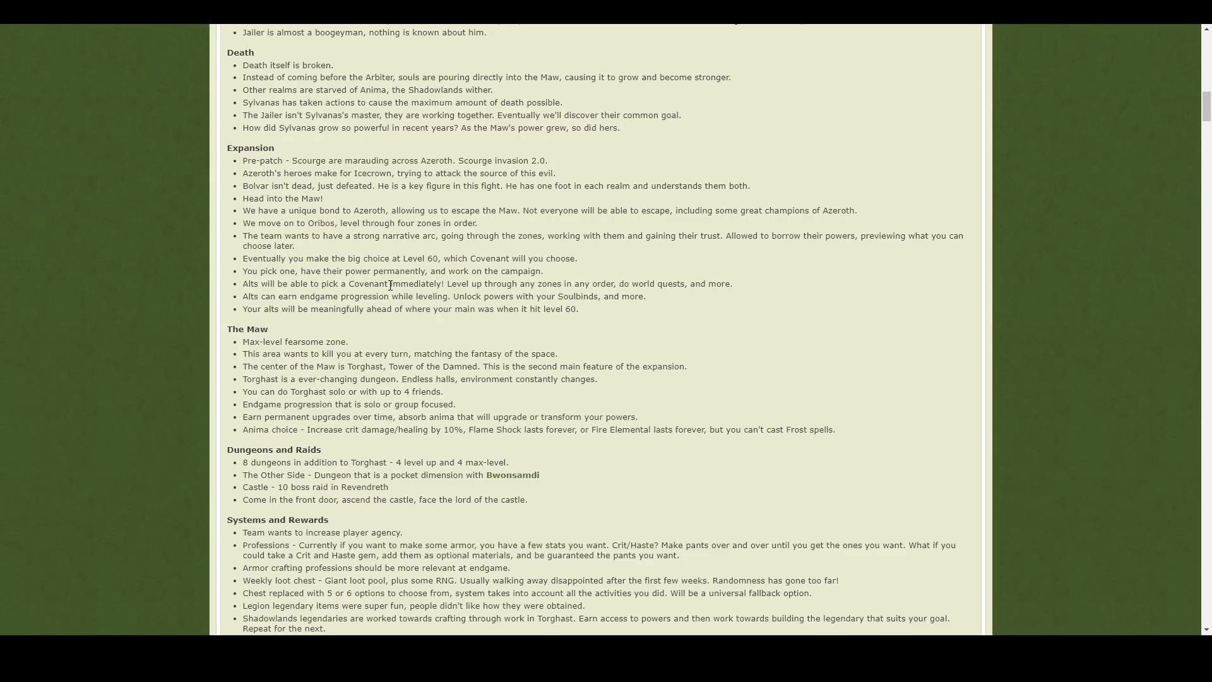
double_click(372, 282)
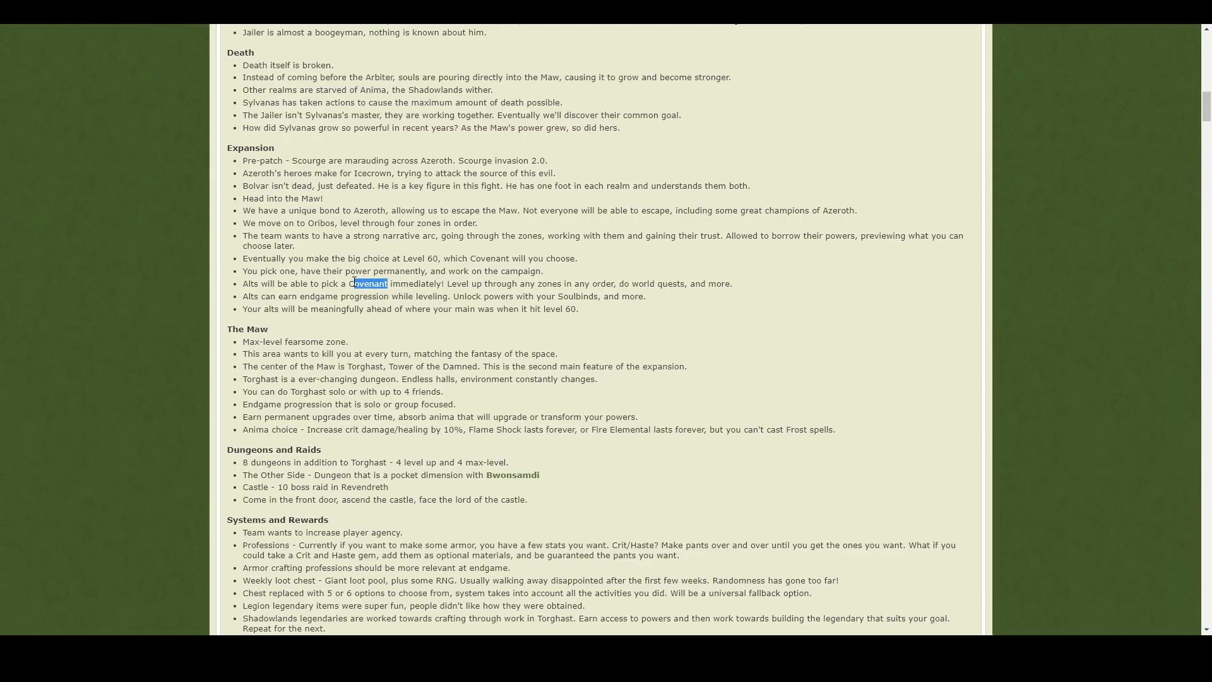
left_click(643, 293)
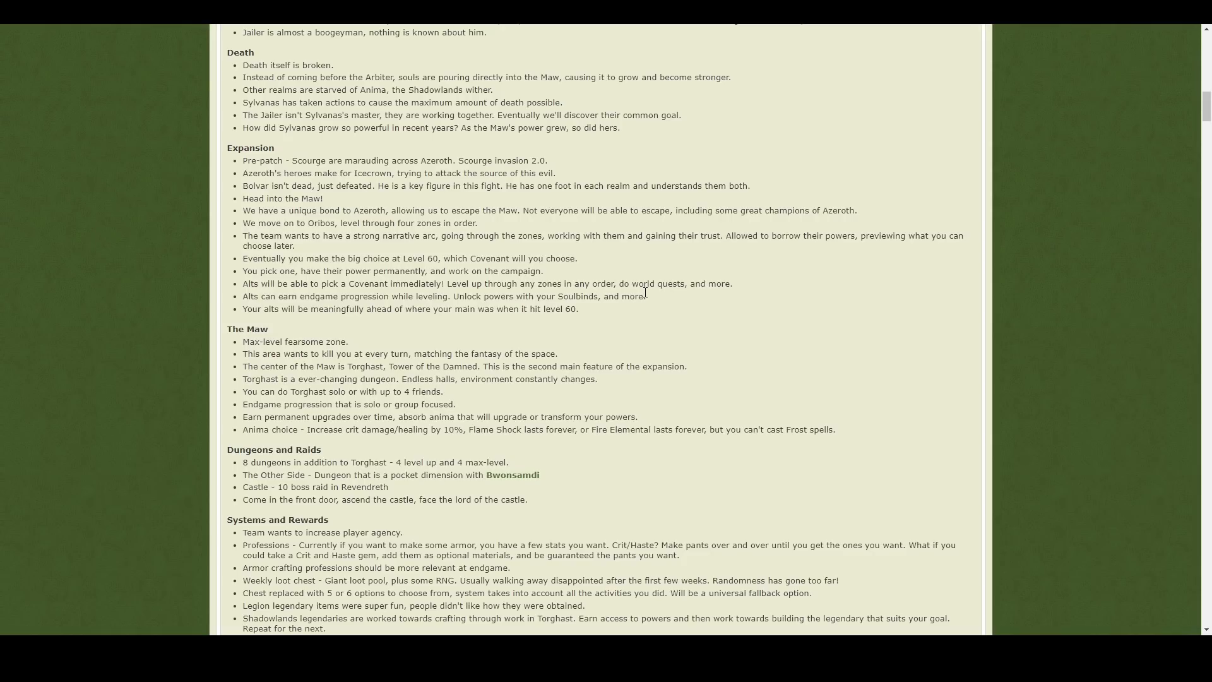
scroll("down", 3)
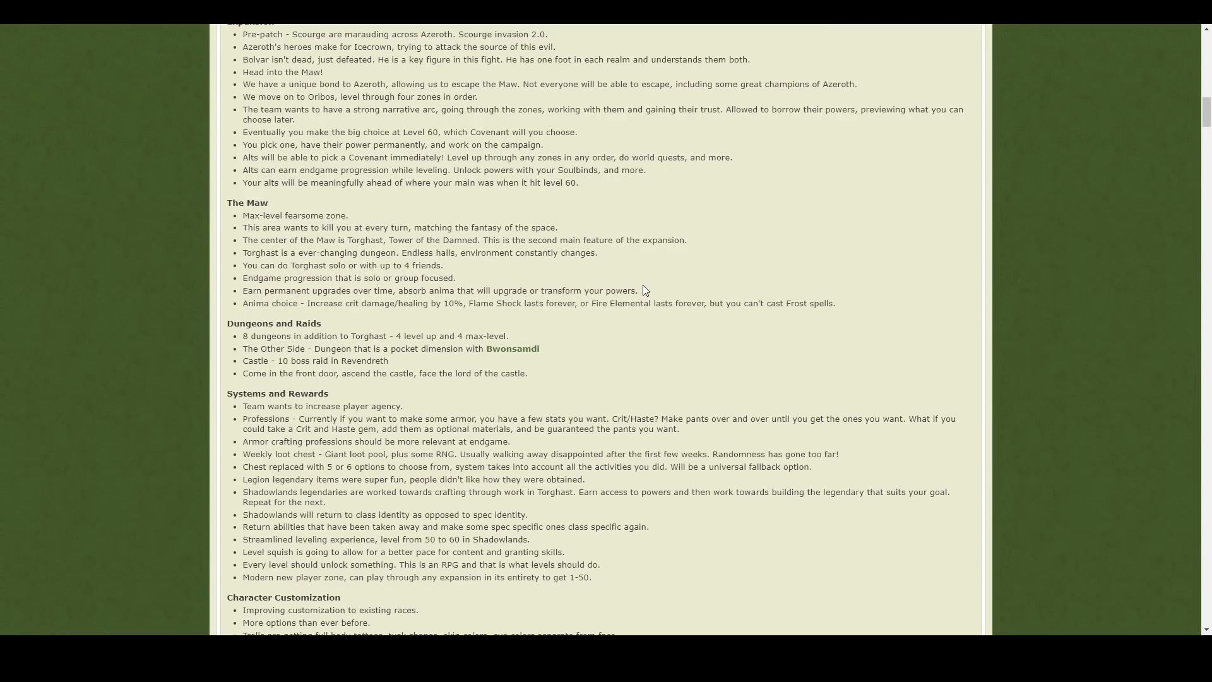
mouse_move(321, 193)
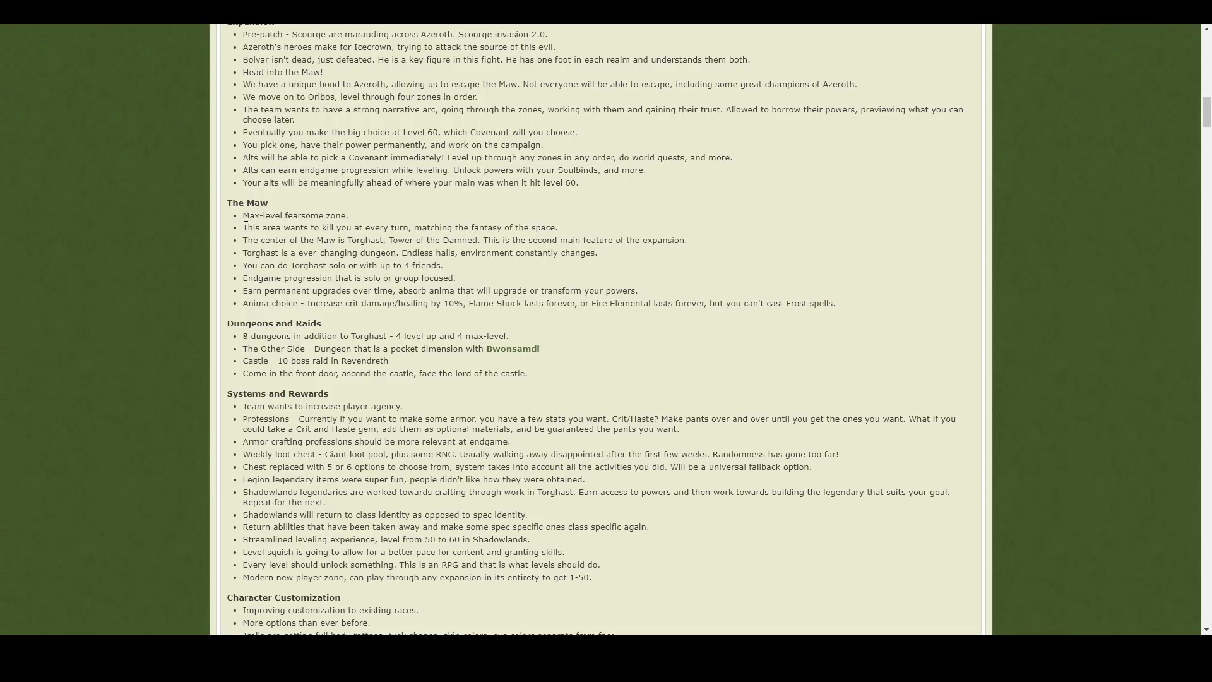
left_click_drag(243, 214, 343, 215)
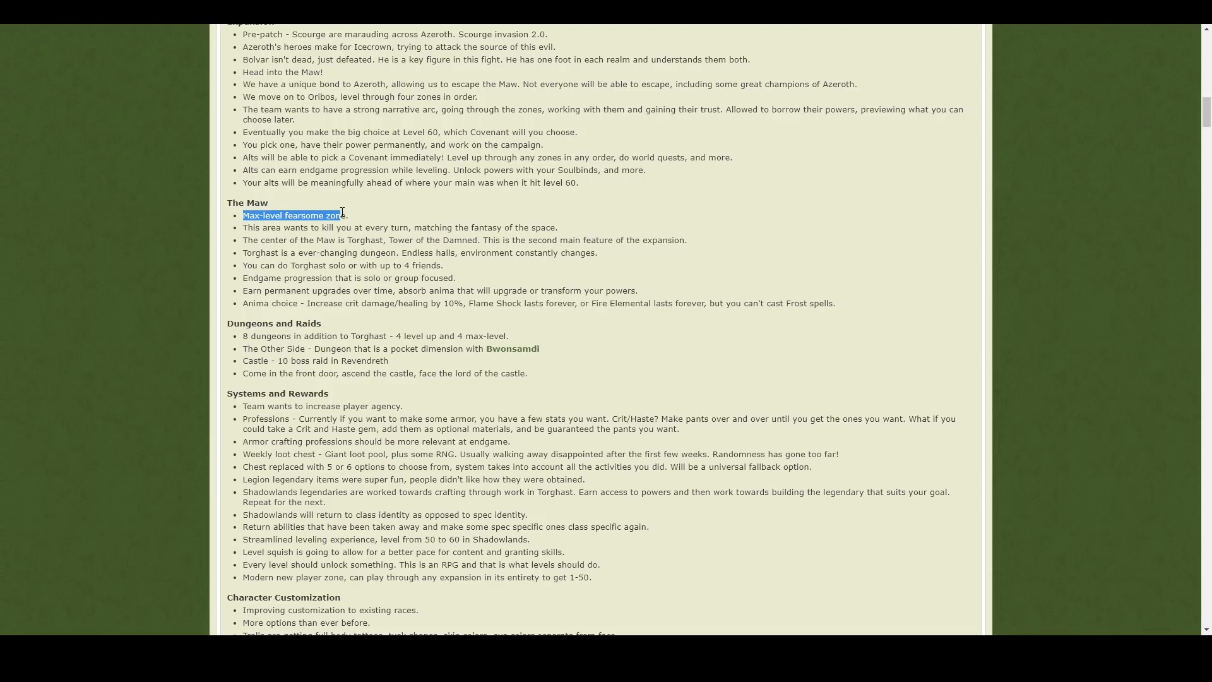
left_click_drag(342, 214, 435, 240)
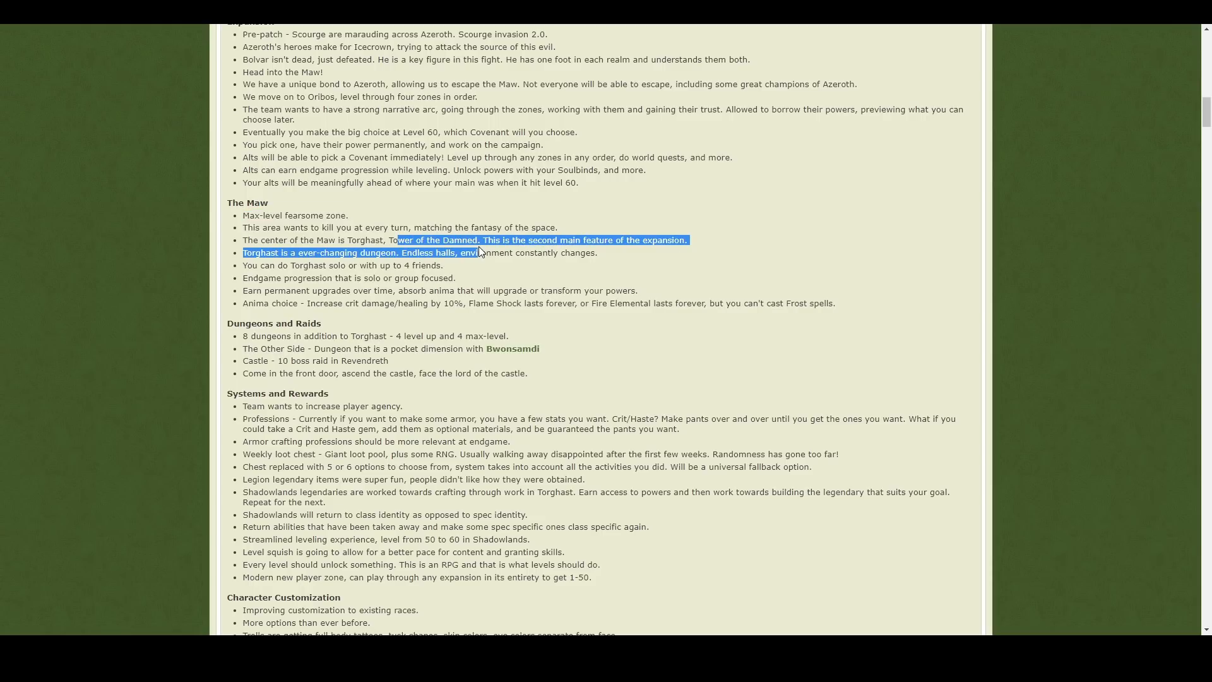
left_click(607, 259)
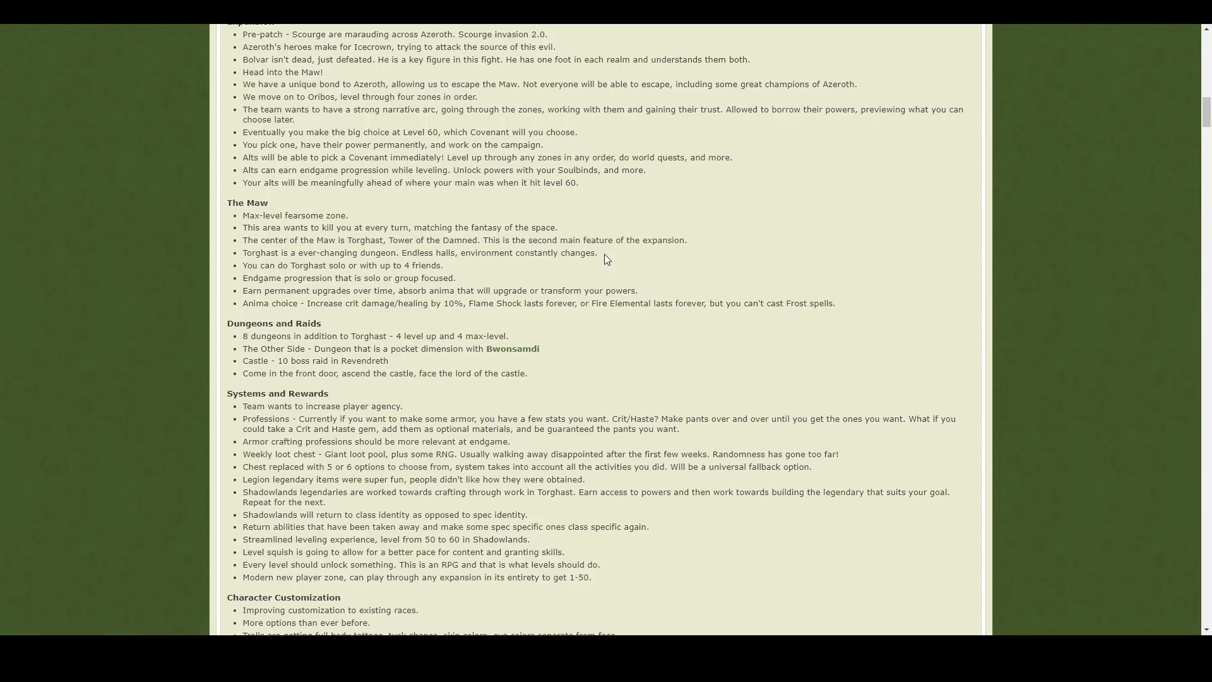
mouse_move(587, 248)
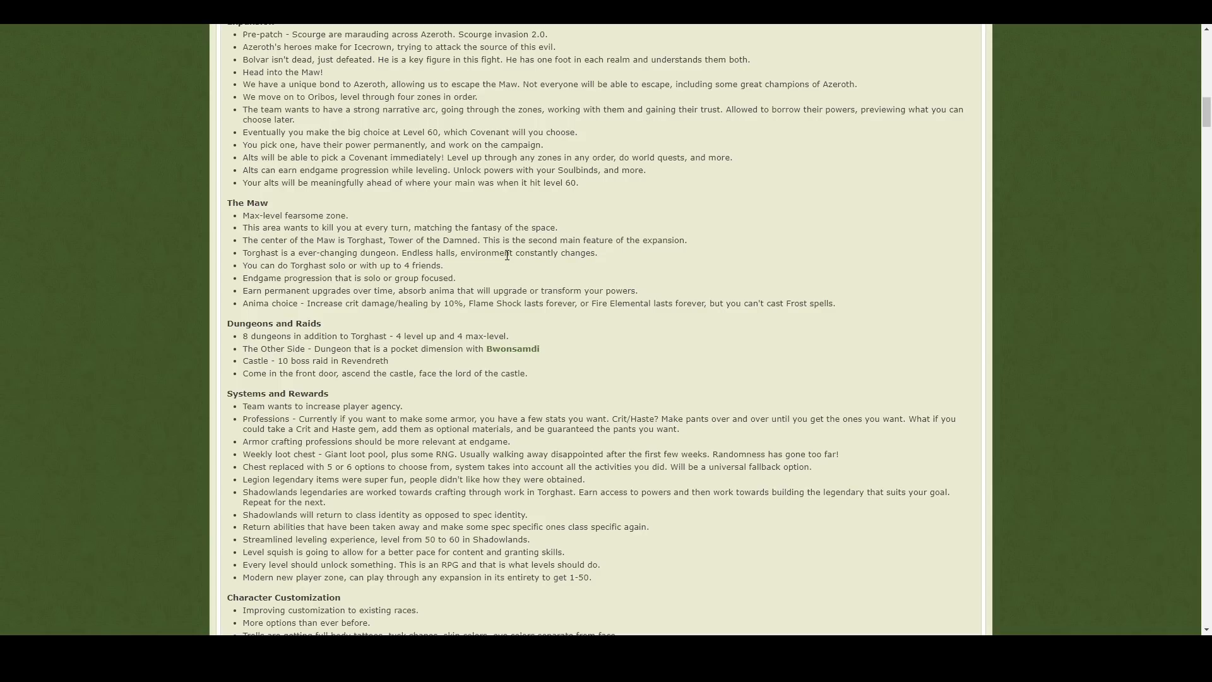
left_click_drag(260, 265, 443, 265)
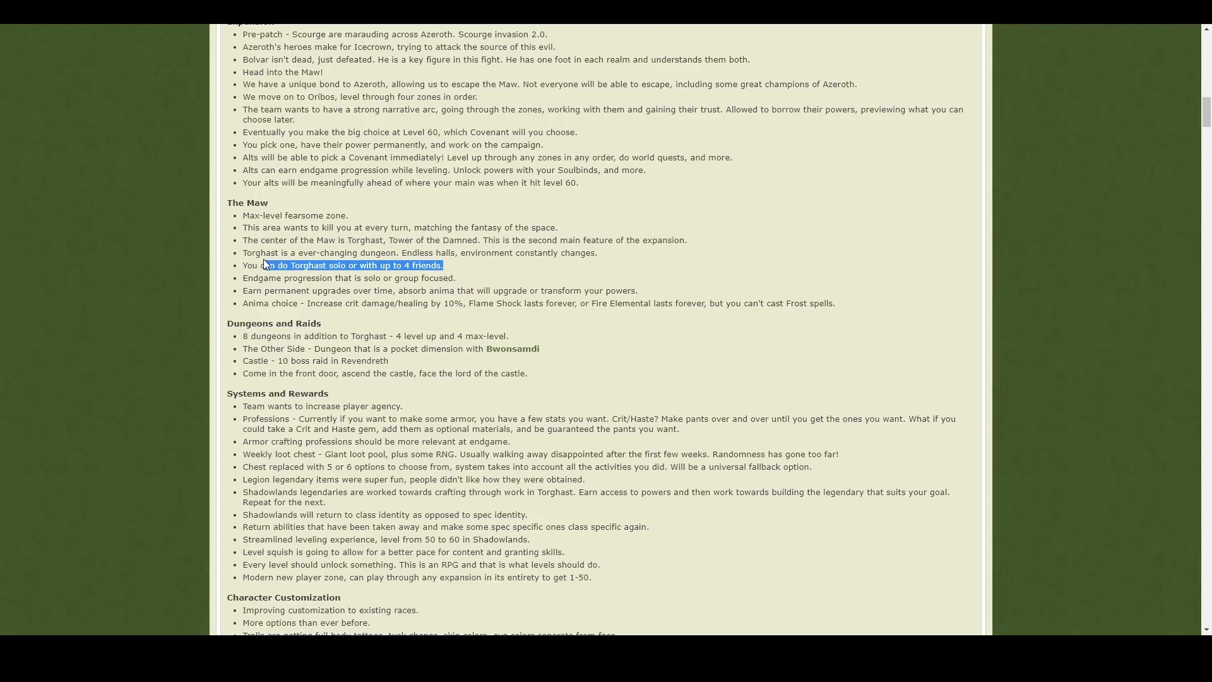
left_click(301, 265)
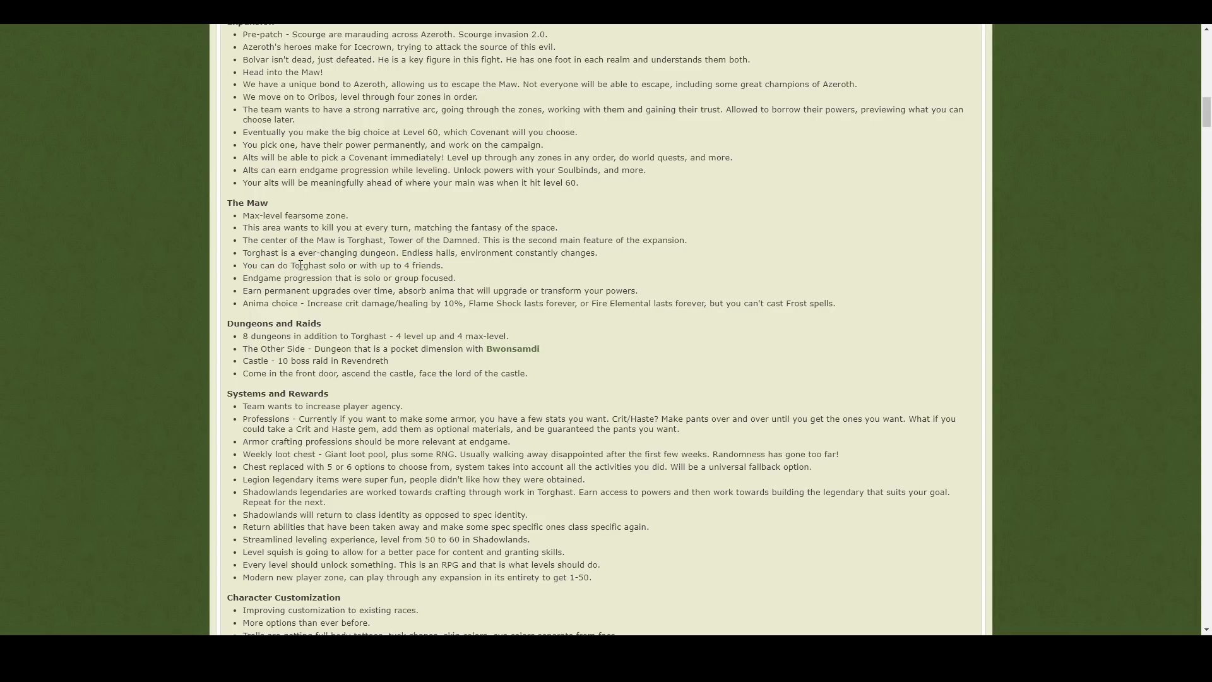
left_click_drag(374, 265, 442, 265)
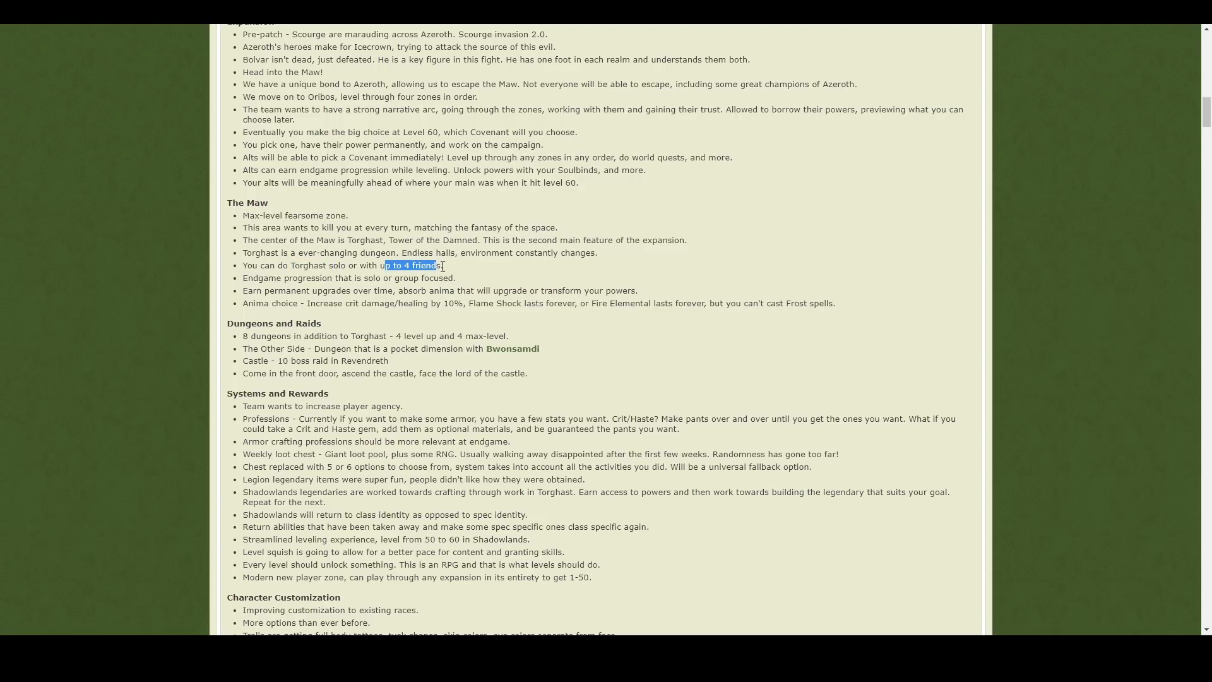
left_click(437, 265)
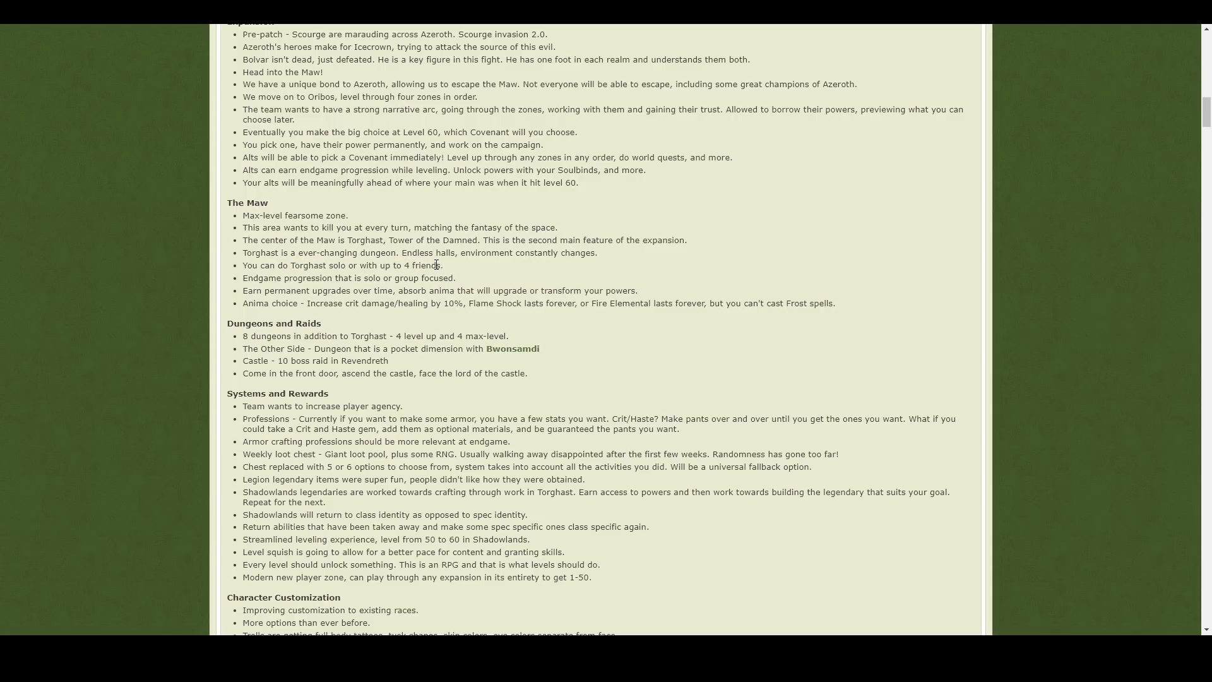
Step: Highlight the Professions bullet in Systems and Rewards, piece by piece up to the whole line
scroll("down", 3)
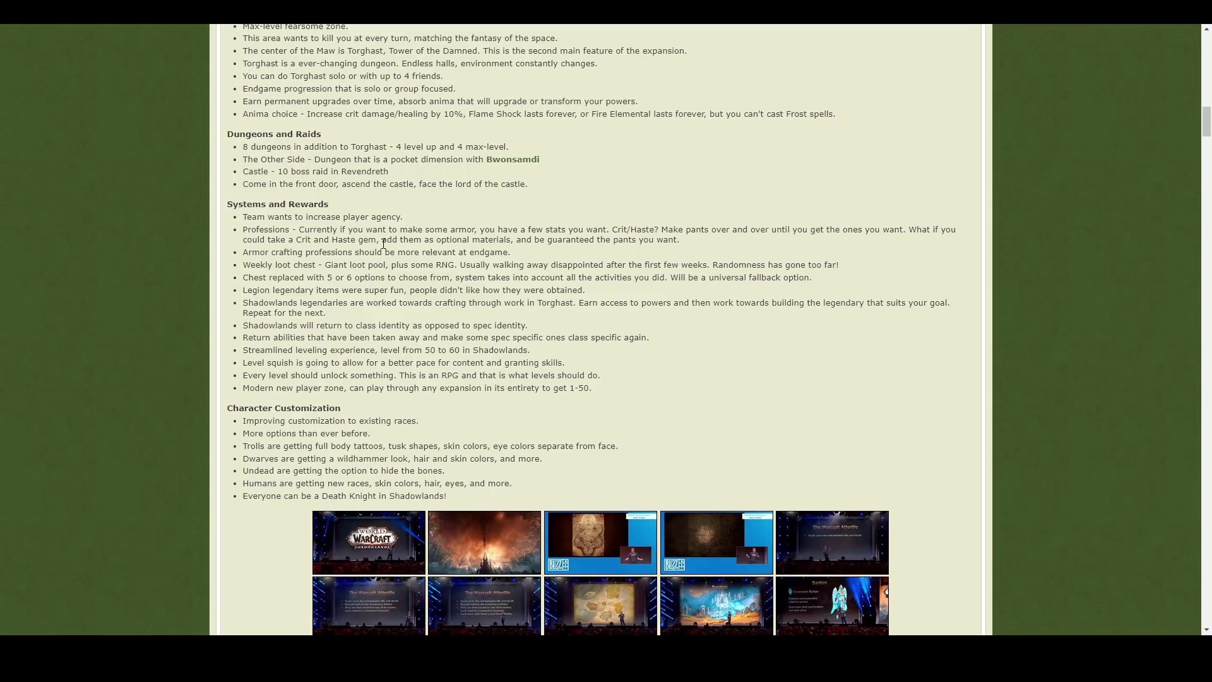
left_click_drag(292, 230, 261, 240)
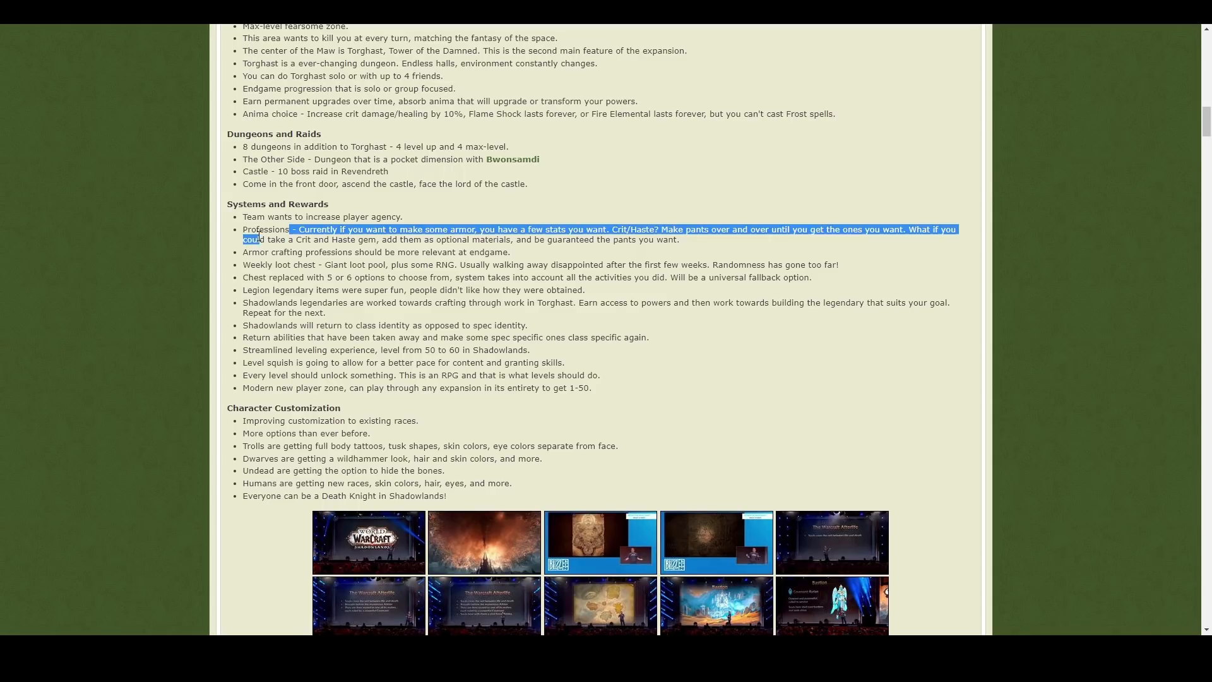
left_click(291, 227)
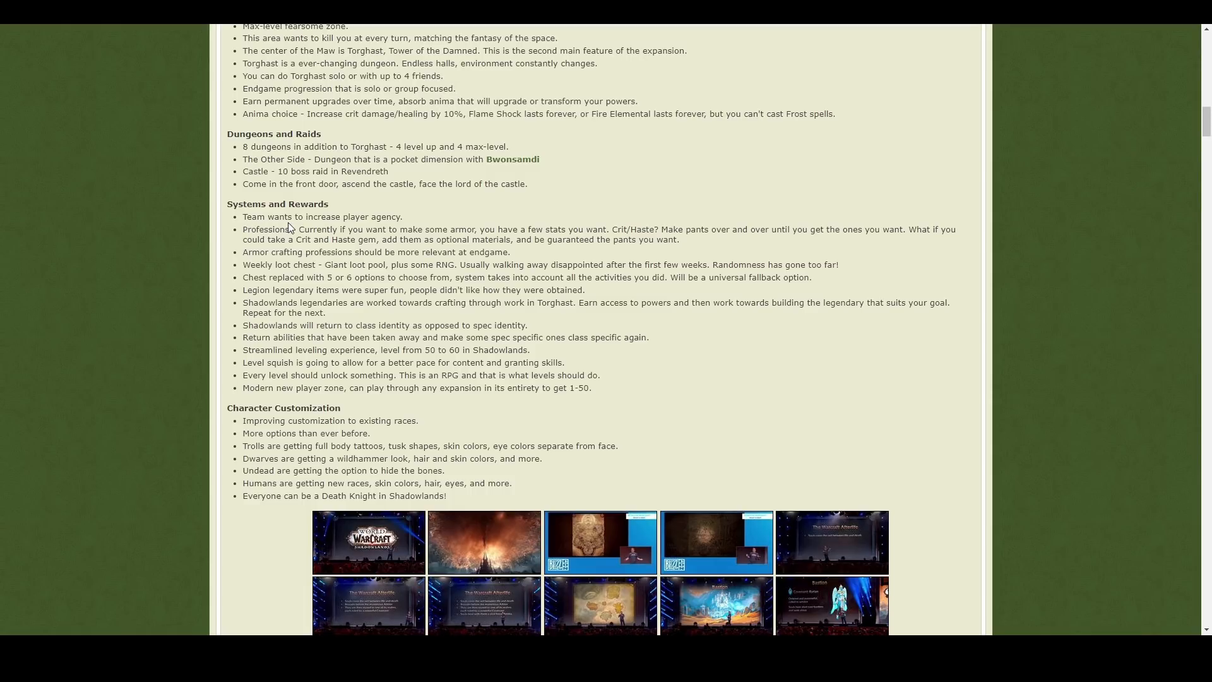
left_click_drag(291, 229, 693, 229)
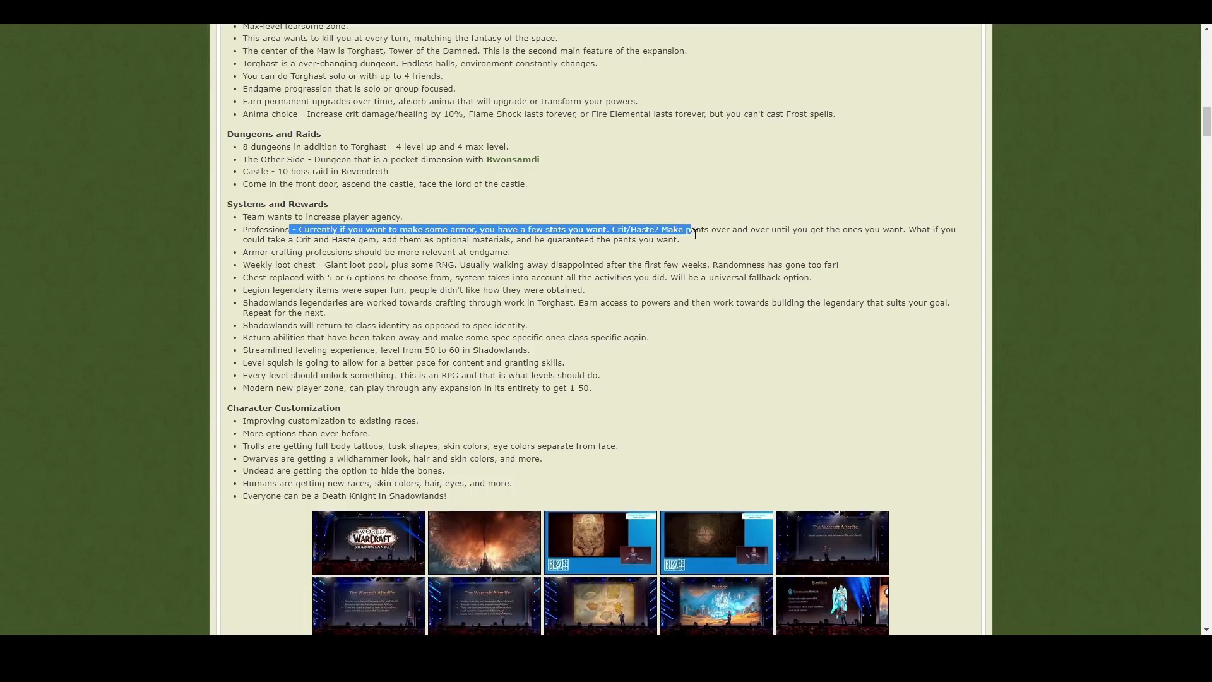
double_click(673, 228)
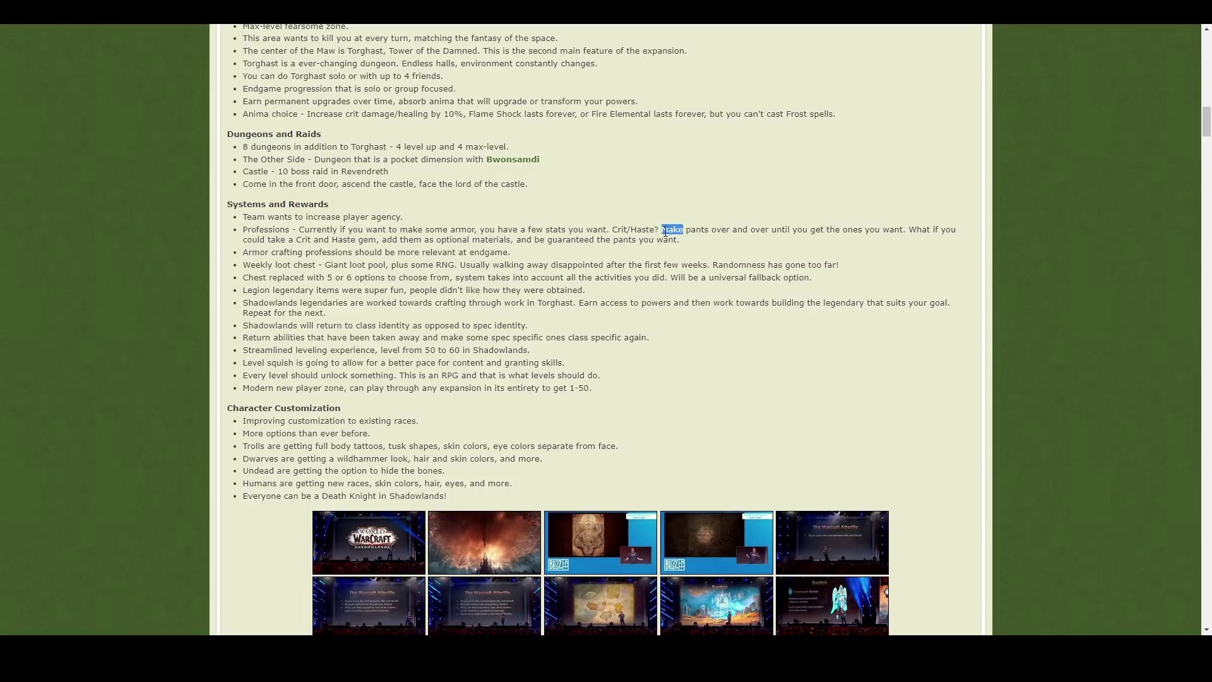
left_click_drag(663, 228, 879, 228)
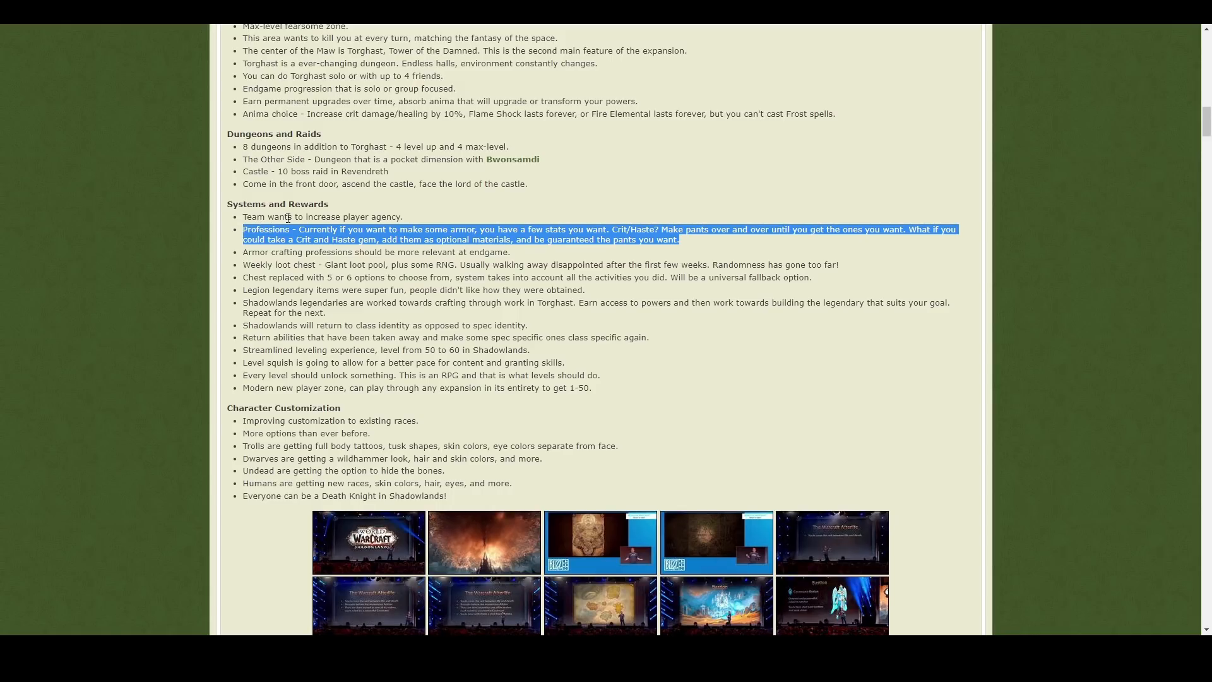
mouse_move(329, 228)
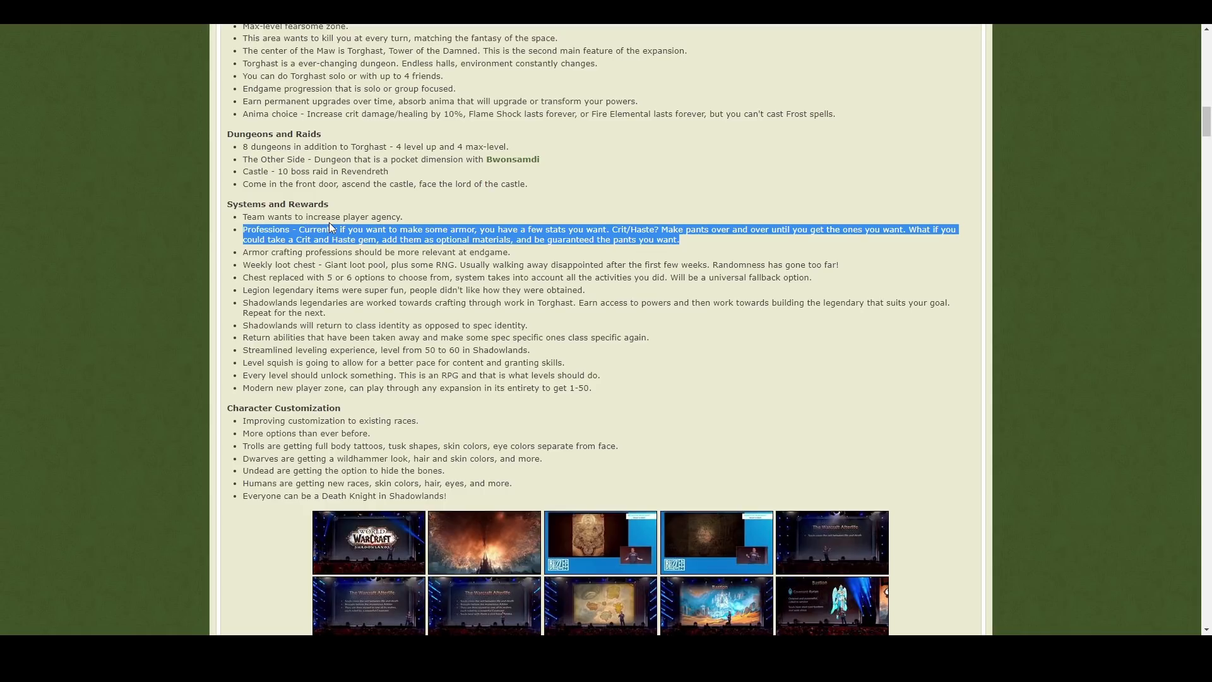
mouse_move(642, 245)
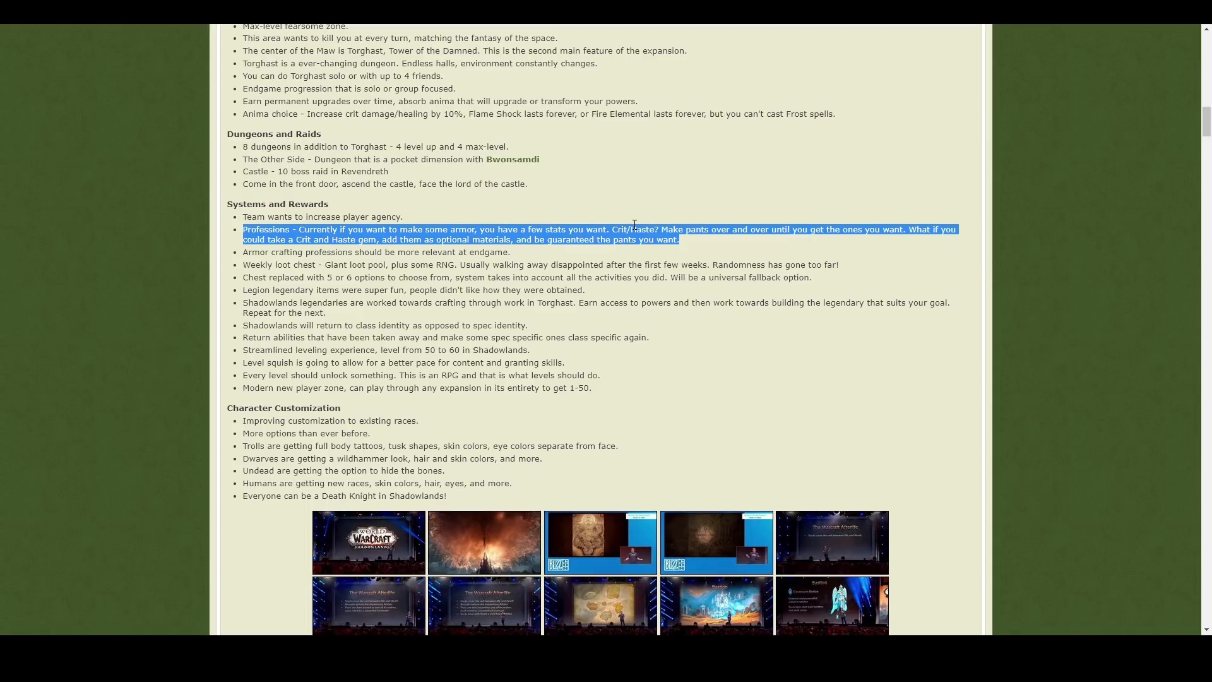
mouse_move(625, 230)
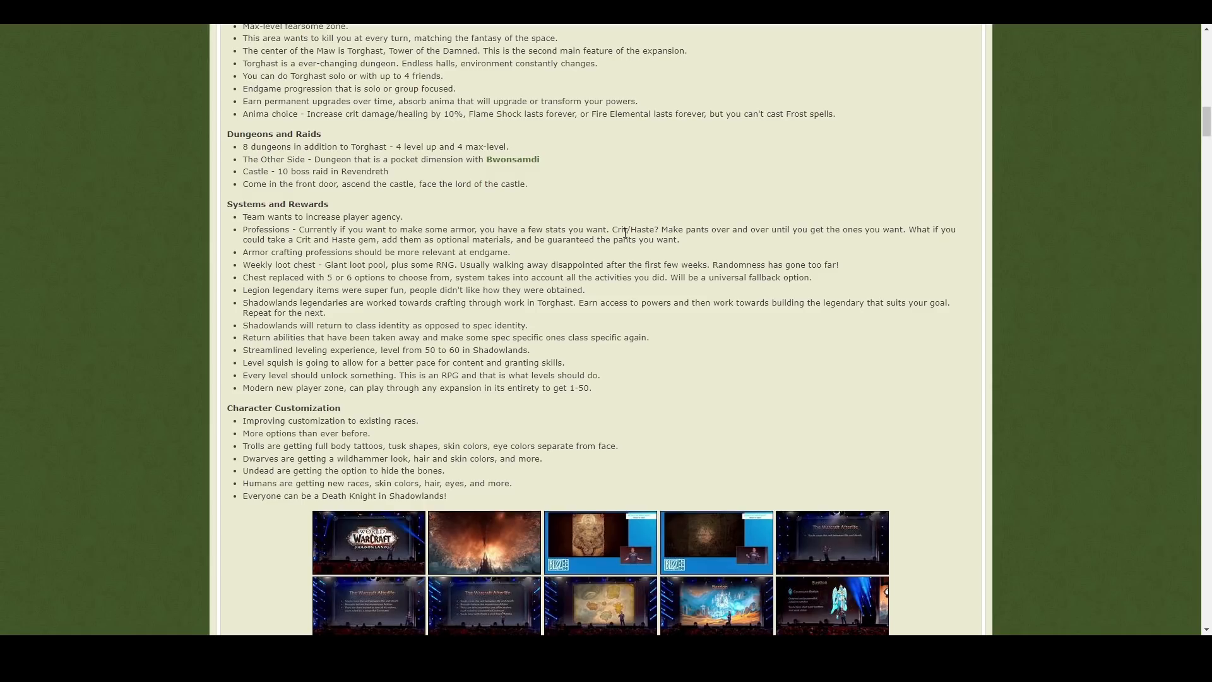
Step: Pick out the Crit and Haste crafting explanation, then clear the highlight
double_click(635, 228)
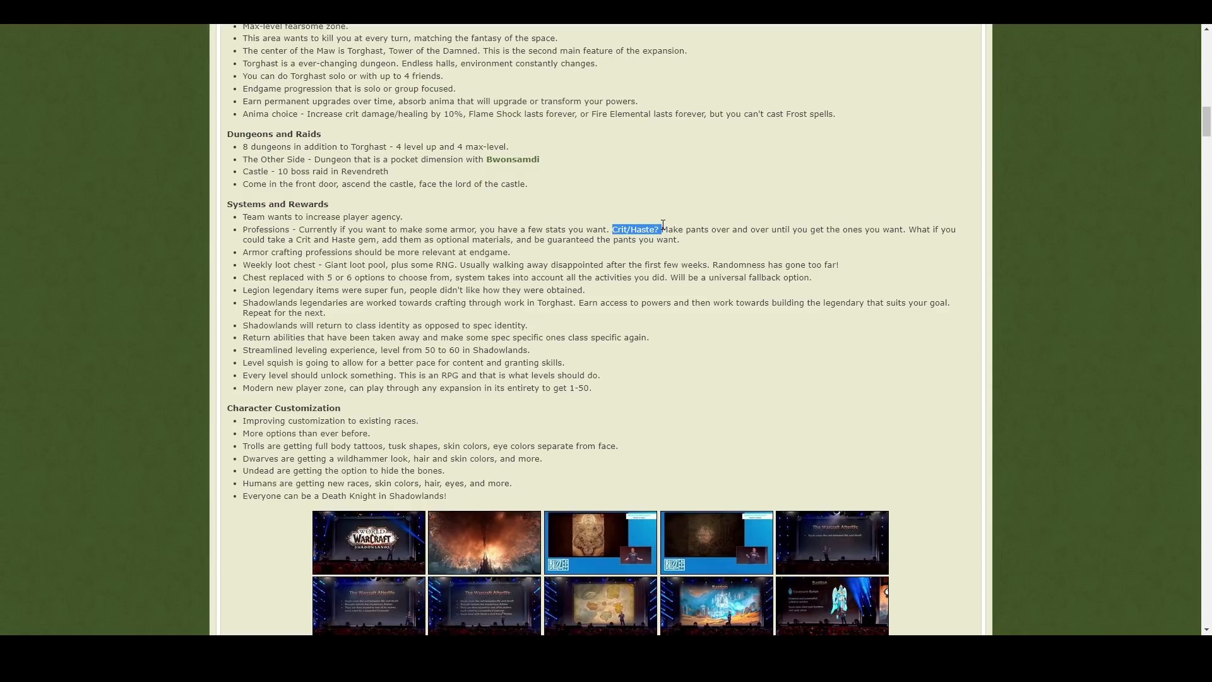
left_click(760, 244)
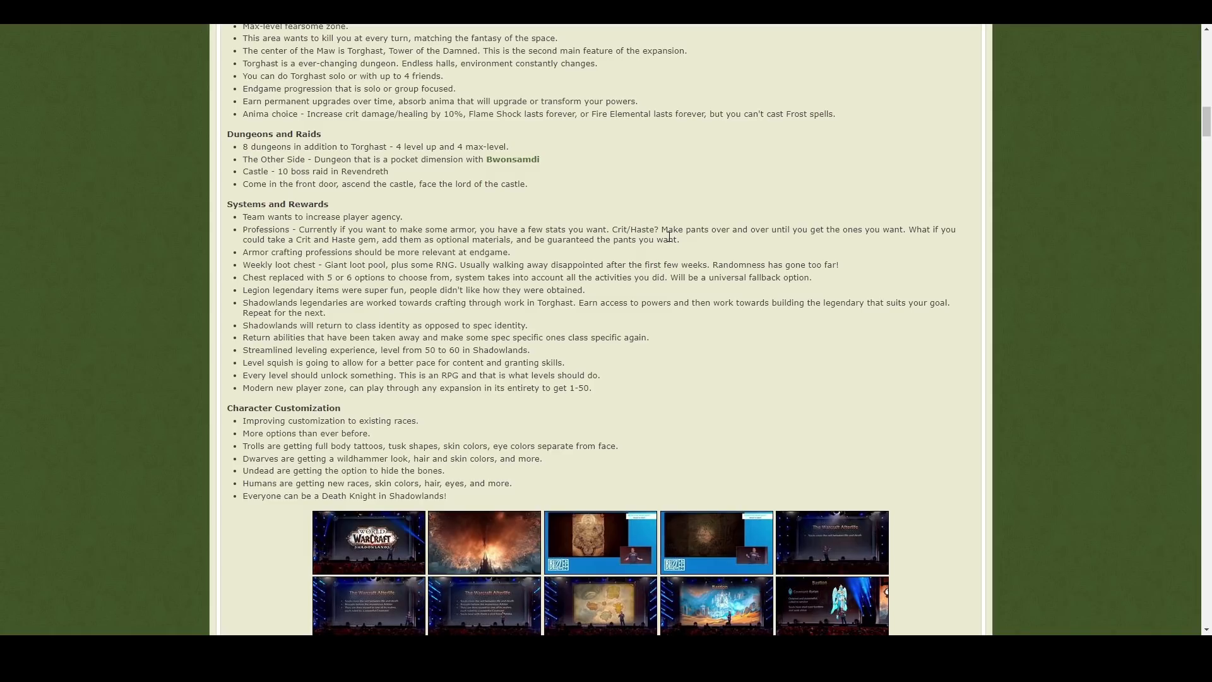
left_click_drag(611, 228, 679, 240)
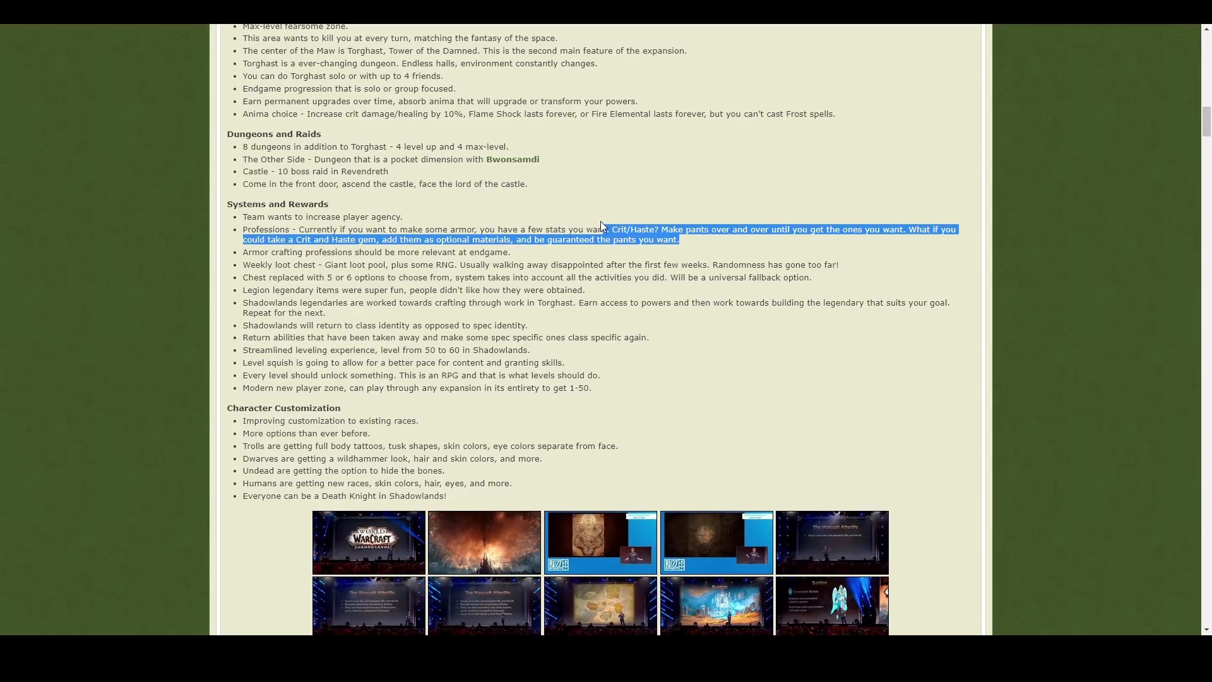
left_click(607, 225)
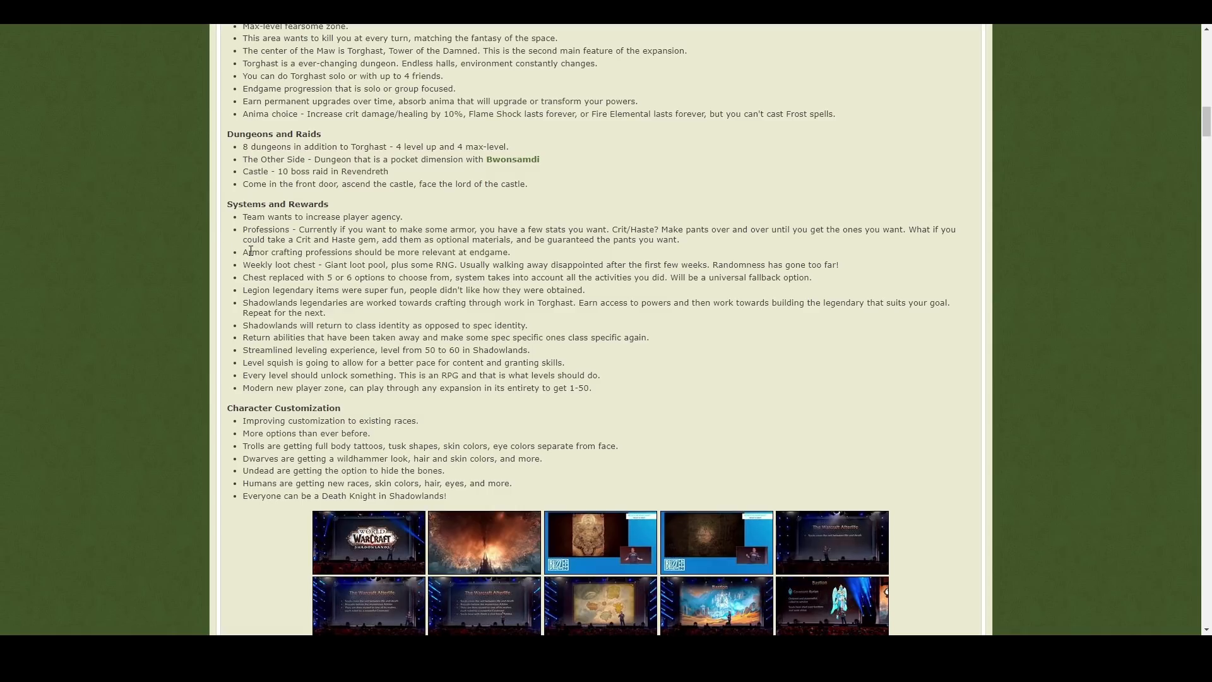
mouse_move(505, 258)
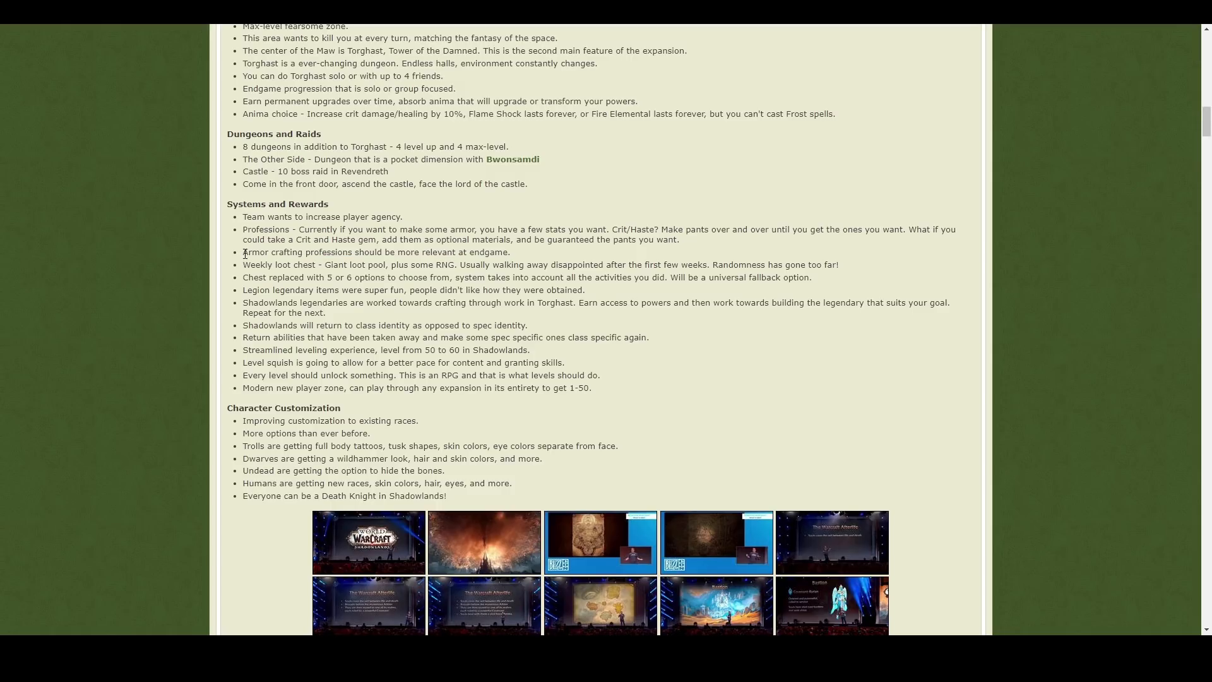
mouse_move(243, 264)
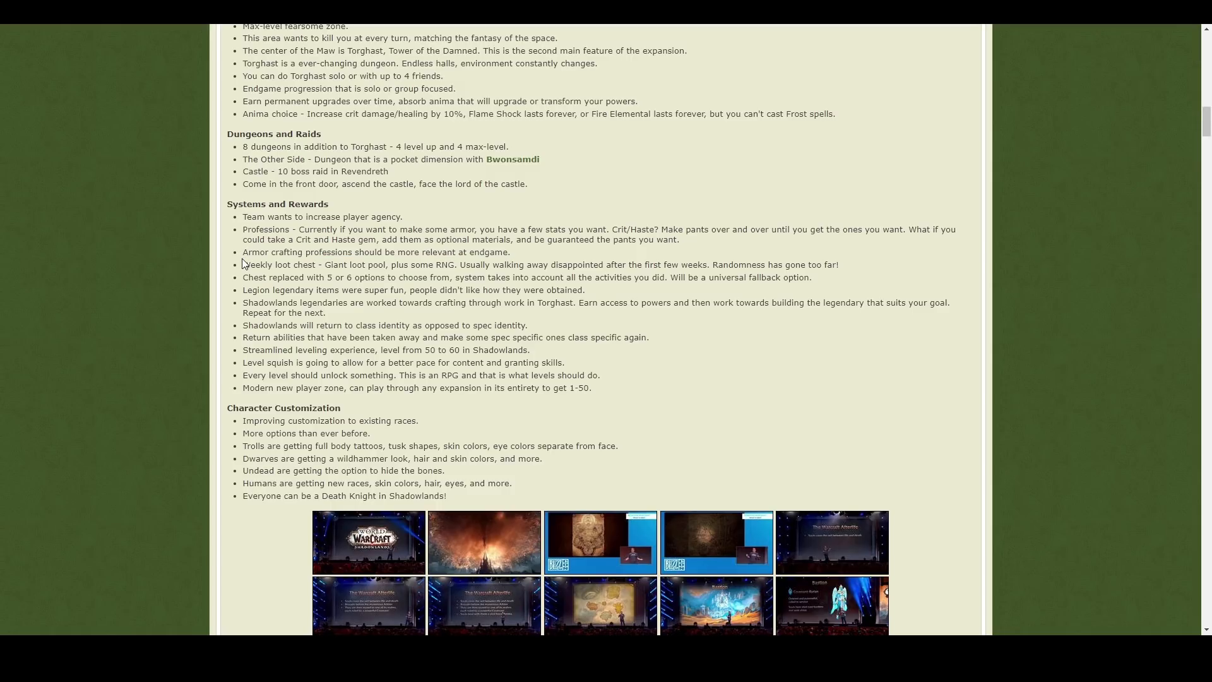
left_click_drag(243, 263, 433, 264)
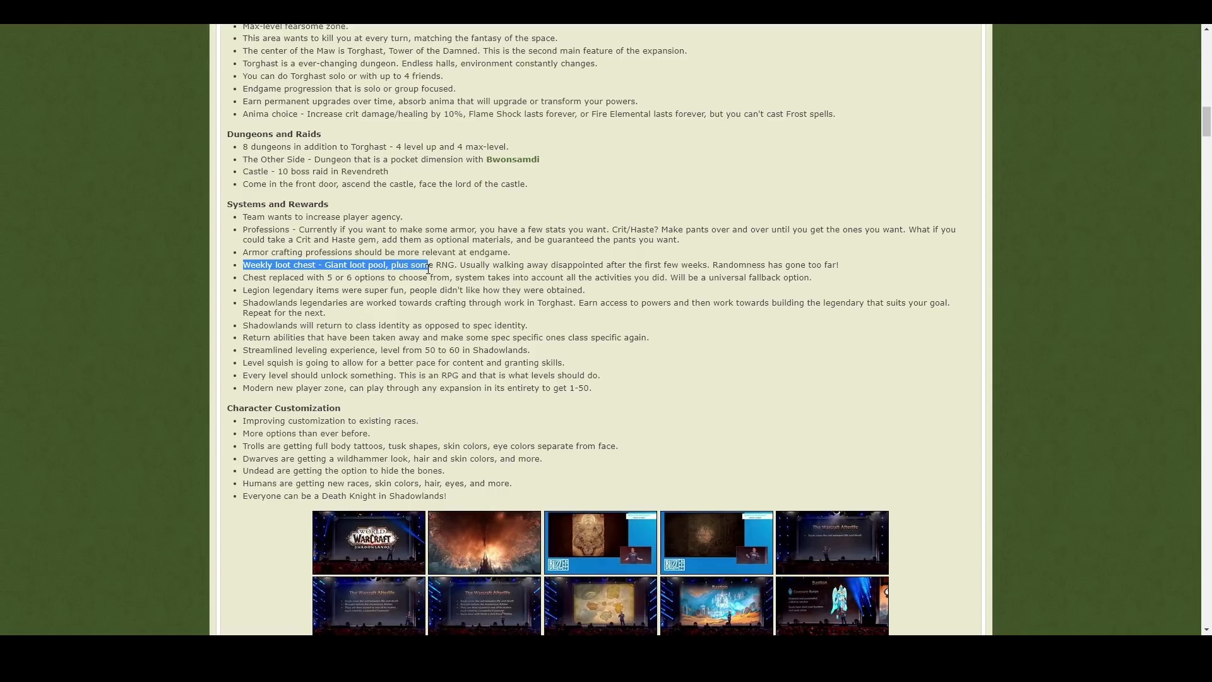
left_click(338, 275)
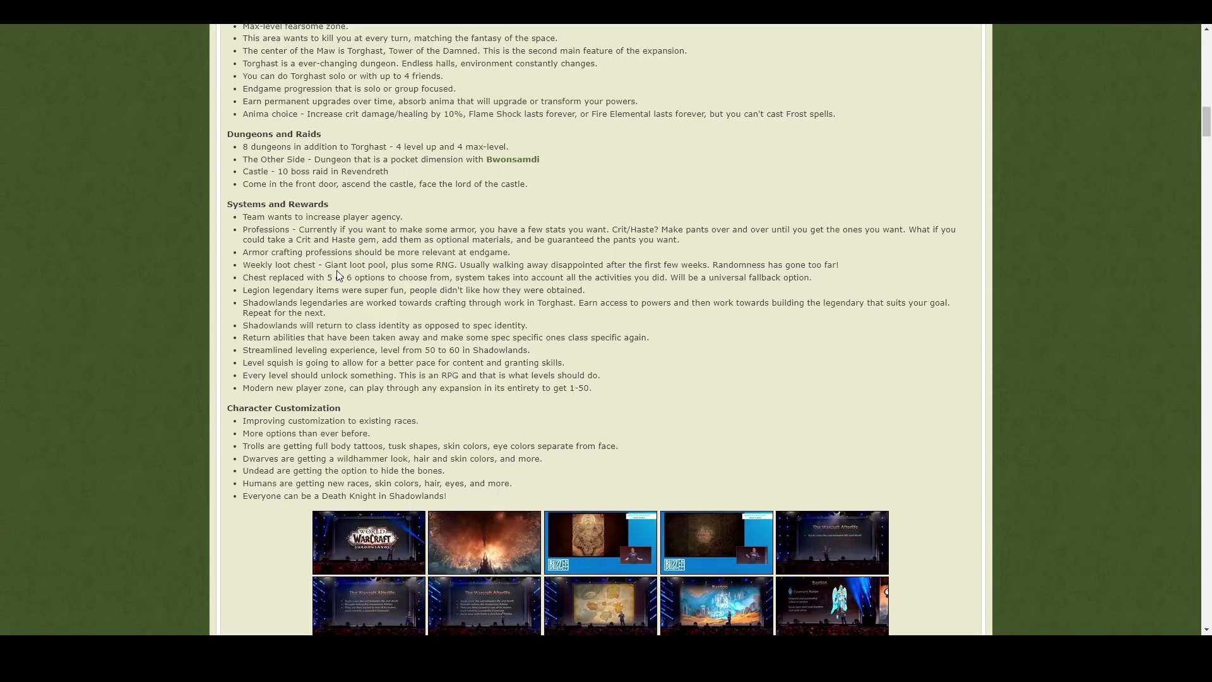
left_click_drag(254, 264, 411, 276)
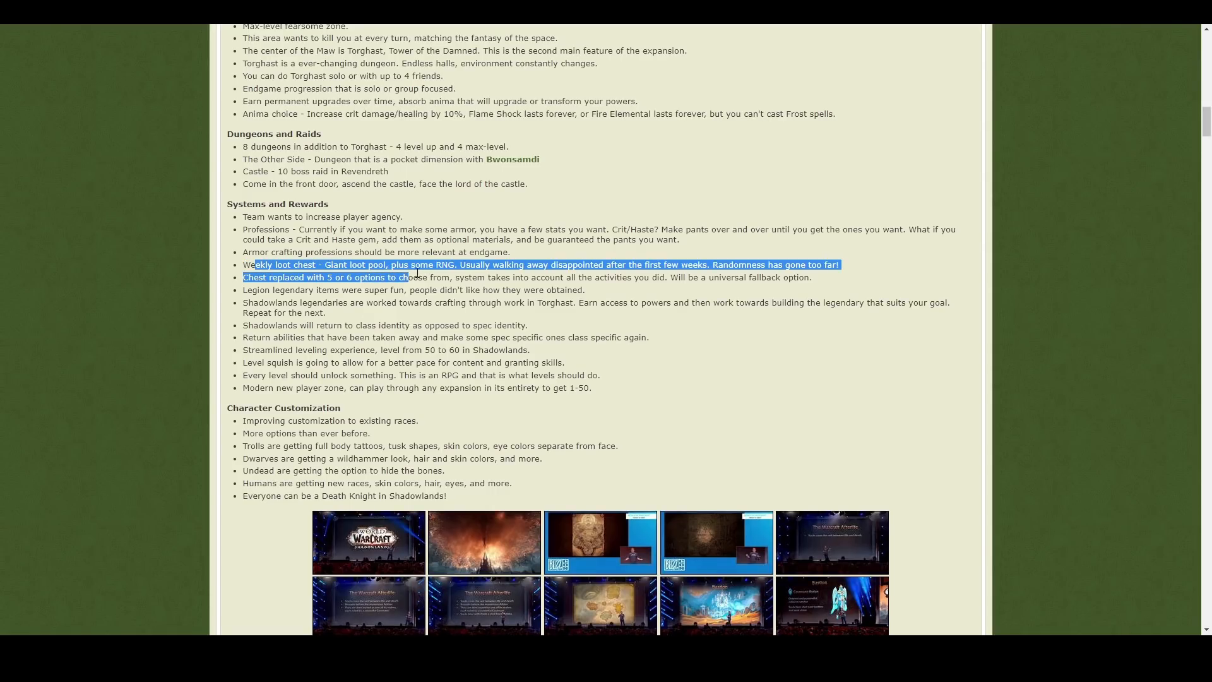
left_click(458, 265)
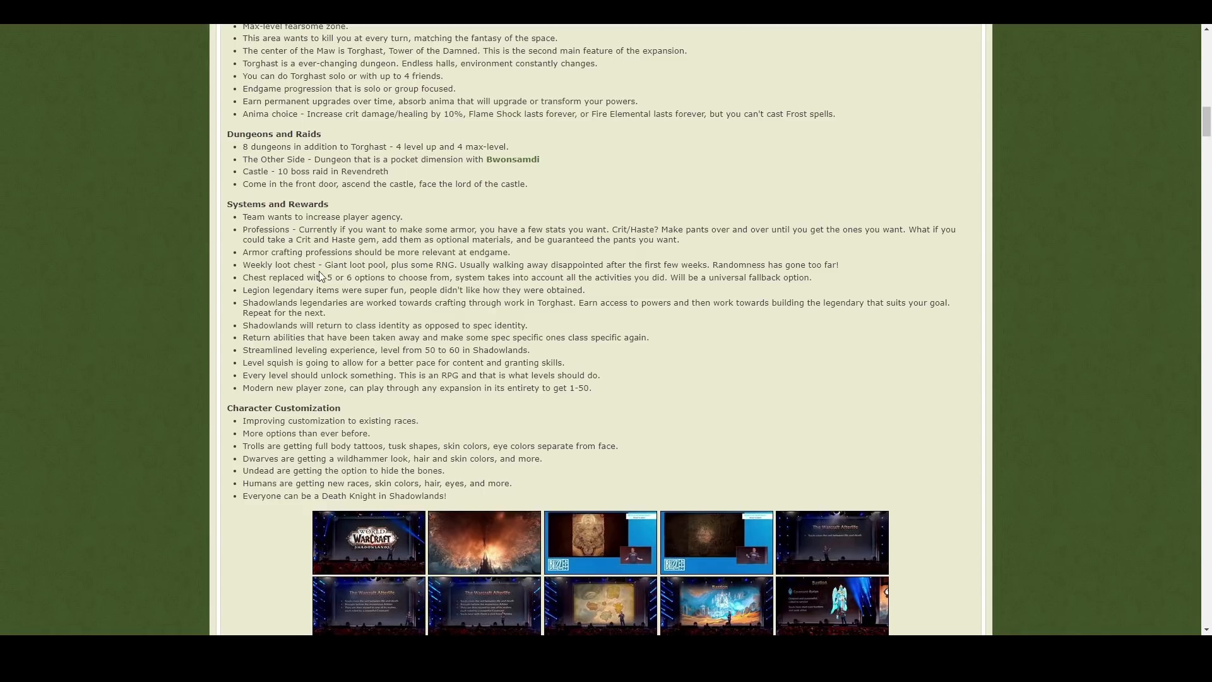
mouse_move(363, 275)
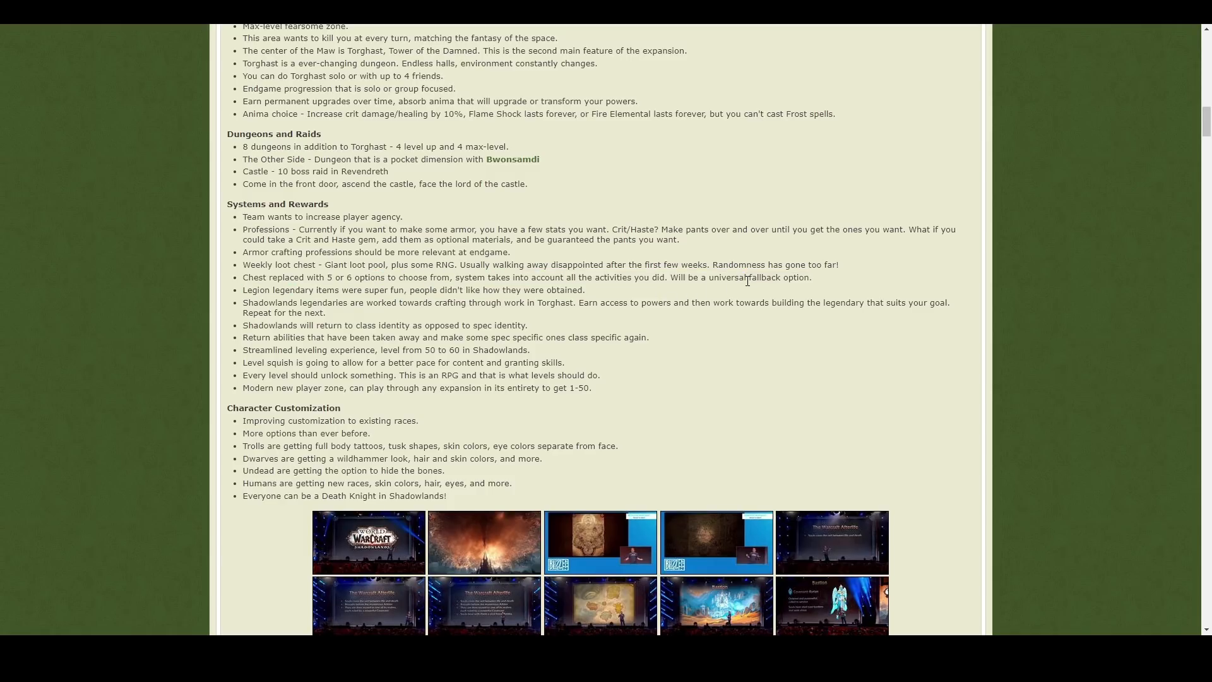
double_click(372, 276)
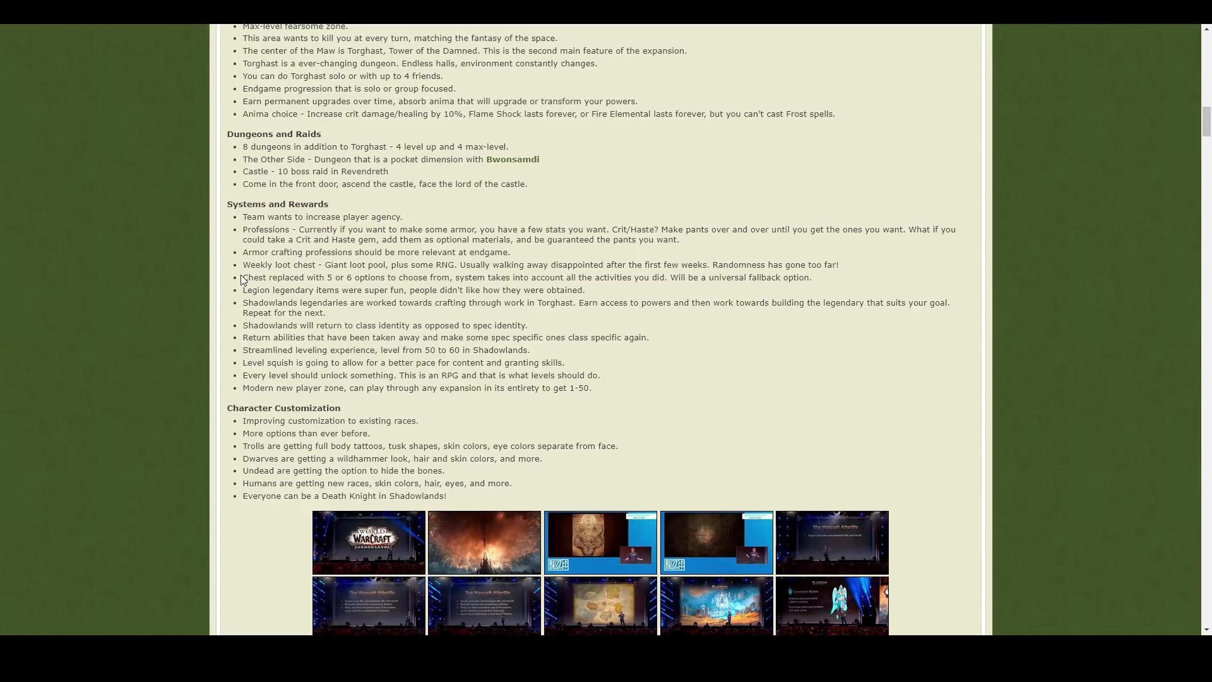
left_click_drag(242, 277, 565, 291)
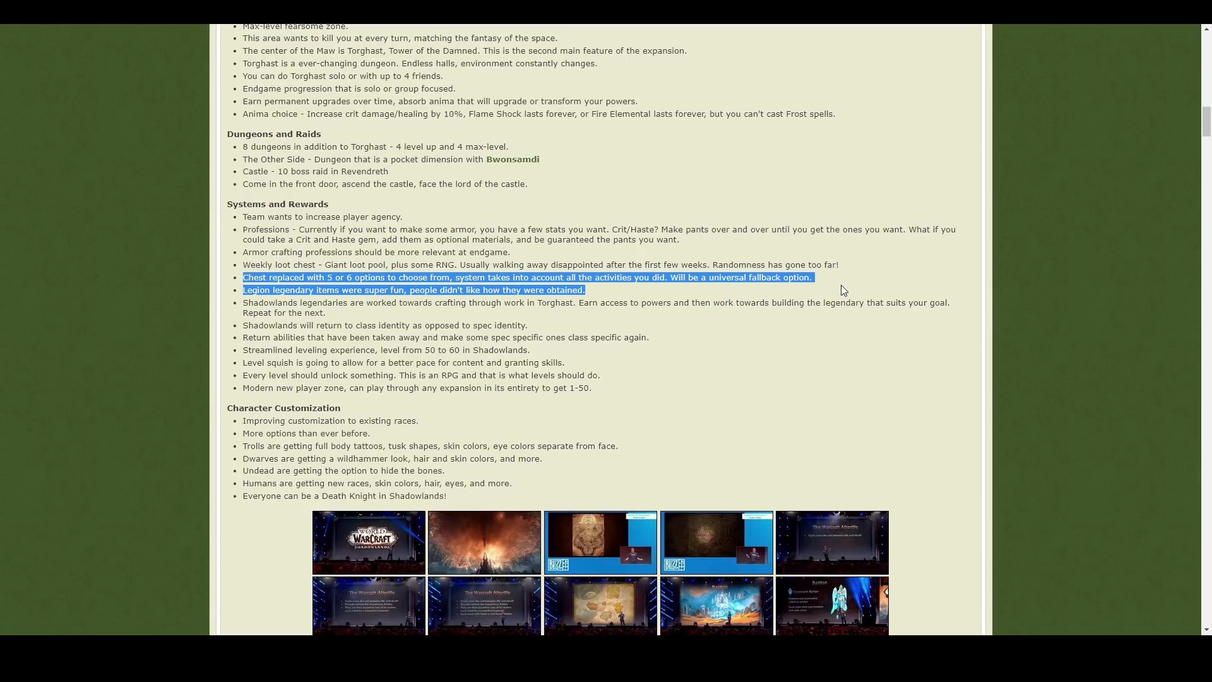
left_click(692, 298)
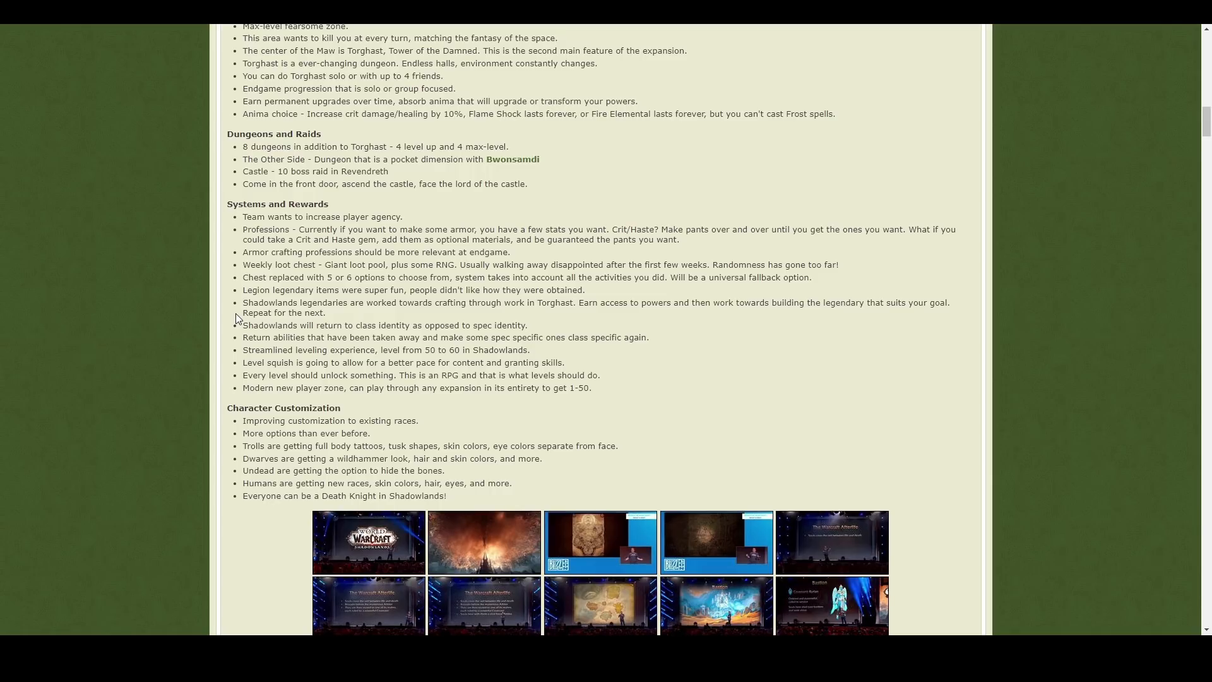
left_click_drag(242, 324, 641, 337)
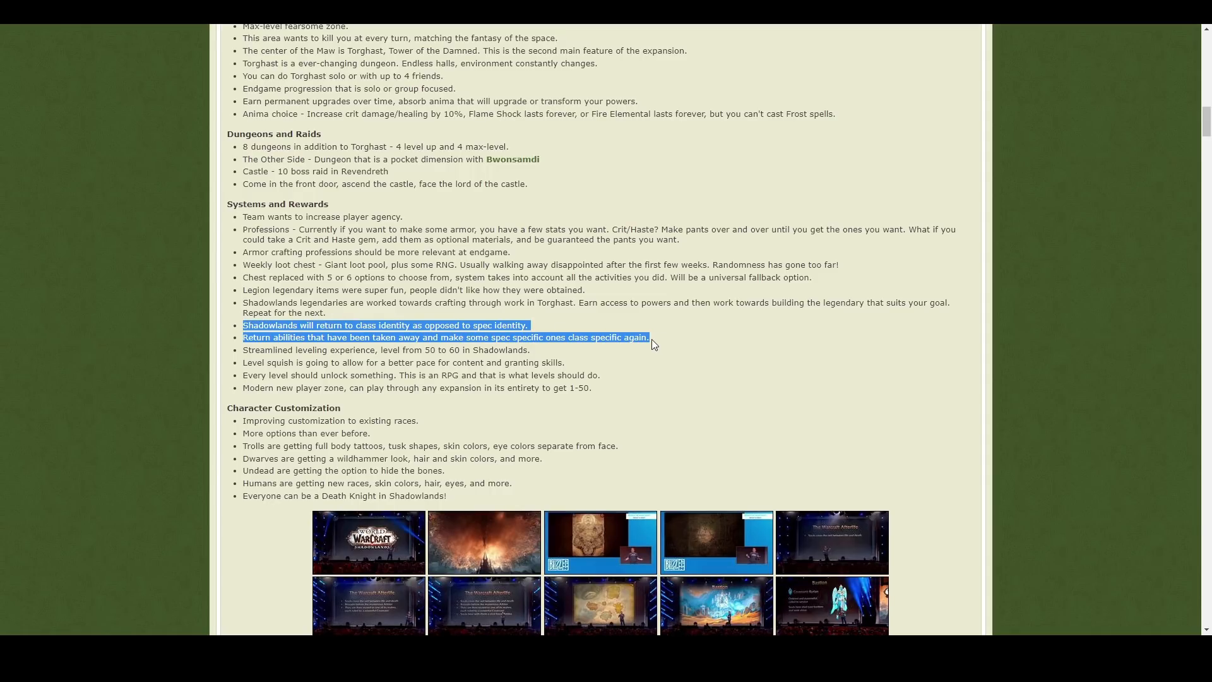
mouse_move(596, 318)
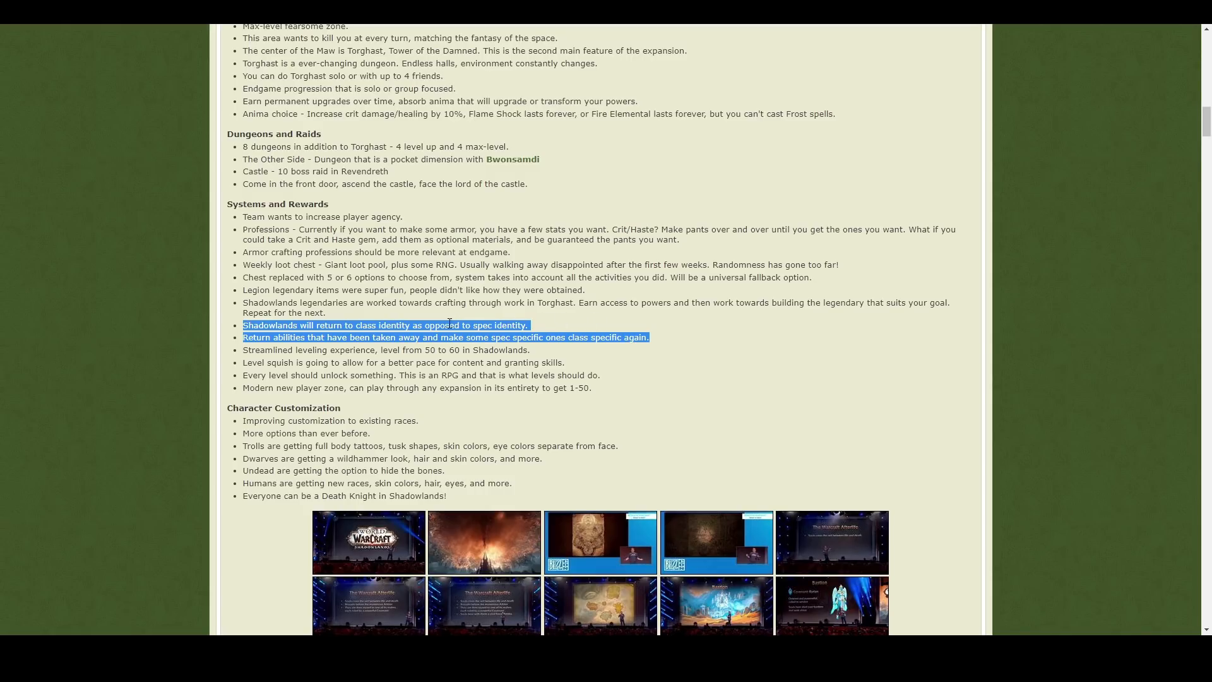
left_click(245, 326)
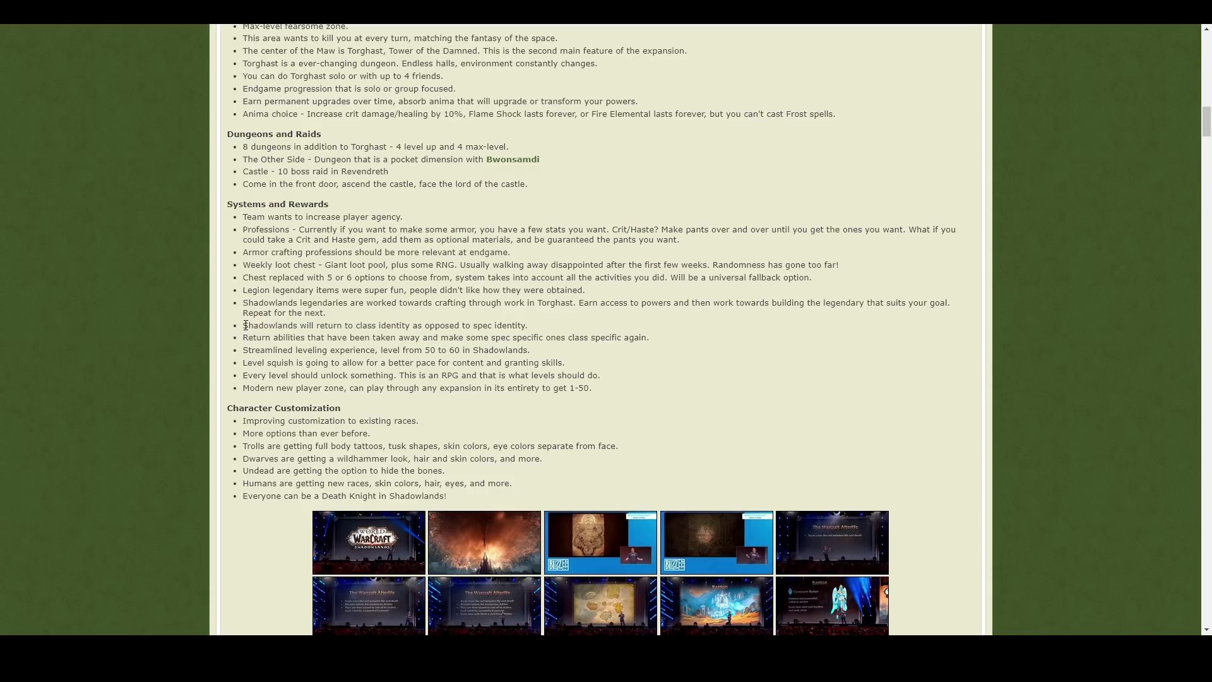
left_click_drag(243, 324, 663, 337)
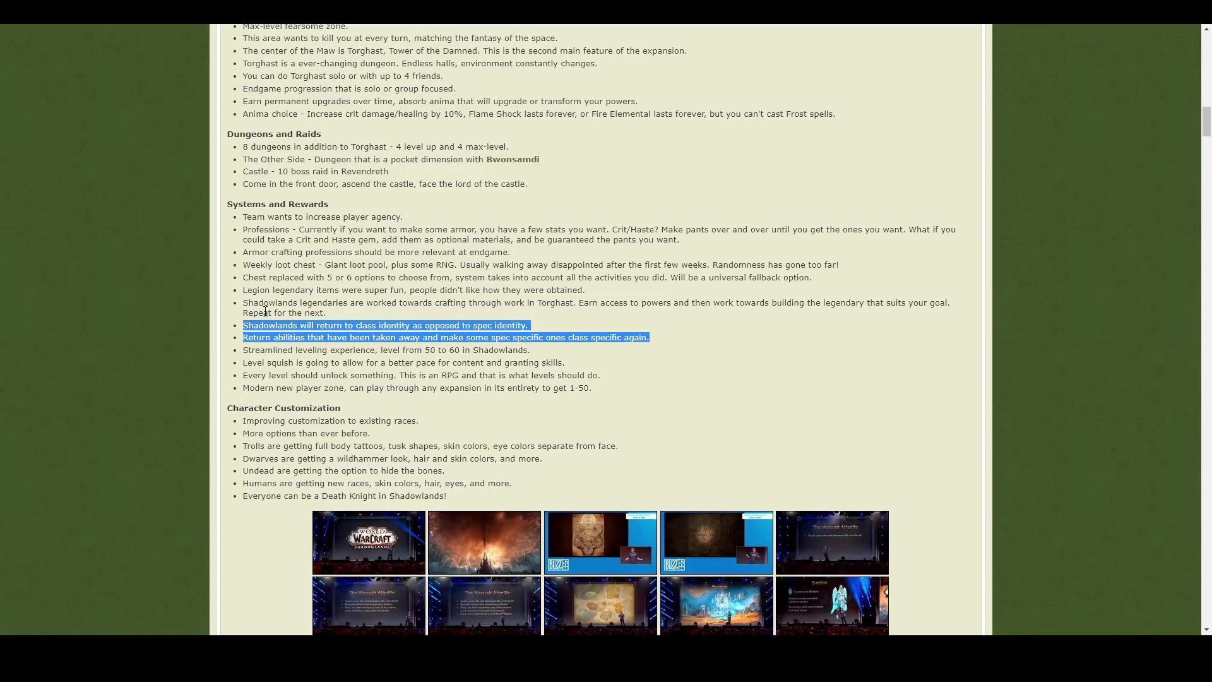
left_click(247, 326)
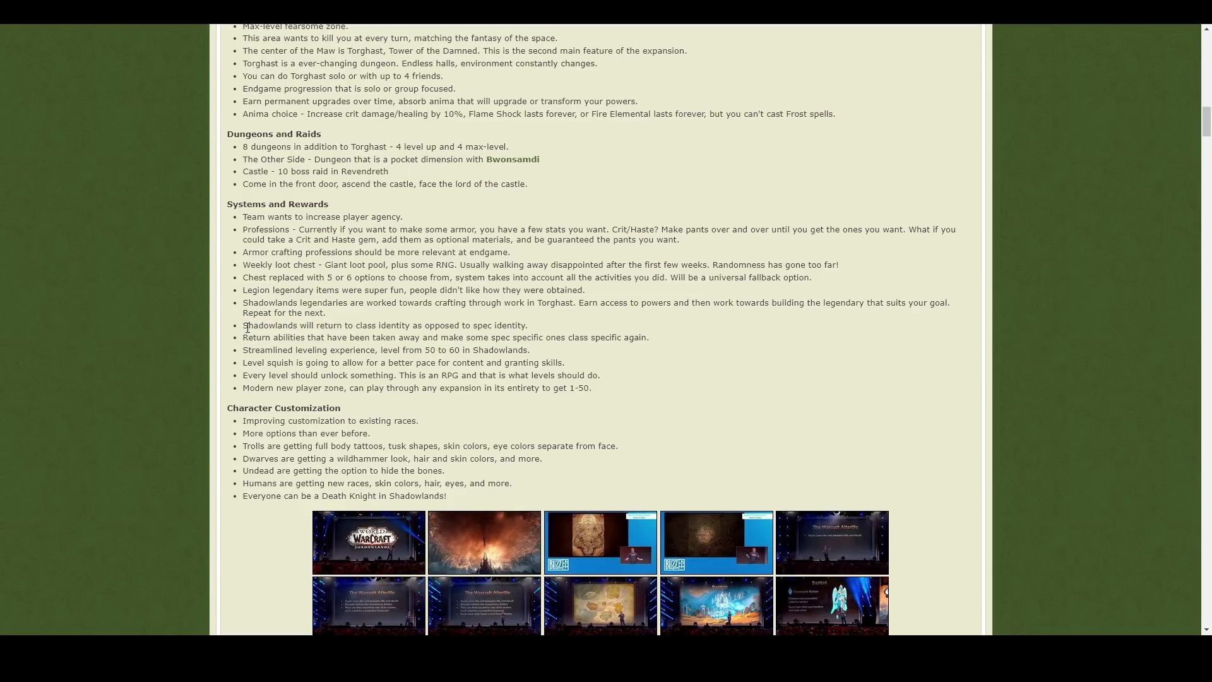
left_click_drag(242, 324, 530, 349)
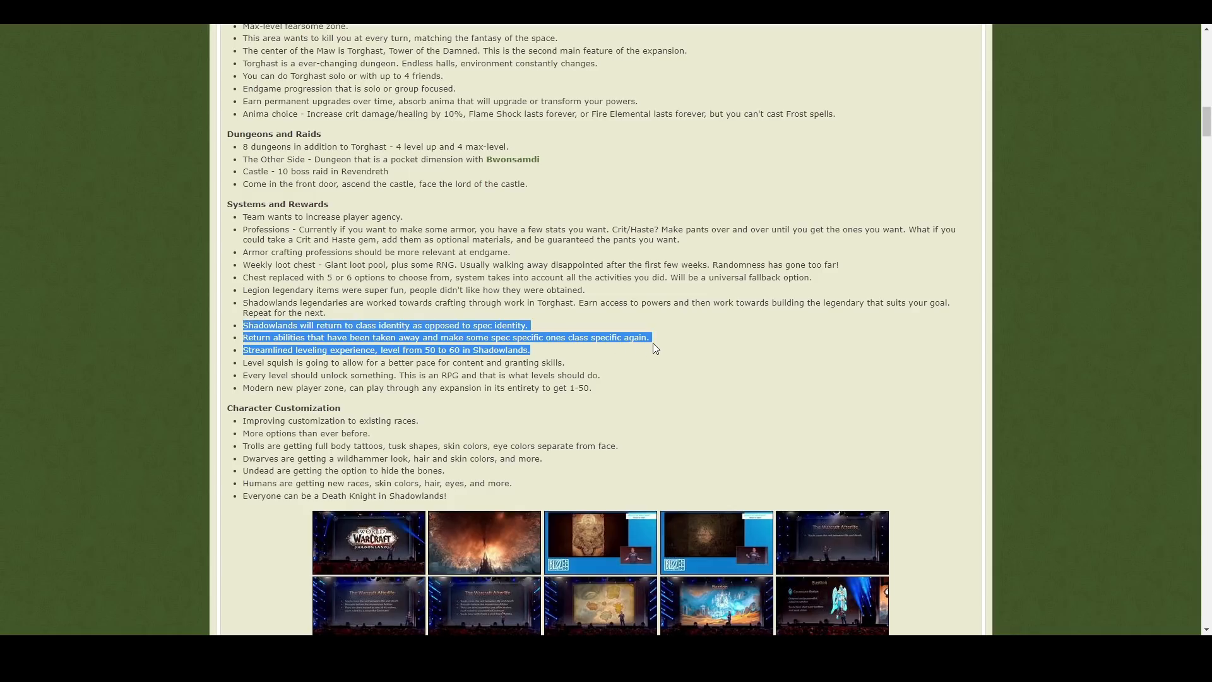
scroll("down", 3)
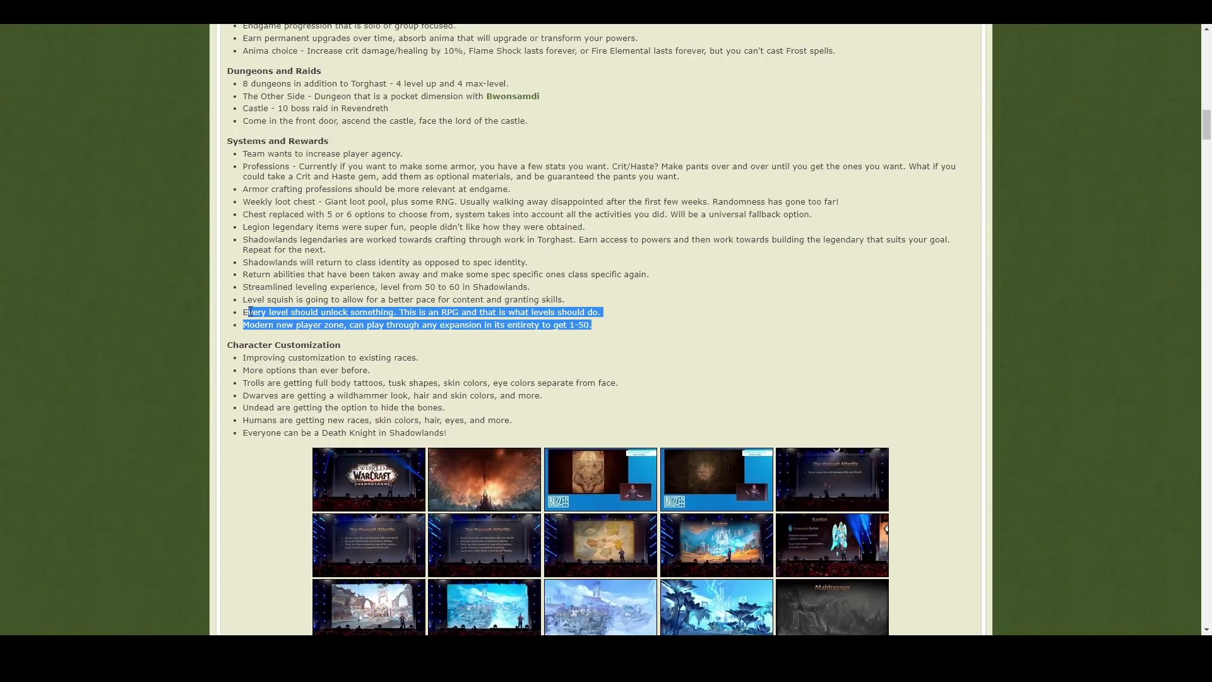
left_click(583, 323)
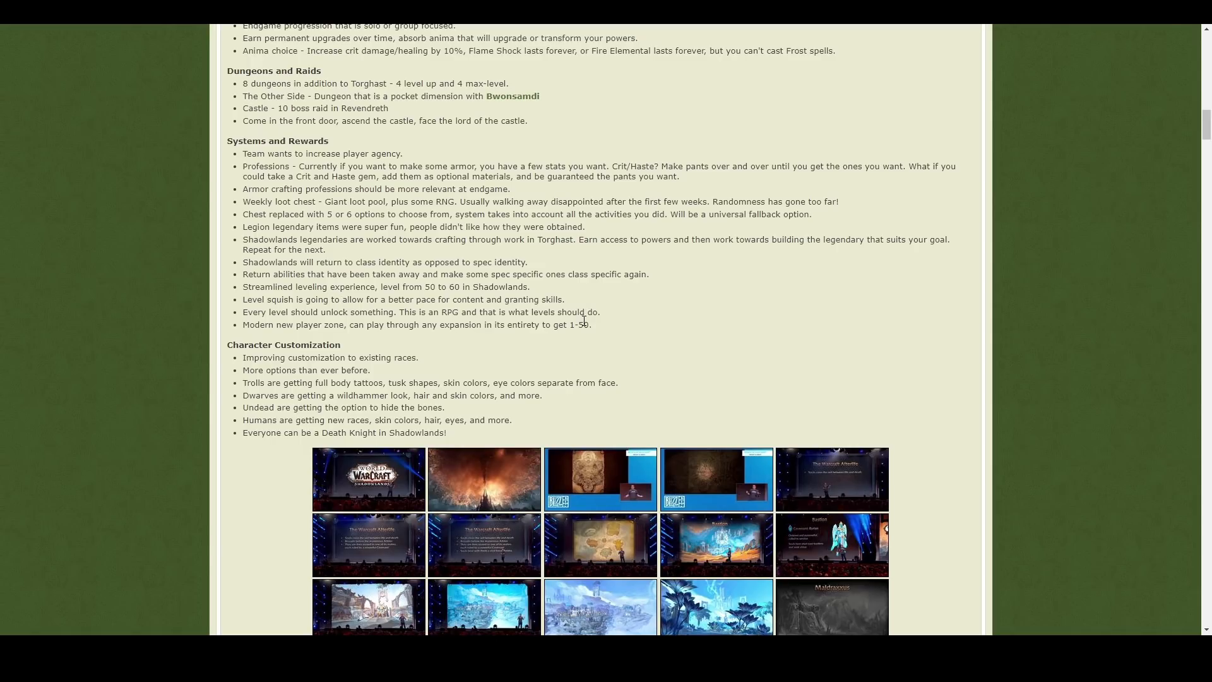
left_click_drag(242, 311, 590, 324)
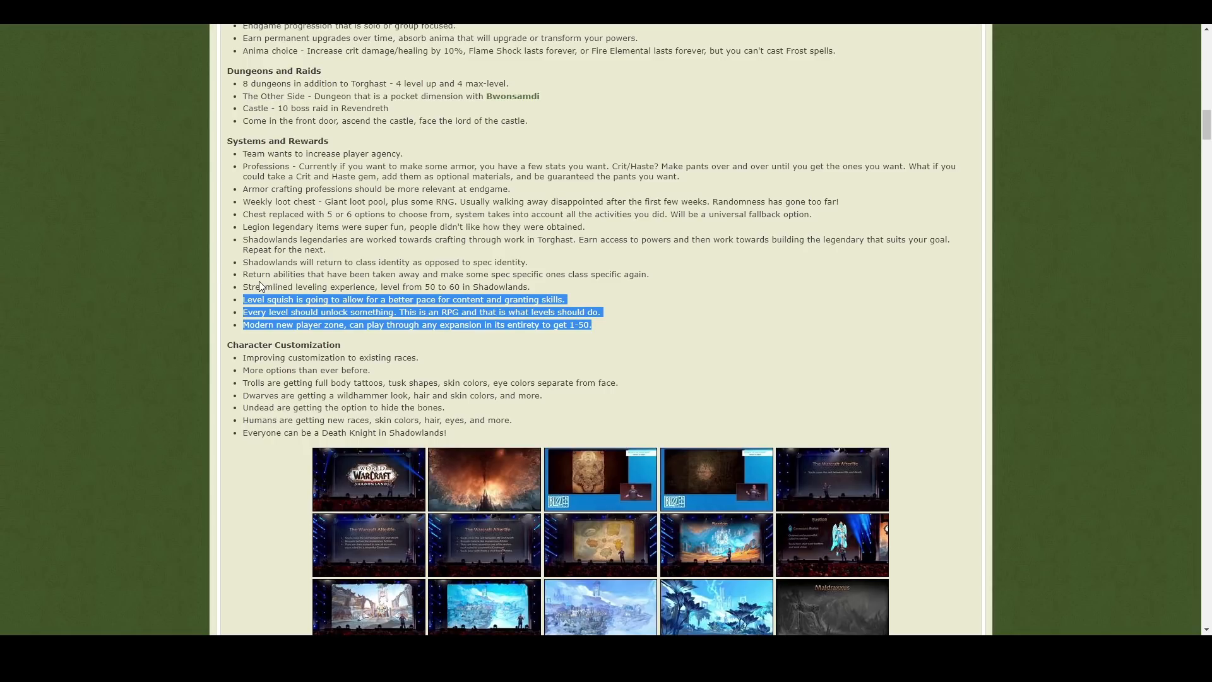
left_click(288, 274)
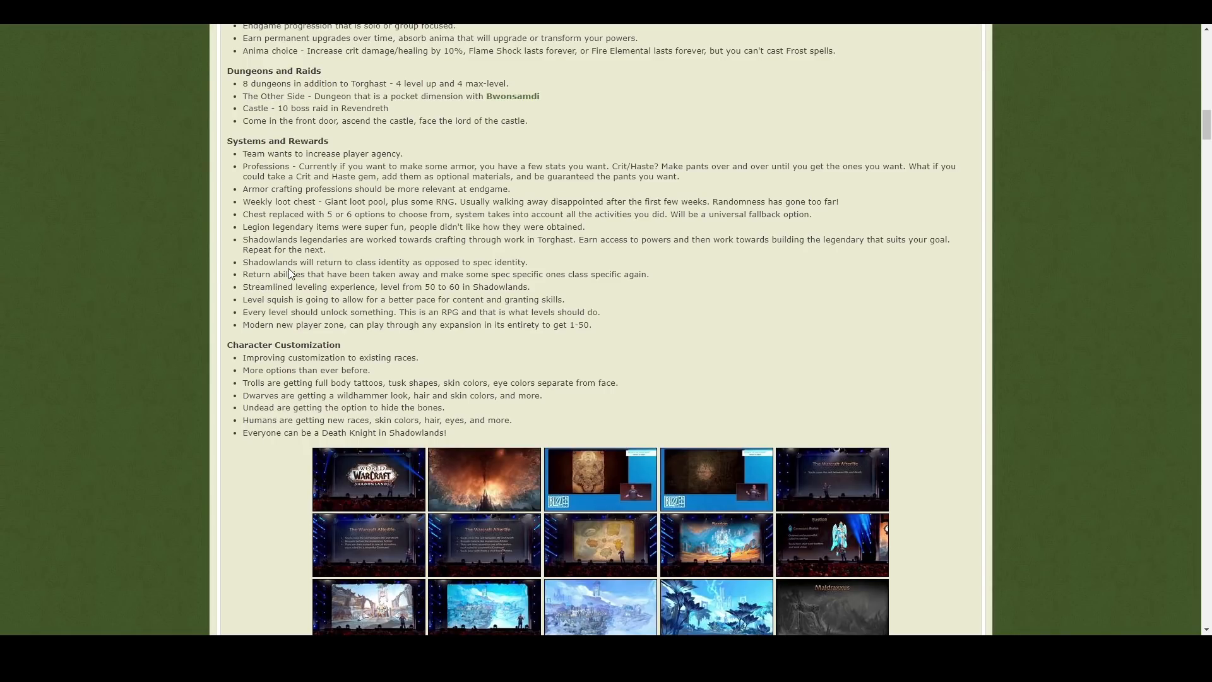
mouse_move(298, 266)
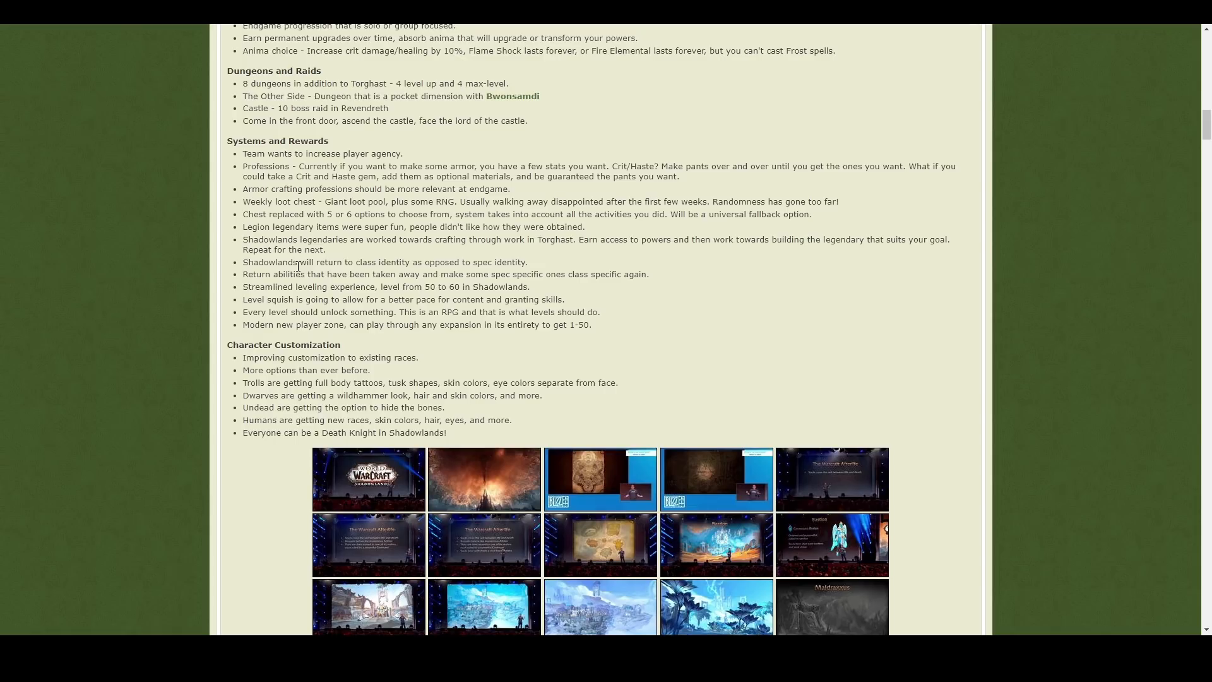
Step: Browse down through the slide gallery at the end of the article
scroll("down", 3)
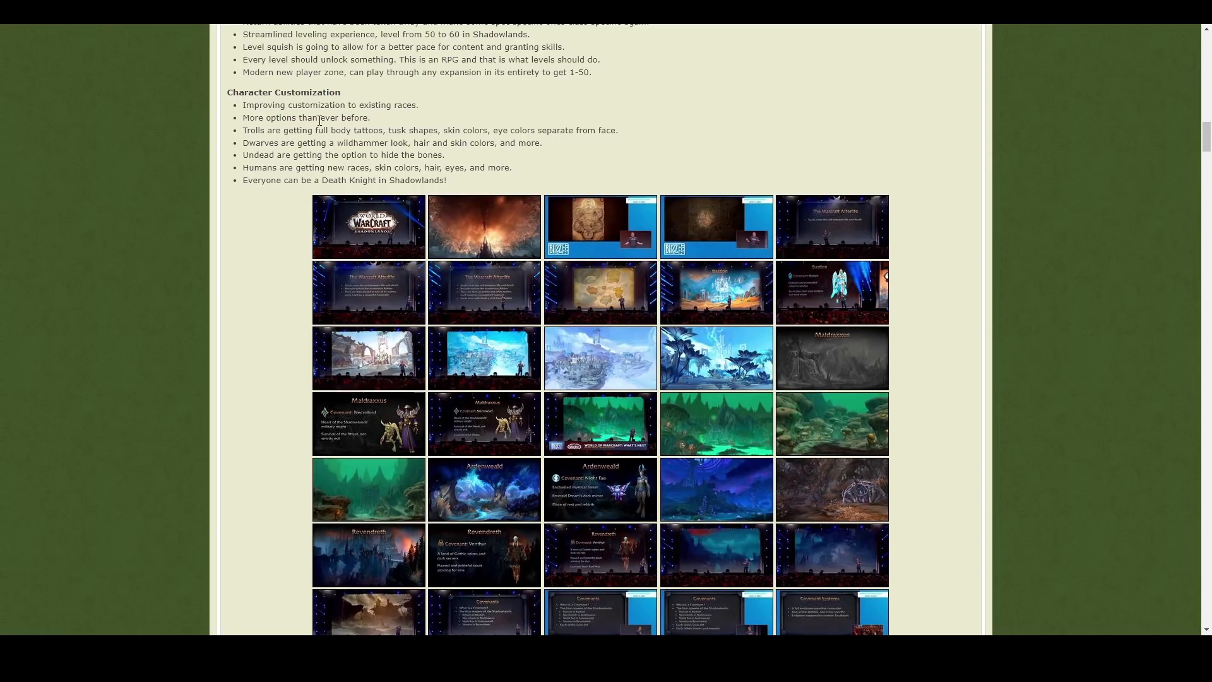
scroll("down", 3)
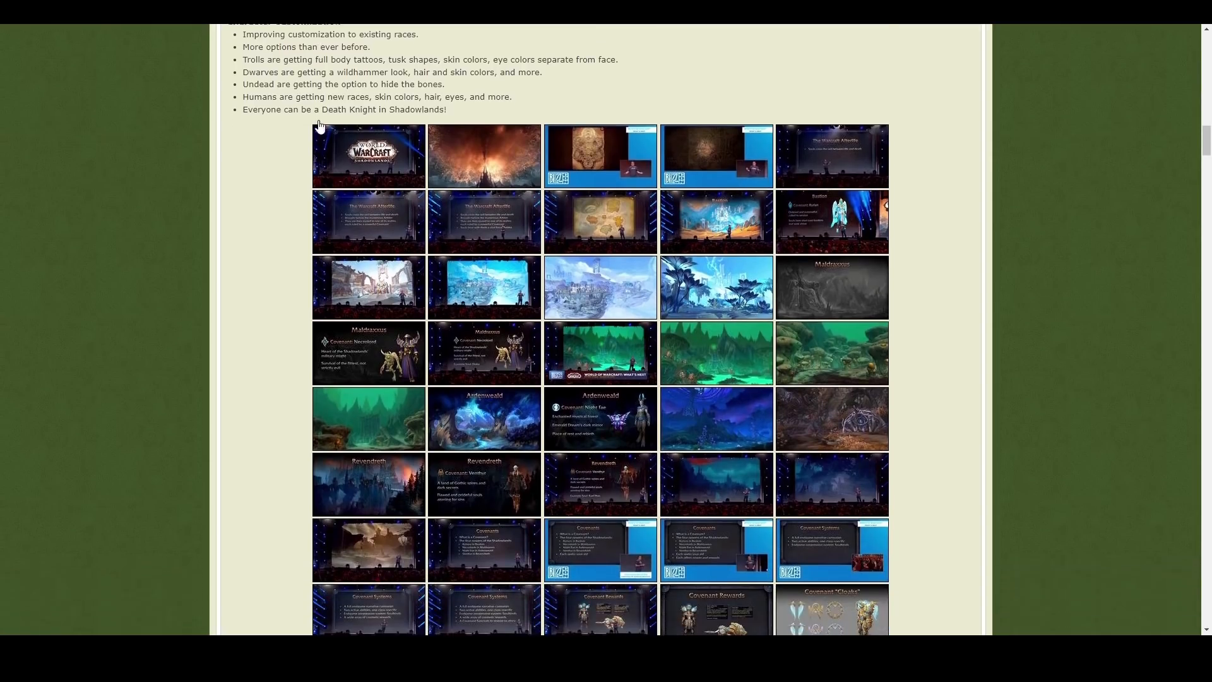
scroll("down", 3)
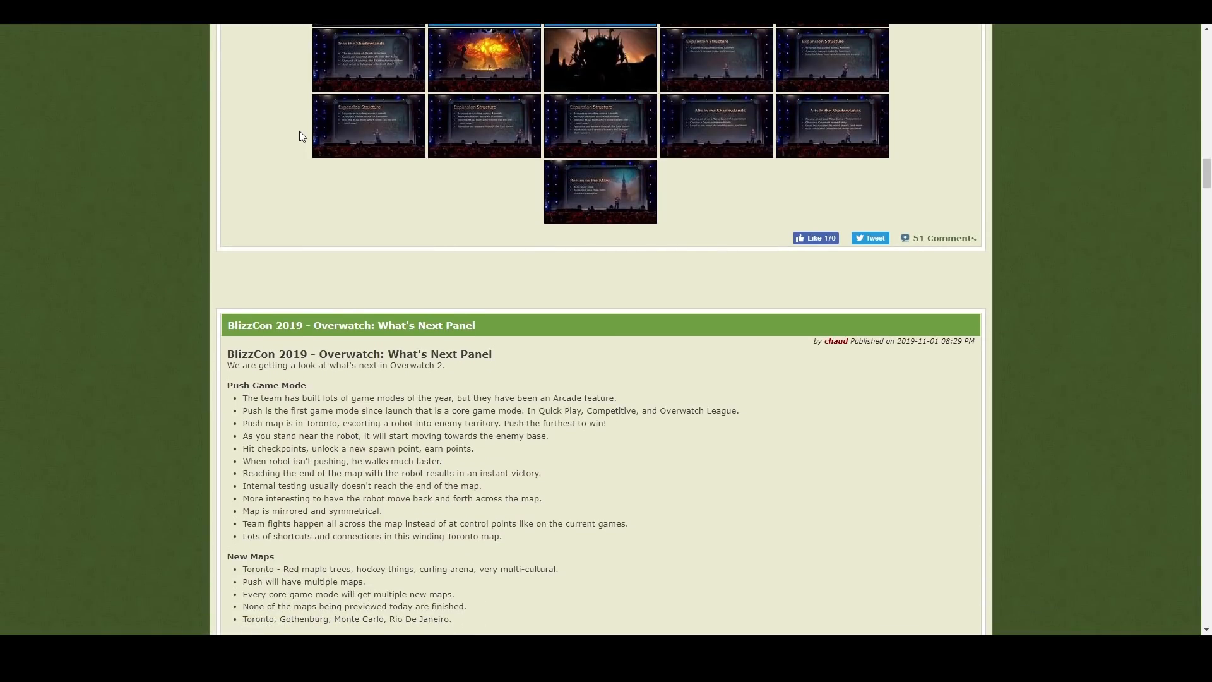
scroll("up", 3)
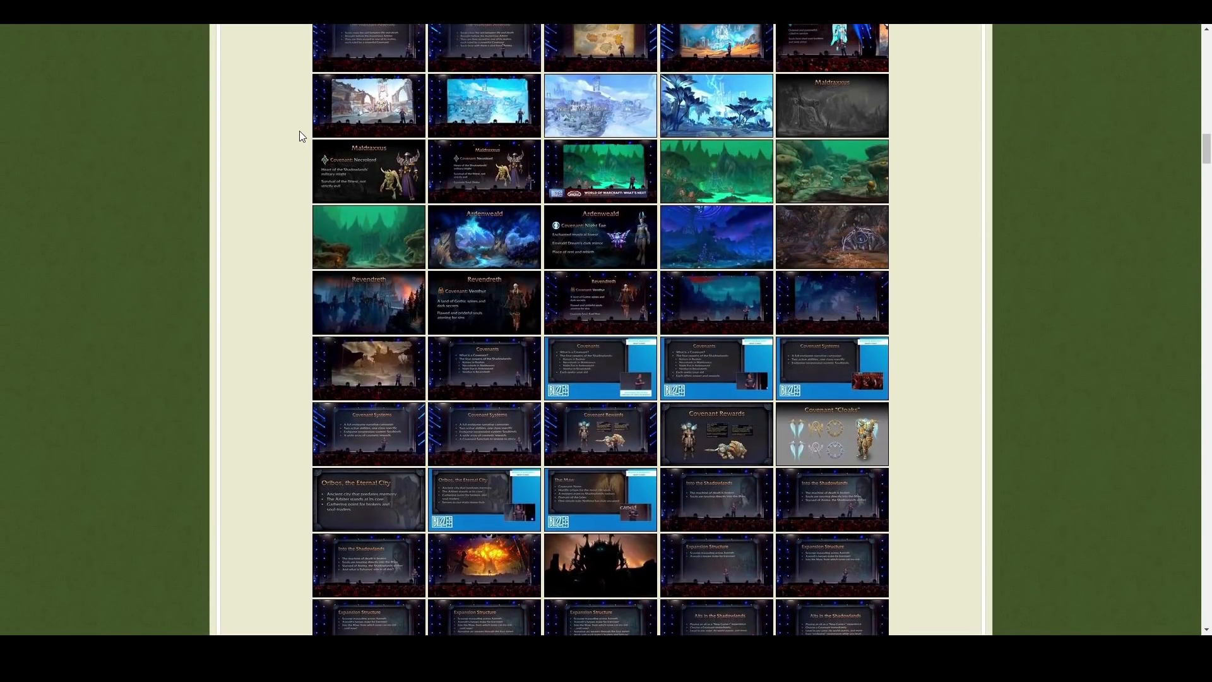
scroll("down", 3)
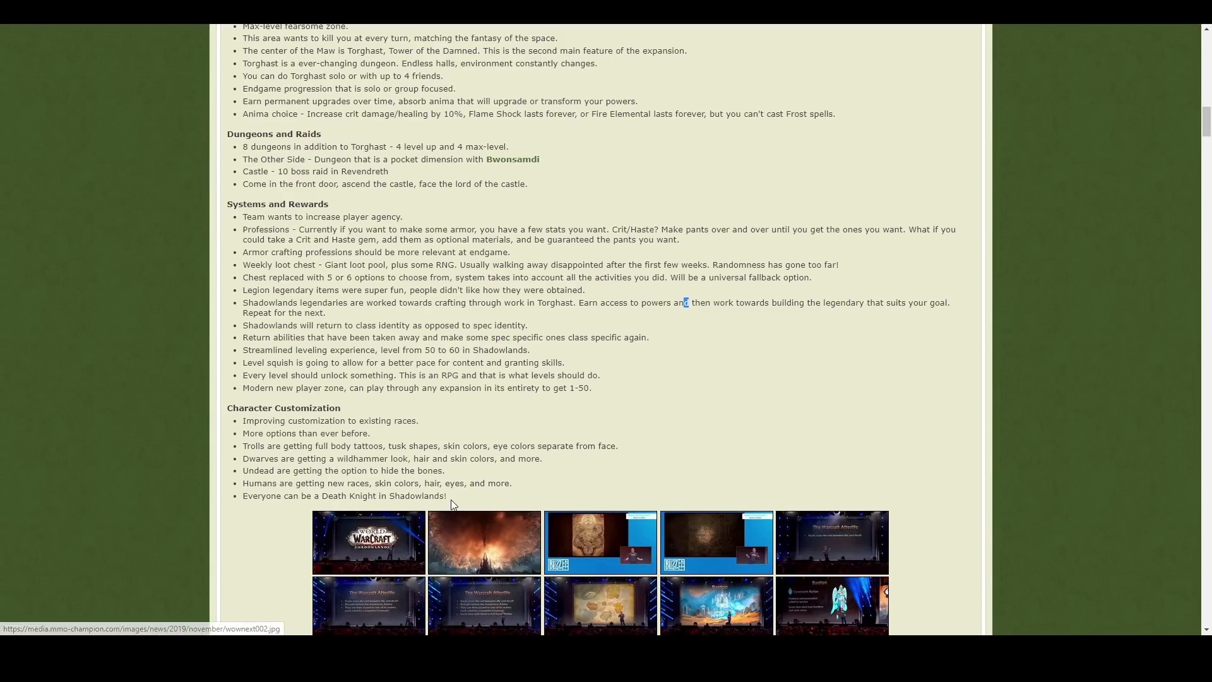
Step: Highlight the Death Knight in Shadowlands line, then leave for World of Warcraft gameplay
left_click_drag(243, 484, 447, 494)
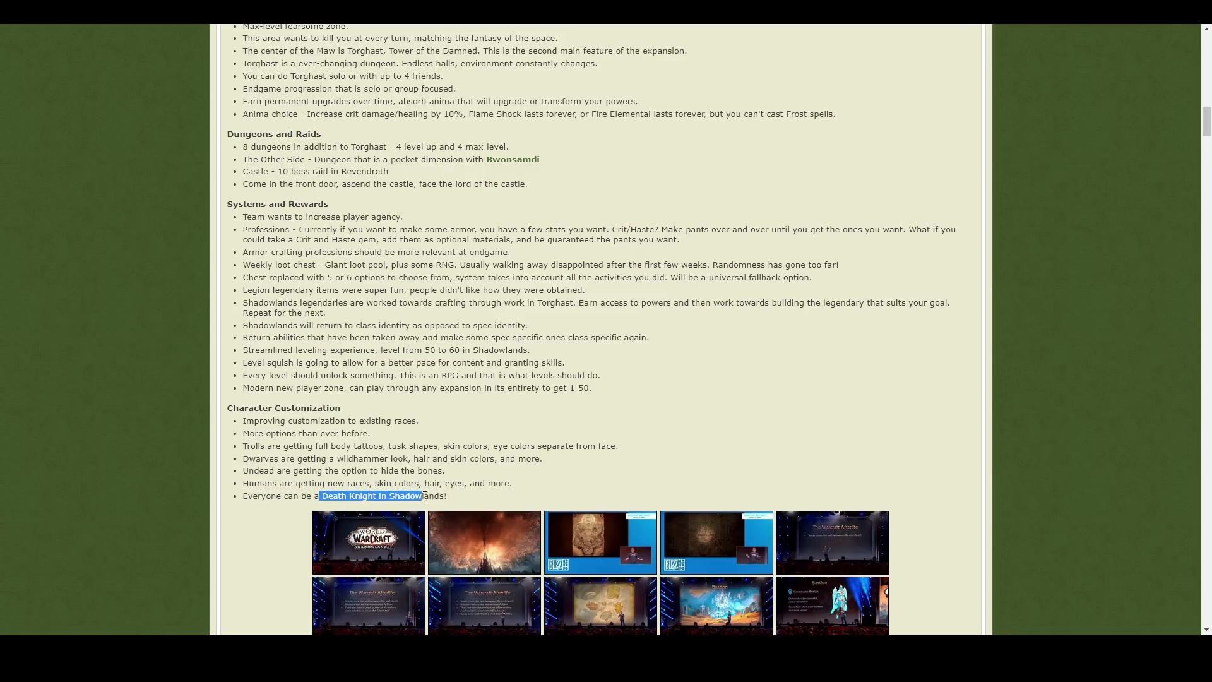
left_click(441, 494)
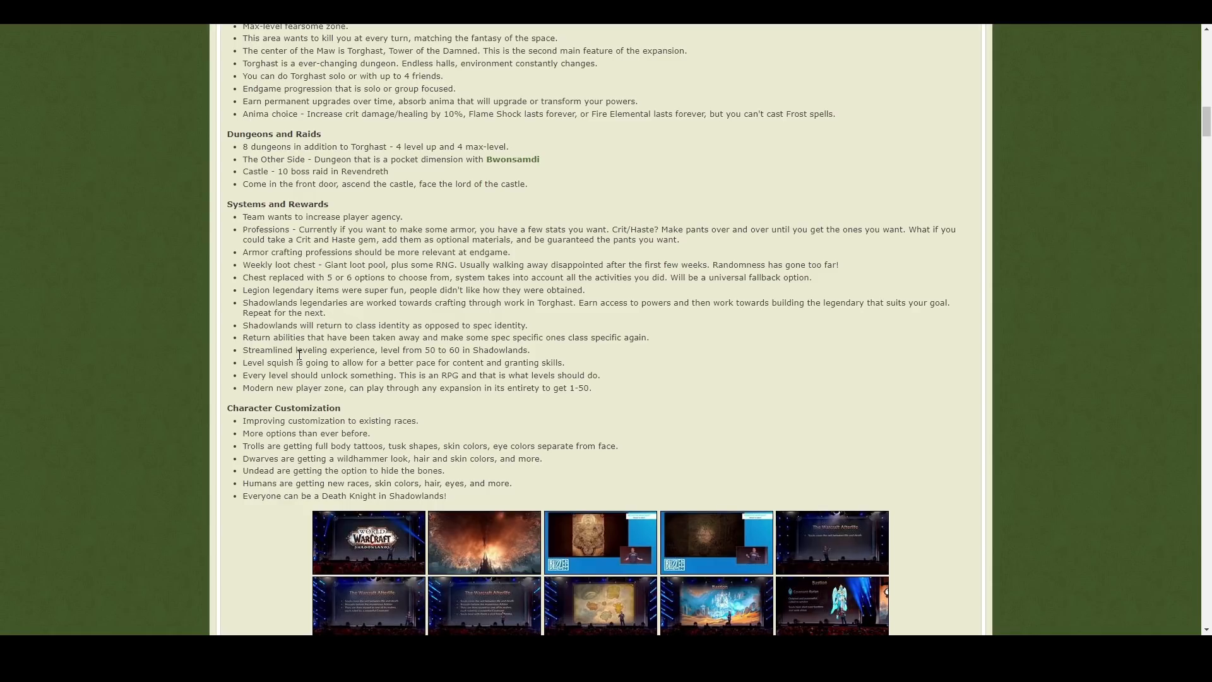
mouse_move(336, 316)
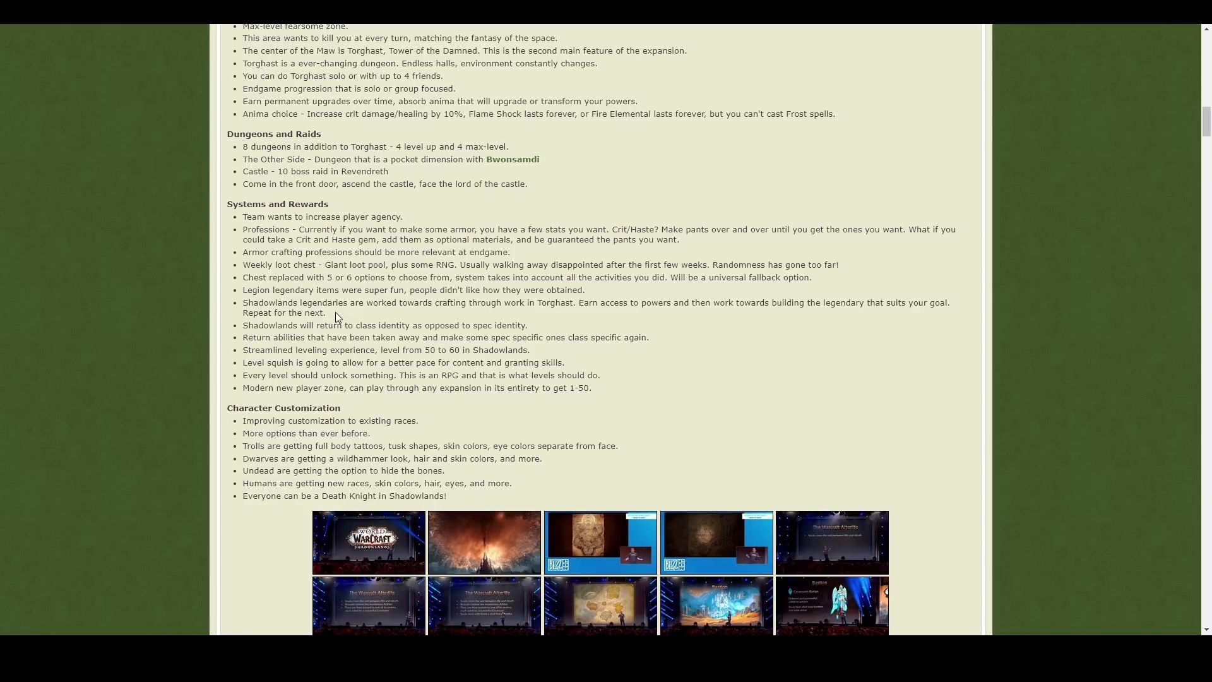
mouse_move(263, 289)
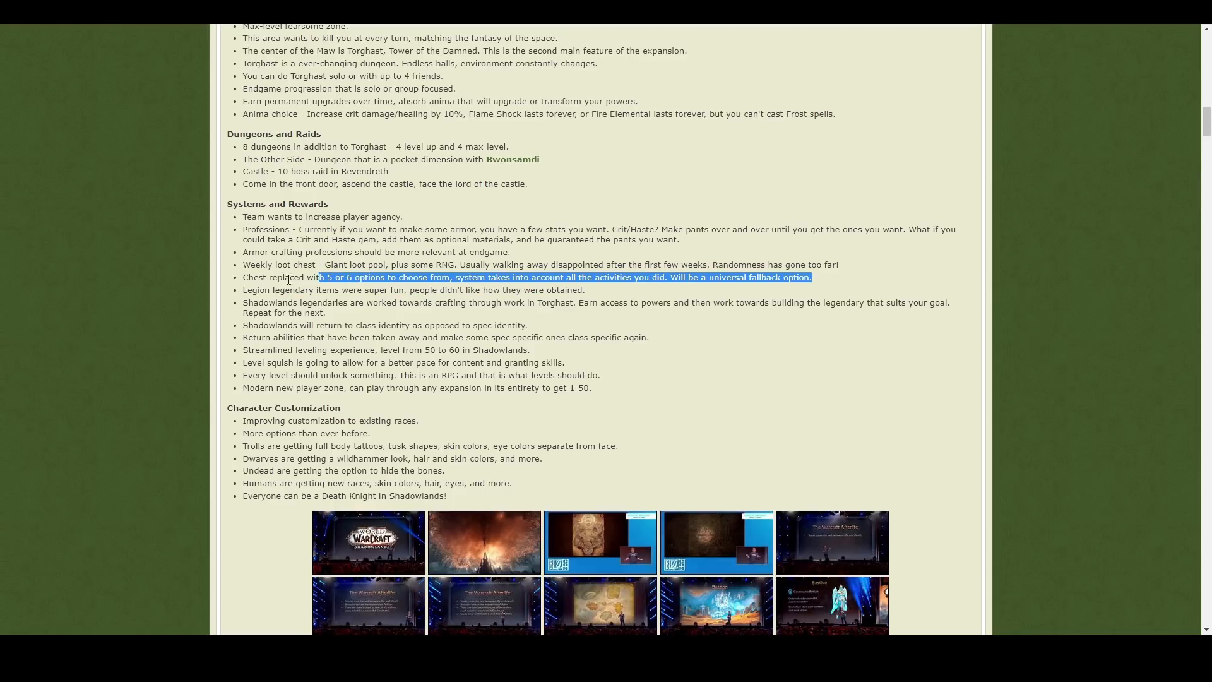
left_click(326, 269)
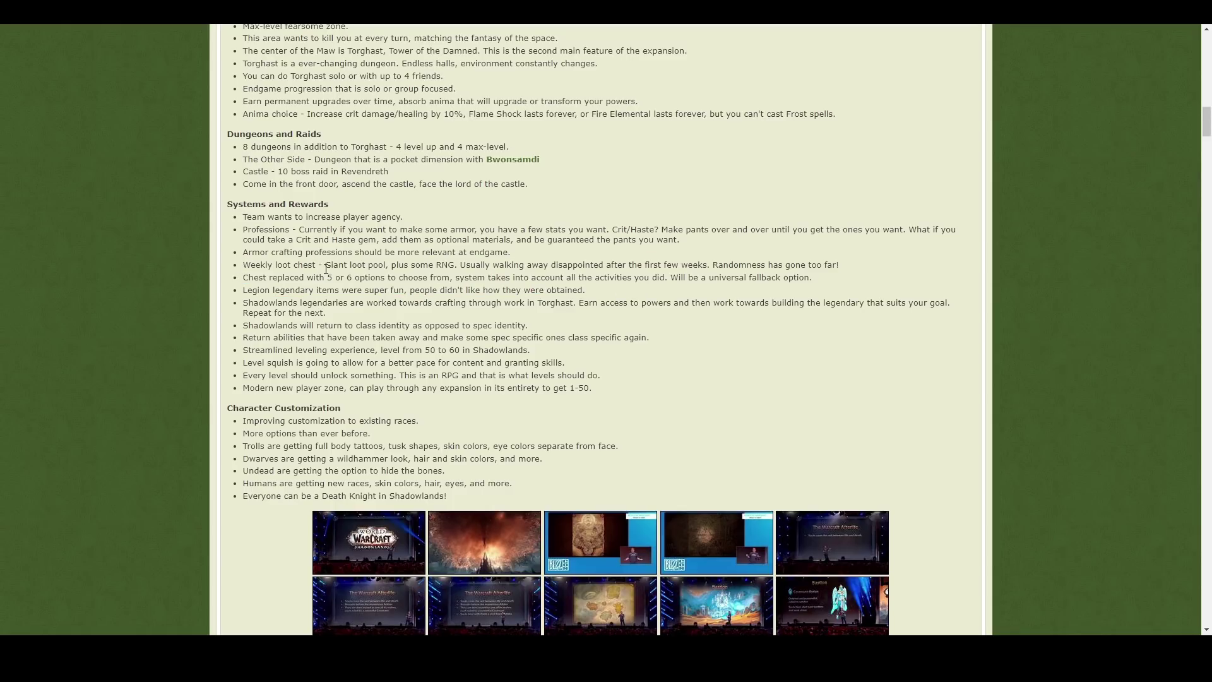
scroll("up", 3)
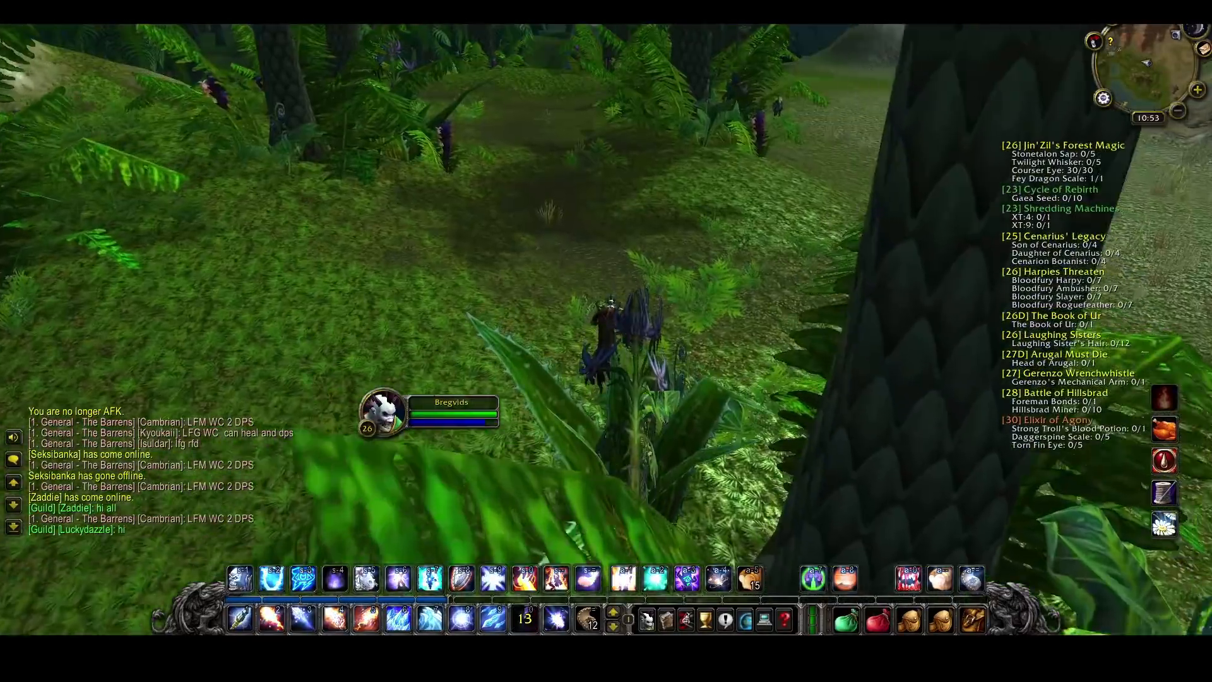
mouse_move(606, 330)
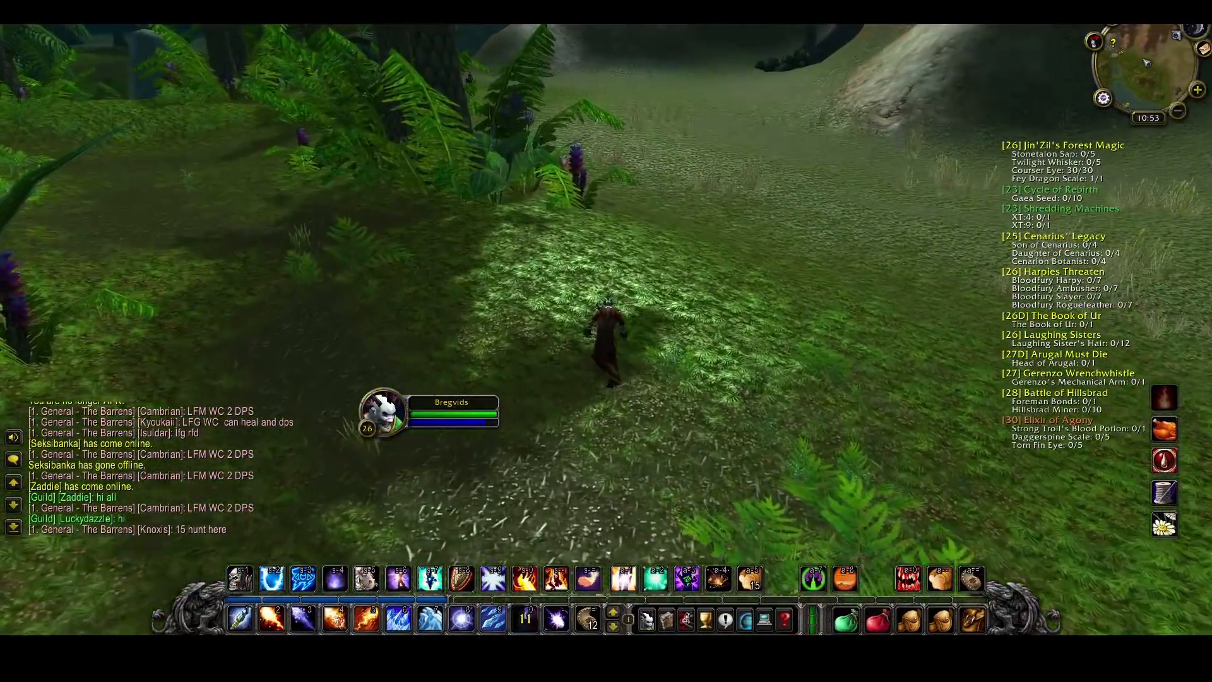